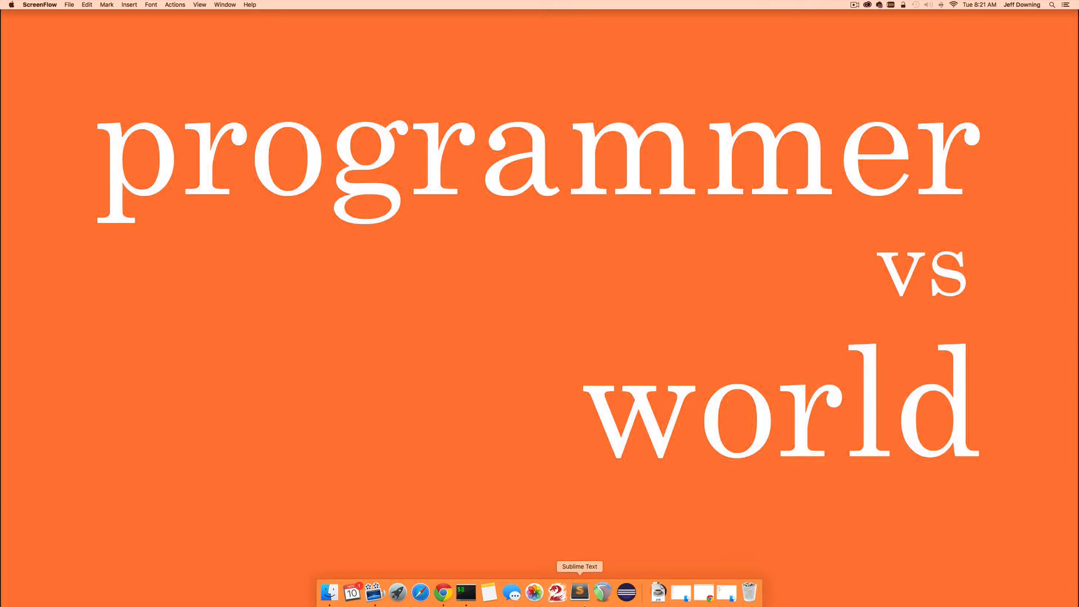
# Launch Eclipse from the Dock and accept the sling_tutorial workspace.
pyautogui.click(626, 592)
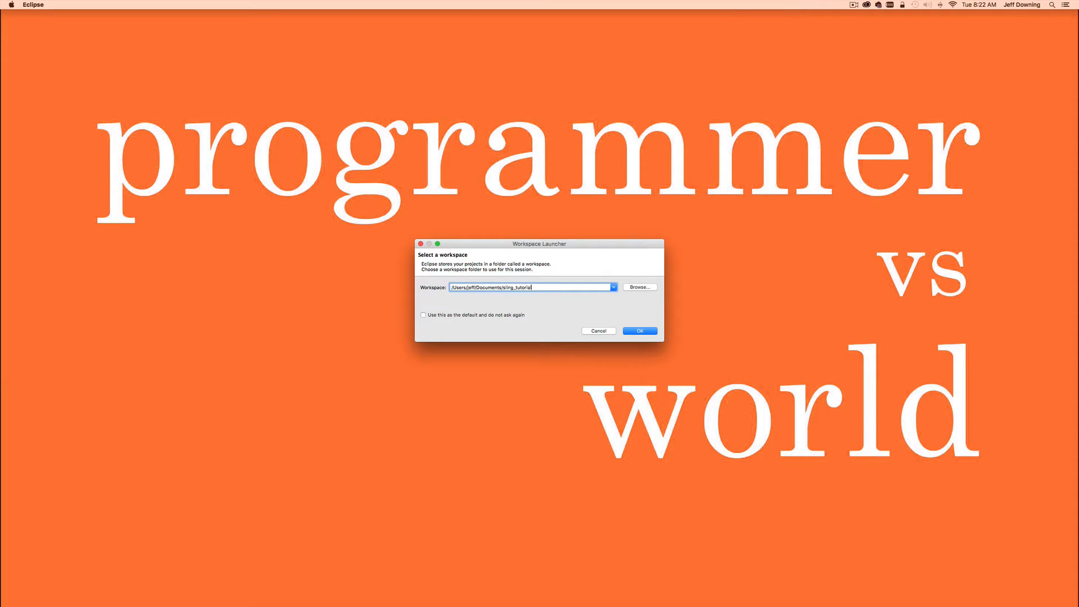
pyautogui.click(639, 330)
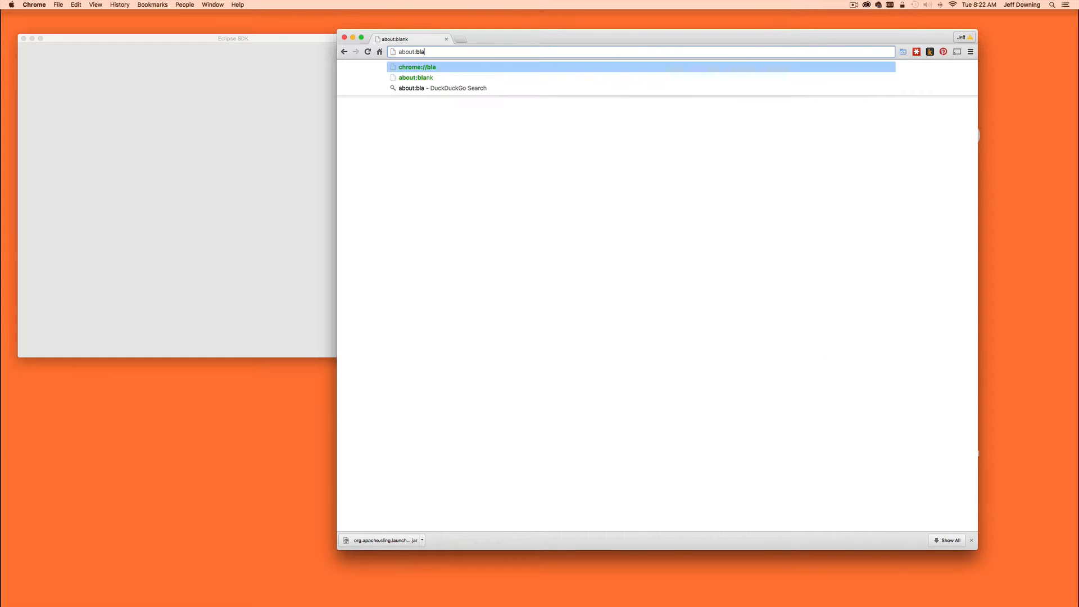
# Browse sling.apache.org Downloads and copy the Sling IDE Tooling update site URL.
pyautogui.write('sling.apache.org')
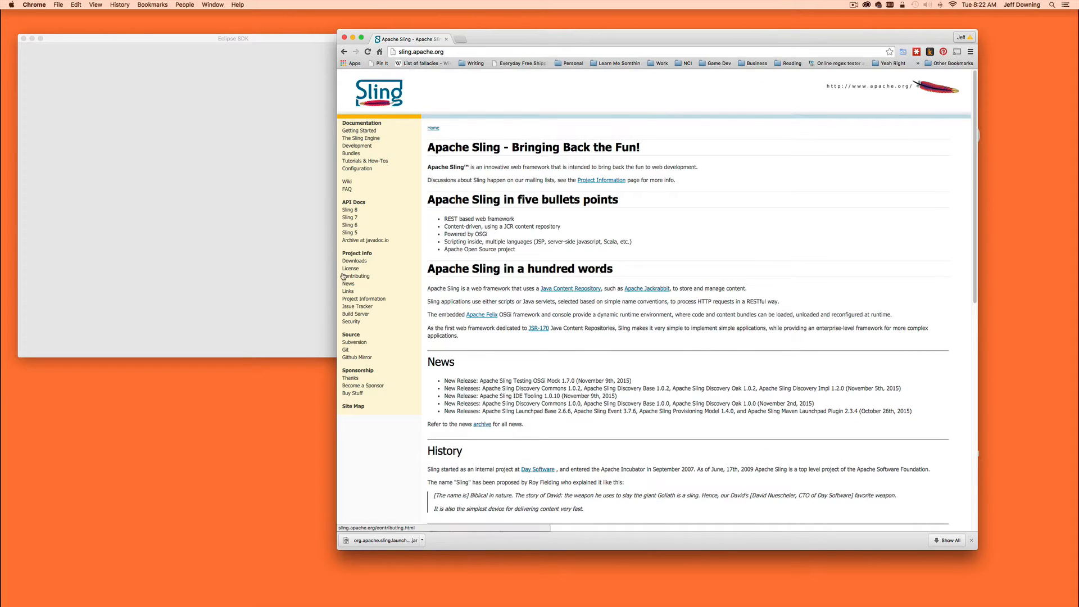
pyautogui.click(355, 261)
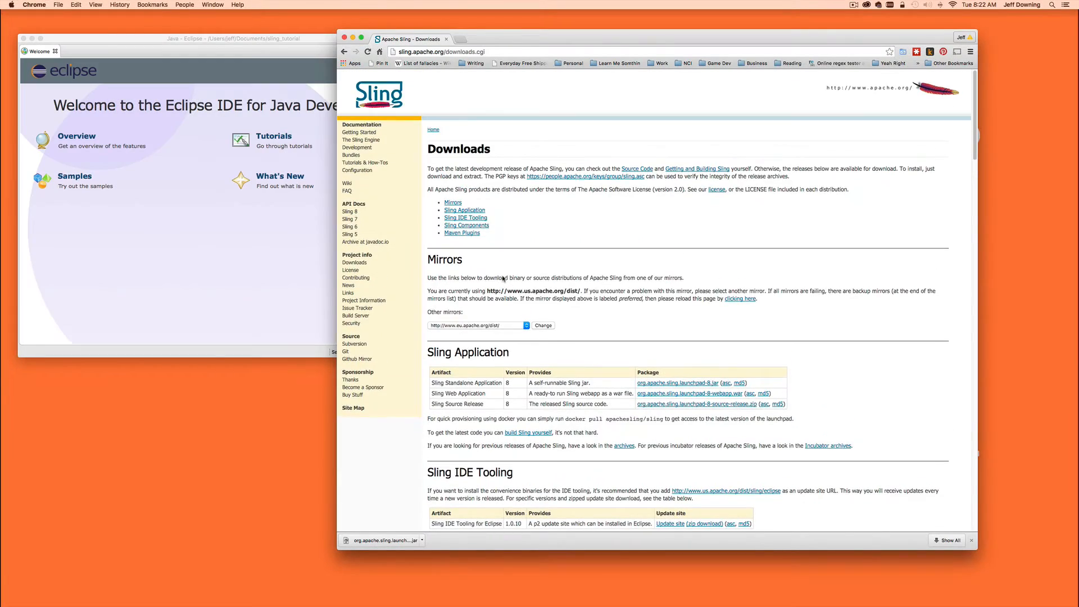
pyautogui.scroll(-3)
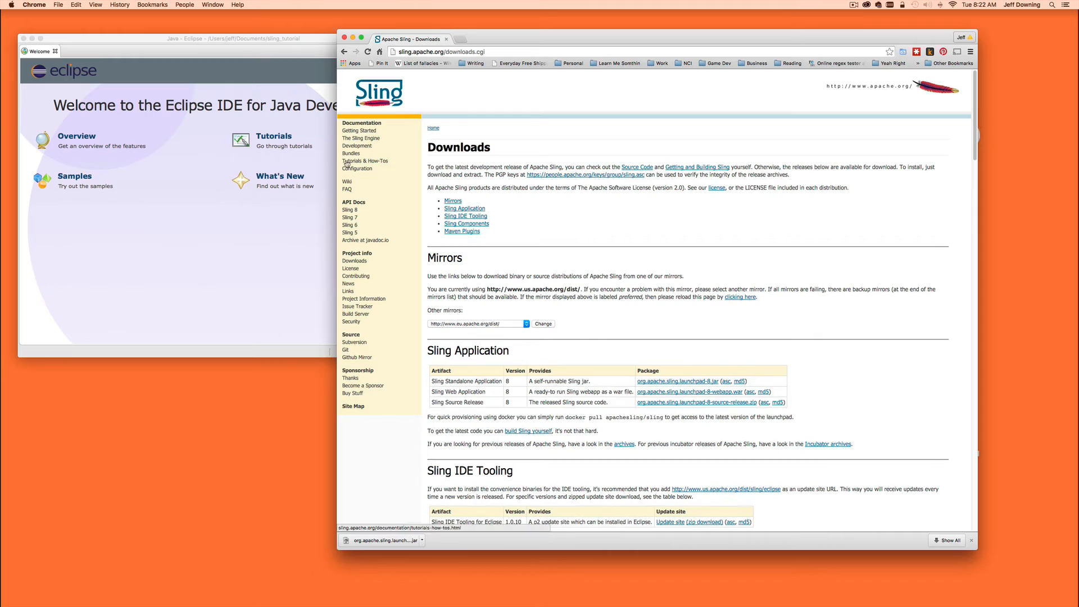
pyautogui.scroll(3)
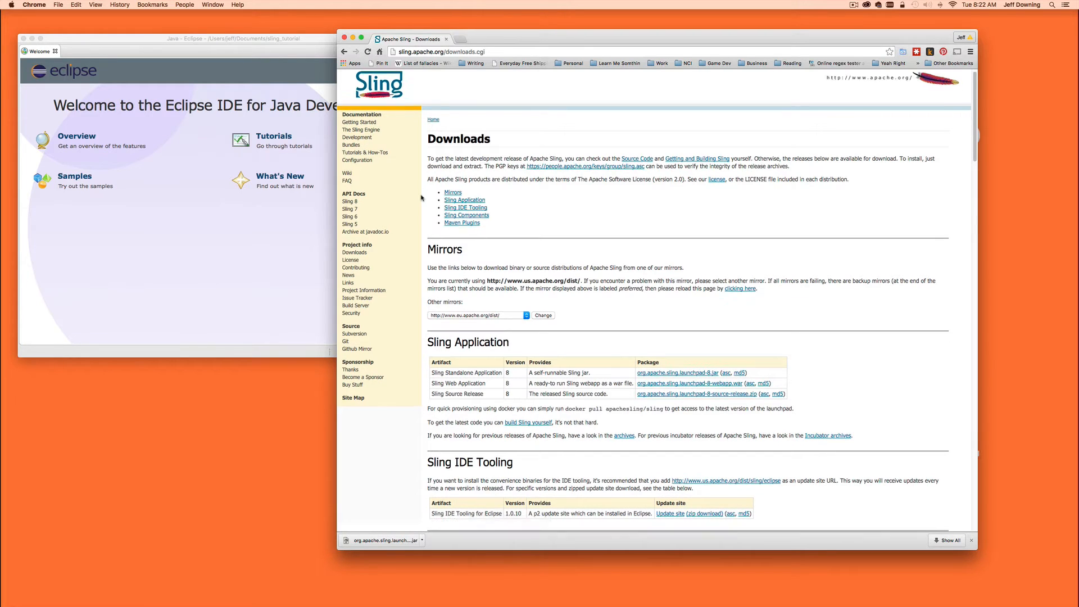
pyautogui.scroll(-3)
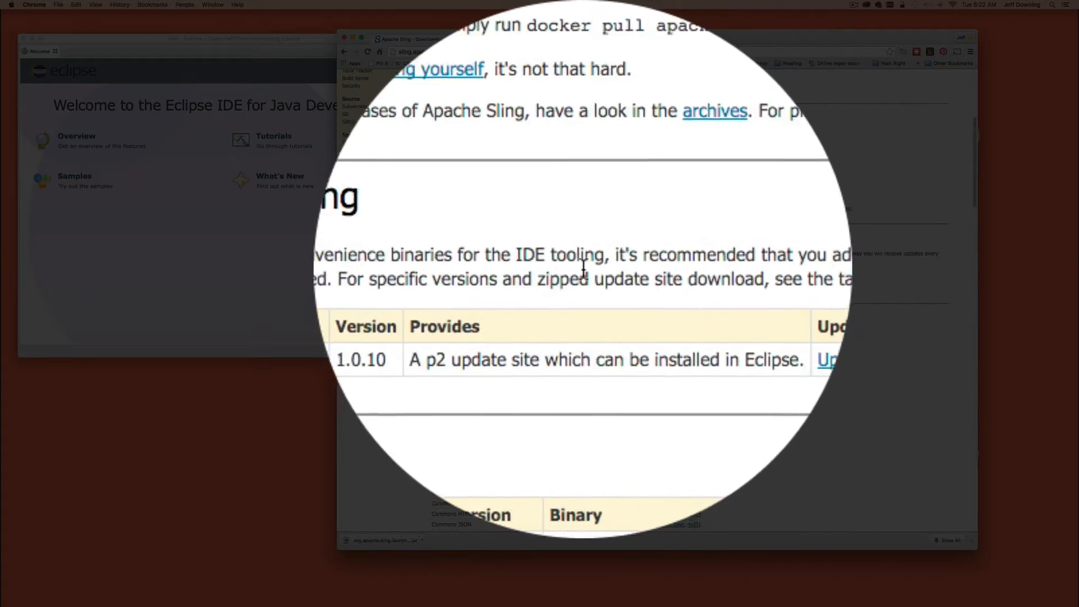
pyautogui.rightClick(654, 268)
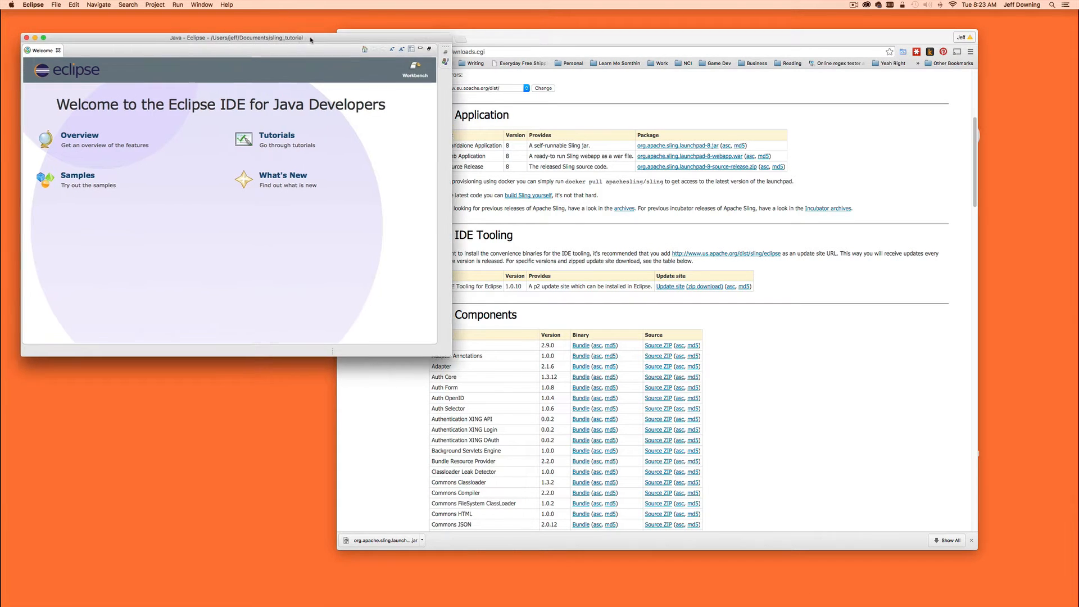
# Add the copied update site as a repository named 'Sling IDe' via Help > Install New Software.
pyautogui.click(226, 4)
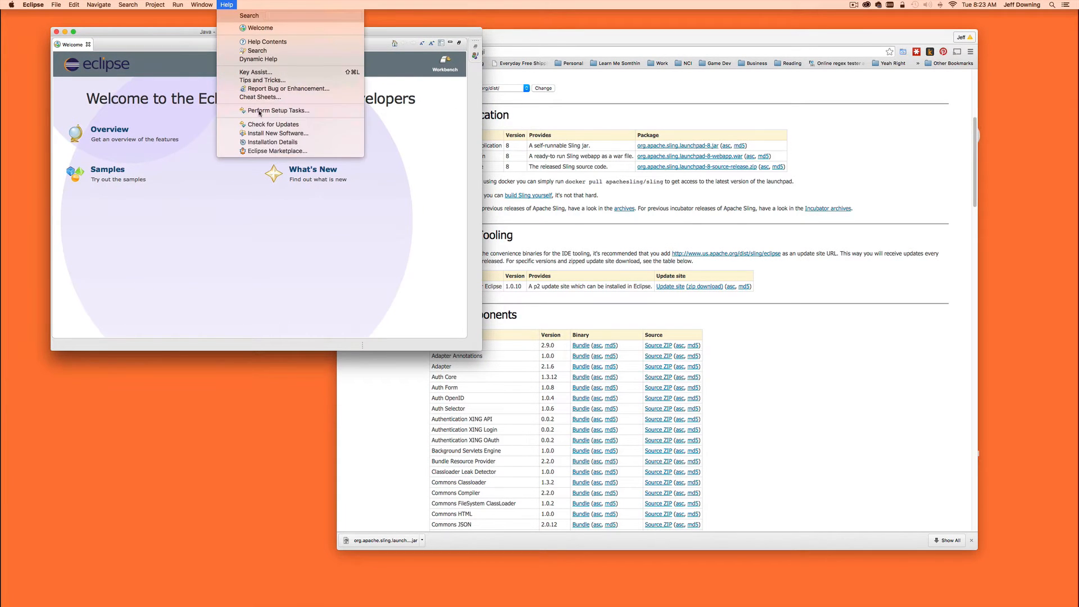
pyautogui.click(225, 4)
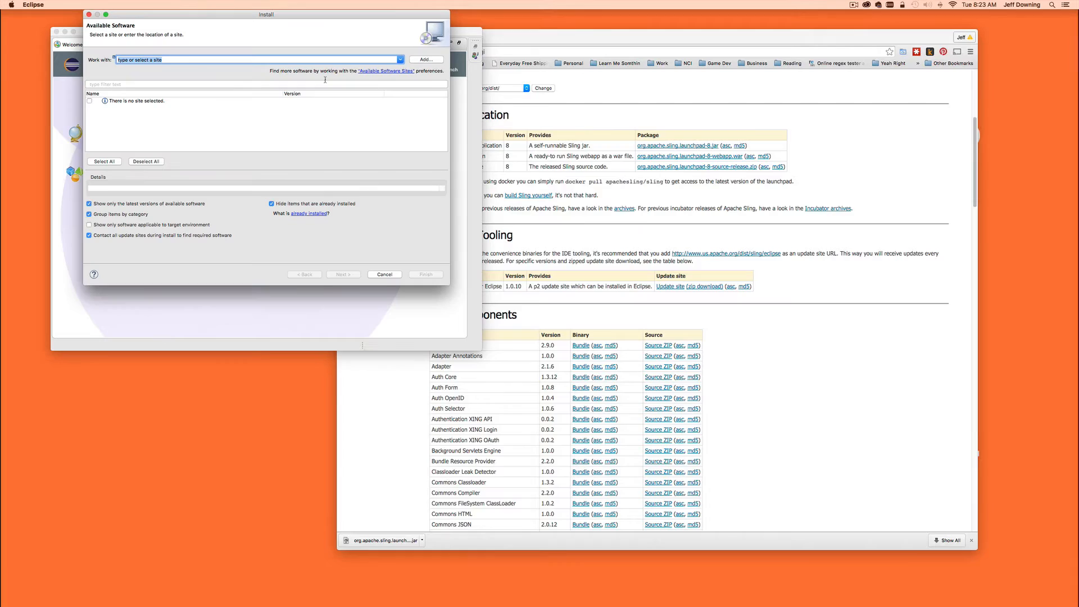
pyautogui.click(425, 58)
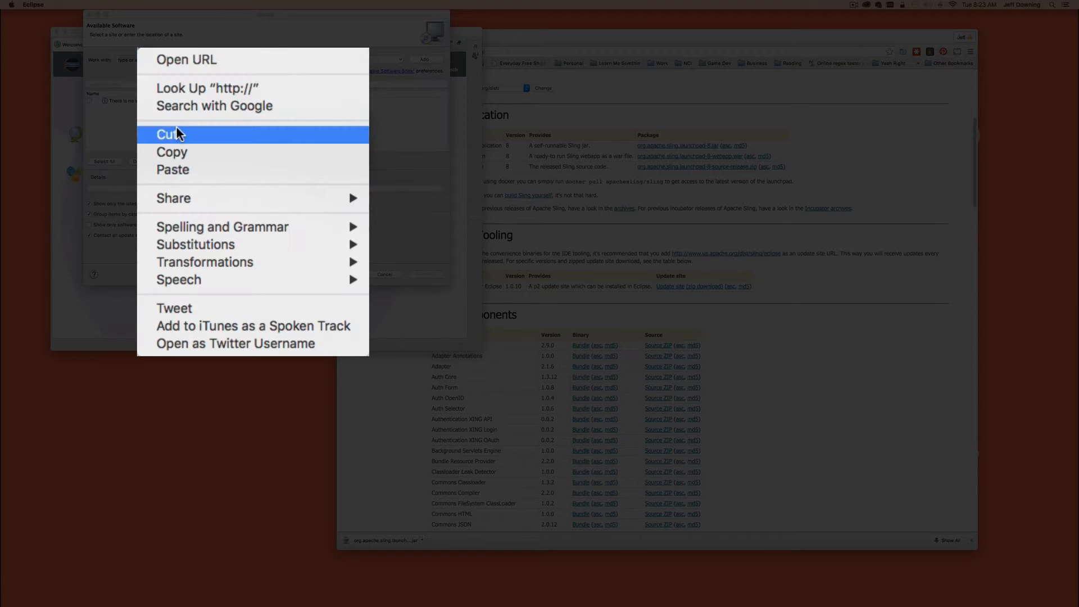
pyautogui.click(172, 170)
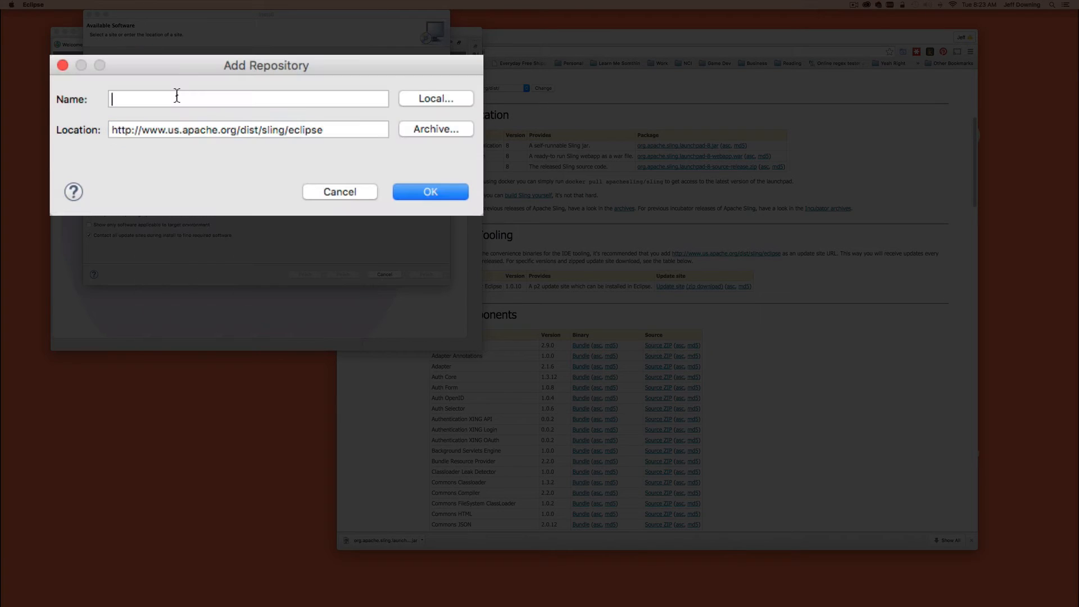
pyautogui.write('Sling IDe')
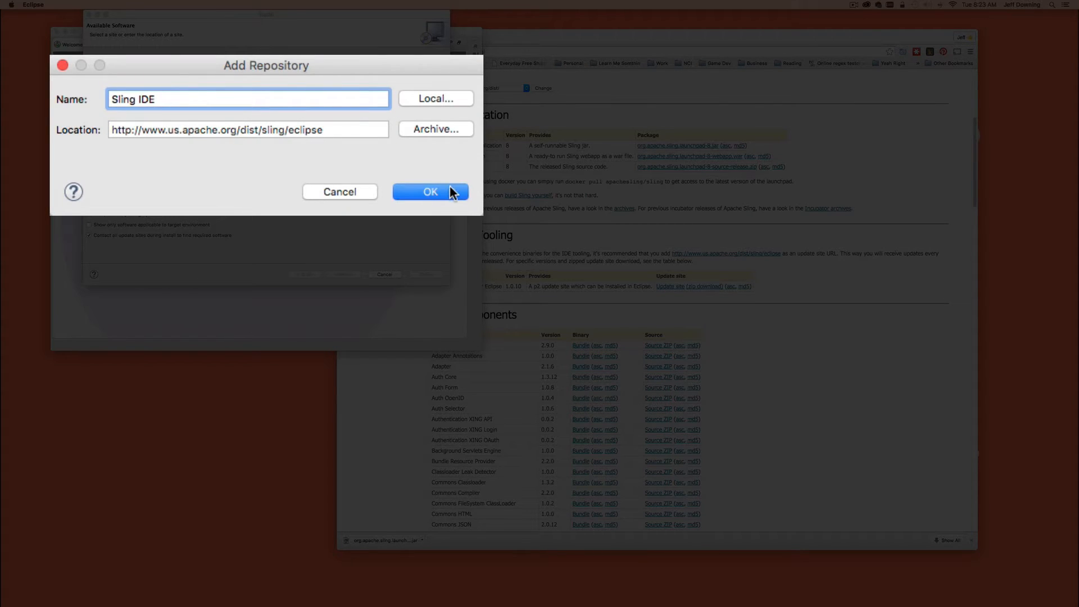
pyautogui.click(431, 191)
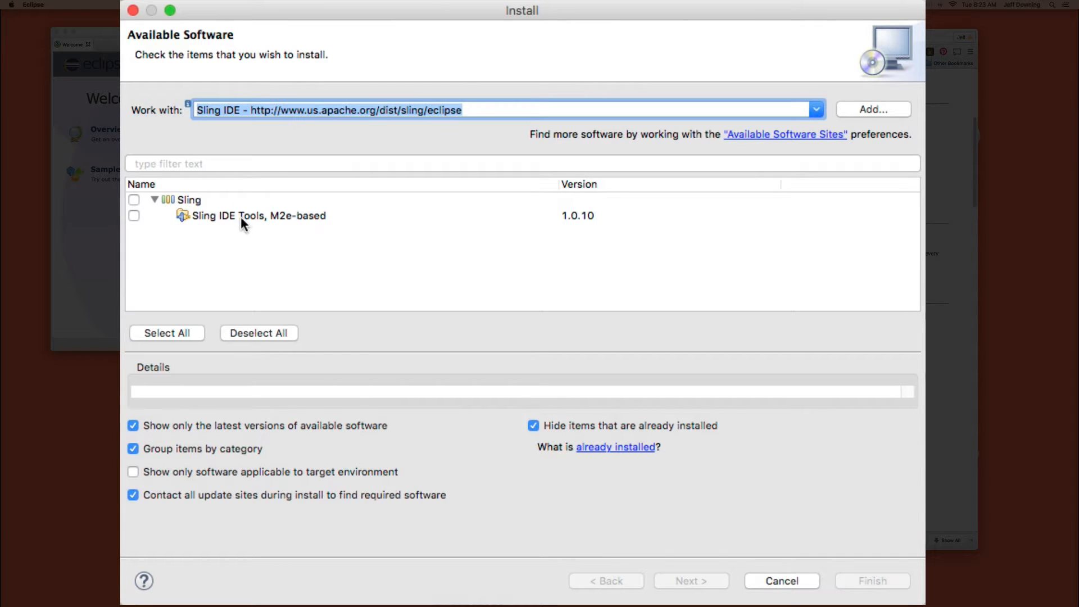
# Select the Apache Sling IDE Tooling site and expand the Sling category showing Sling IDE Tools 1.0.10.
pyautogui.click(815, 109)
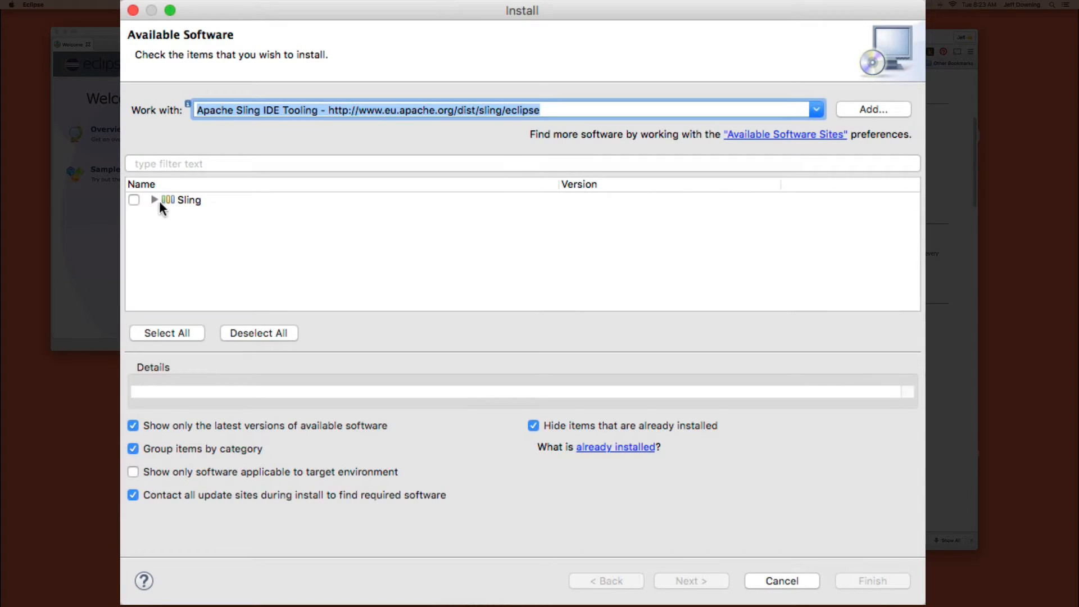
pyautogui.click(155, 200)
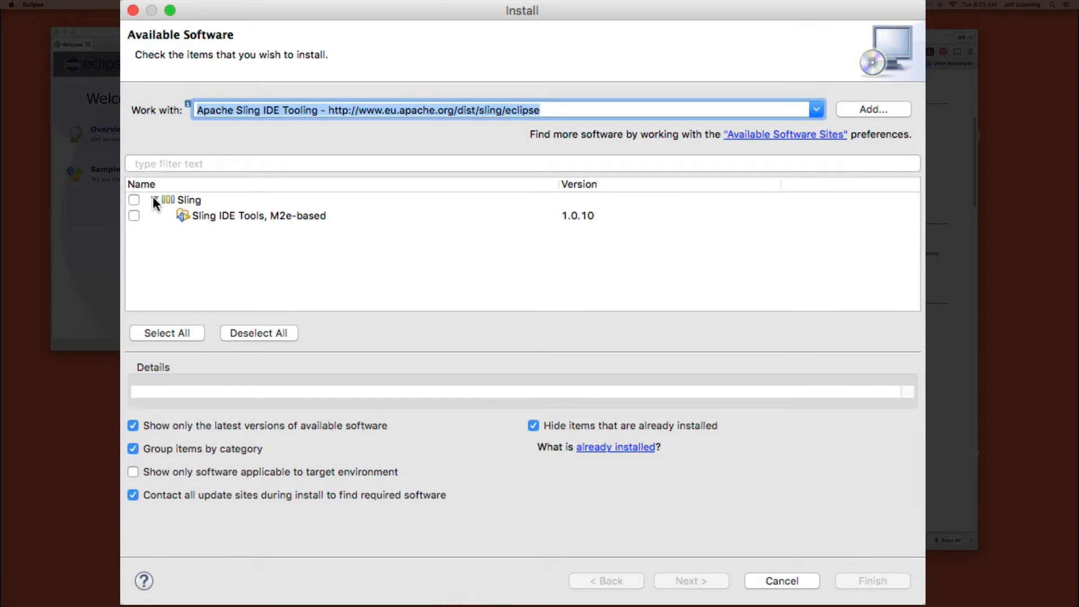
pyautogui.click(155, 200)
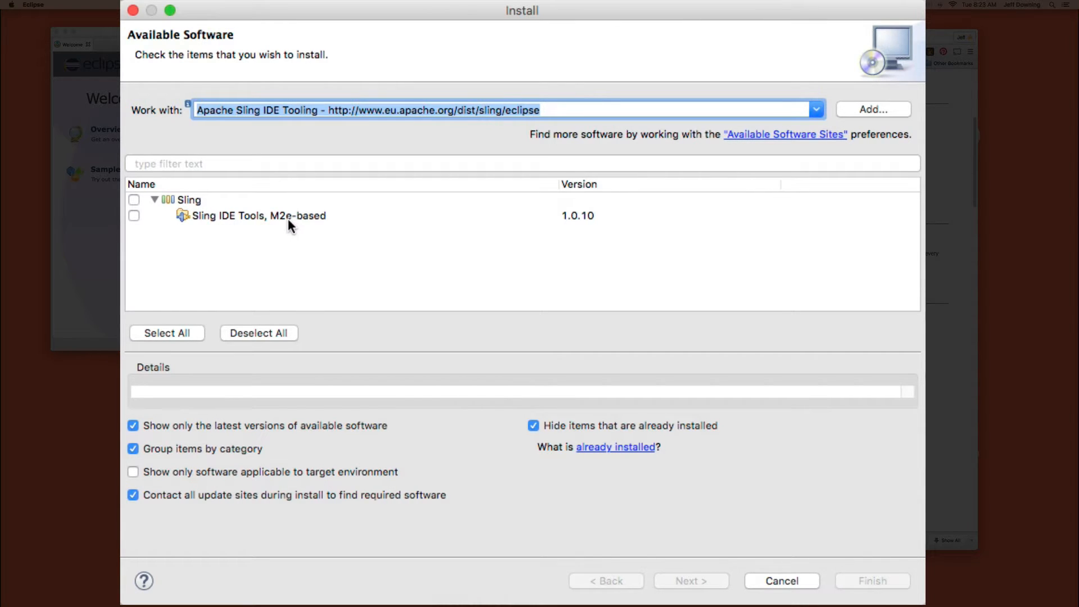
pyautogui.moveTo(268, 220)
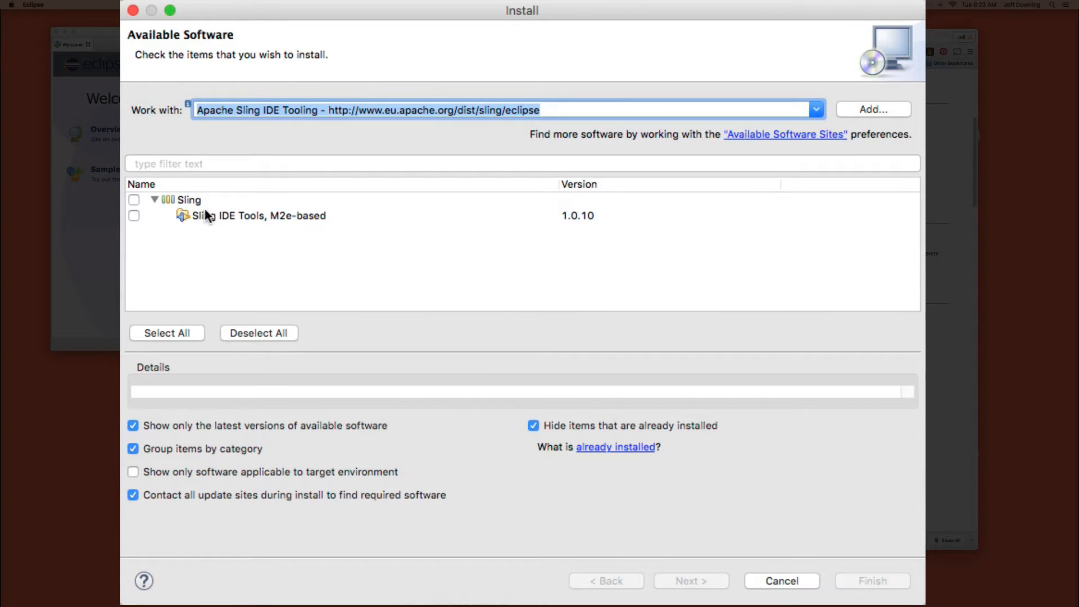
pyautogui.moveTo(214, 215)
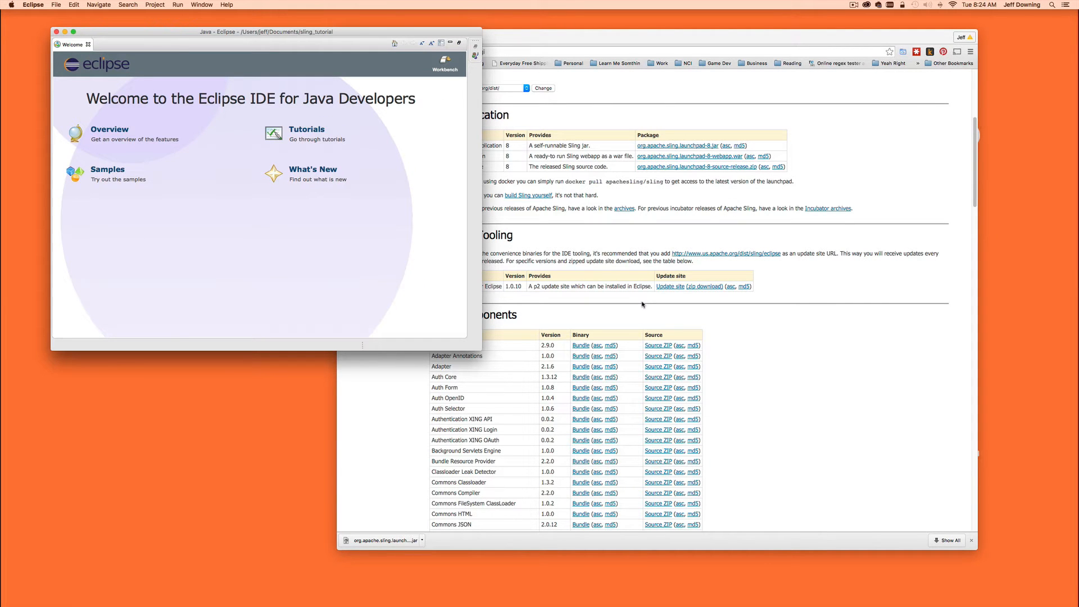
pyautogui.moveTo(639, 256)
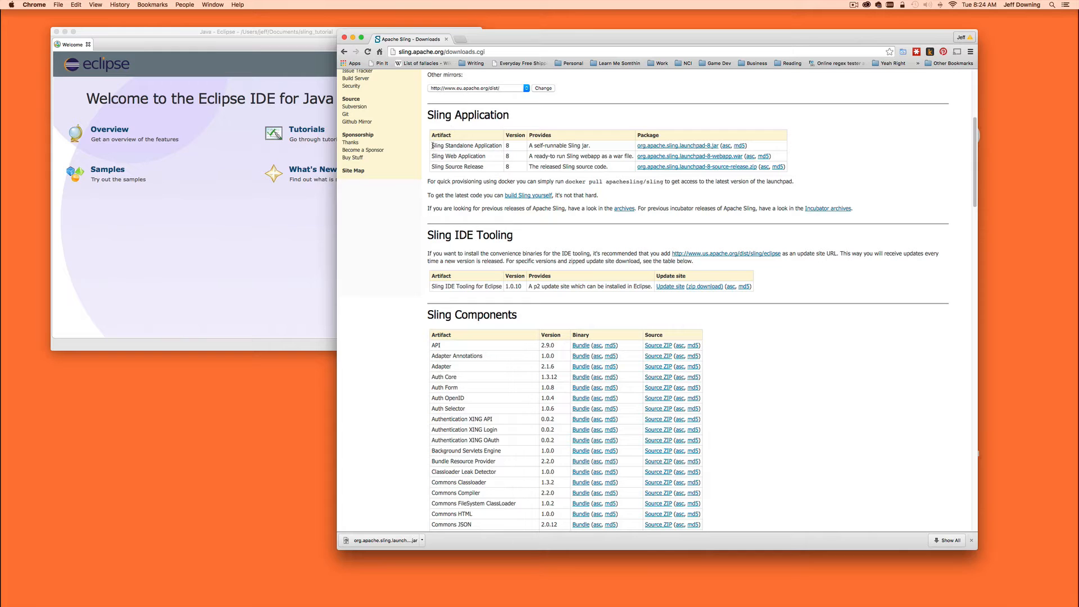
# Revisit the Sling Standalone Application download entry in Chrome, then bring up iTerm.
pyautogui.doubleClick(465, 145)
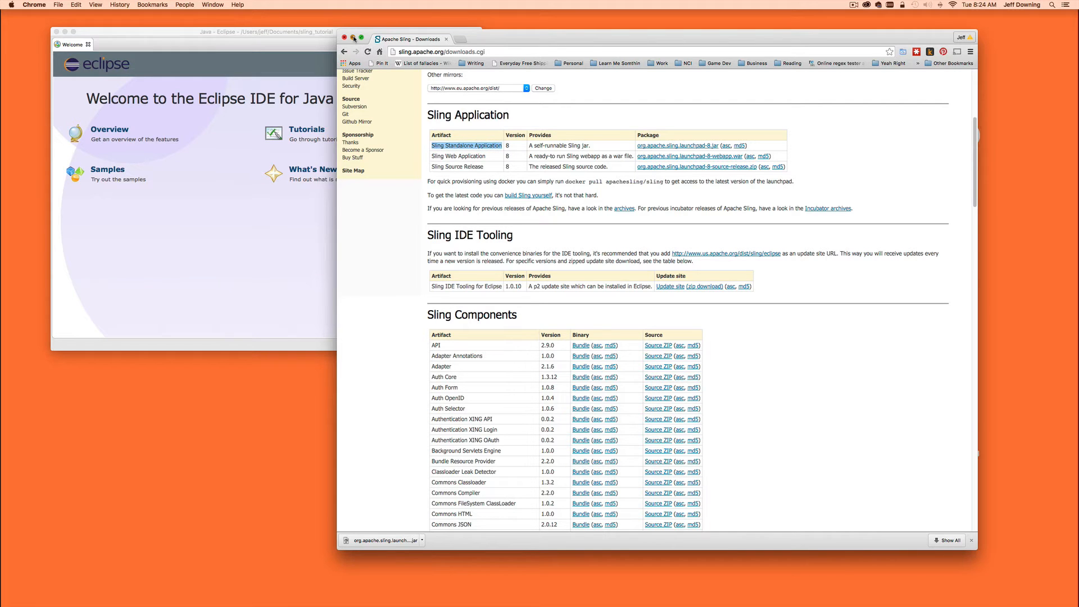
pyautogui.click(465, 592)
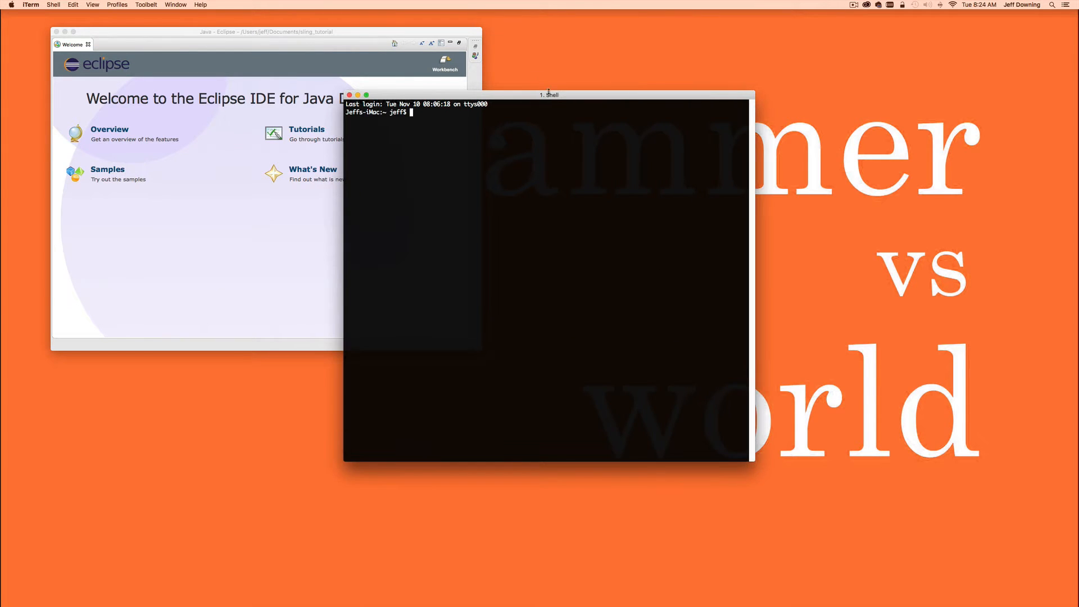
# Change into Documents/Projects/Apache Sling Tutorials and run the Sling launchpad 8 jar.
pyautogui.moveTo(549, 94); pyautogui.dragTo(520, 88)
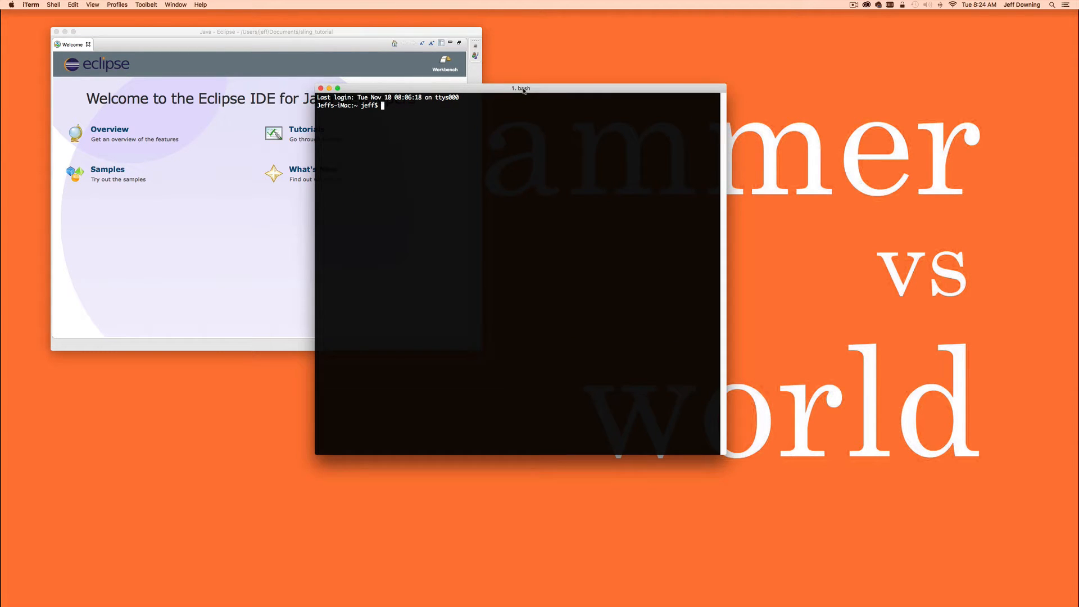
pyautogui.write('cd Documents/')
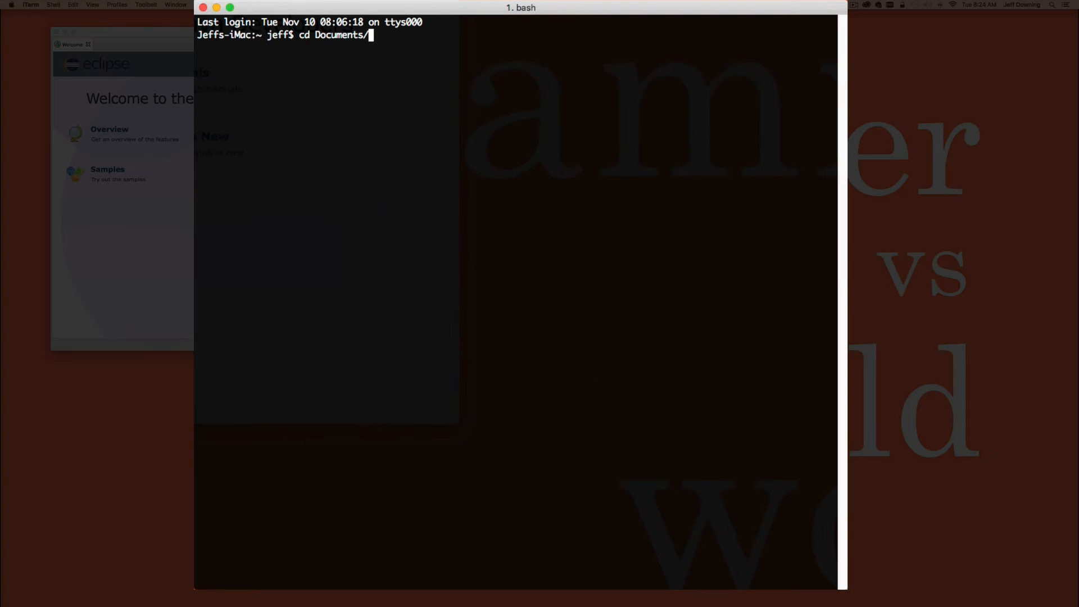
pyautogui.write('cd Projects/')
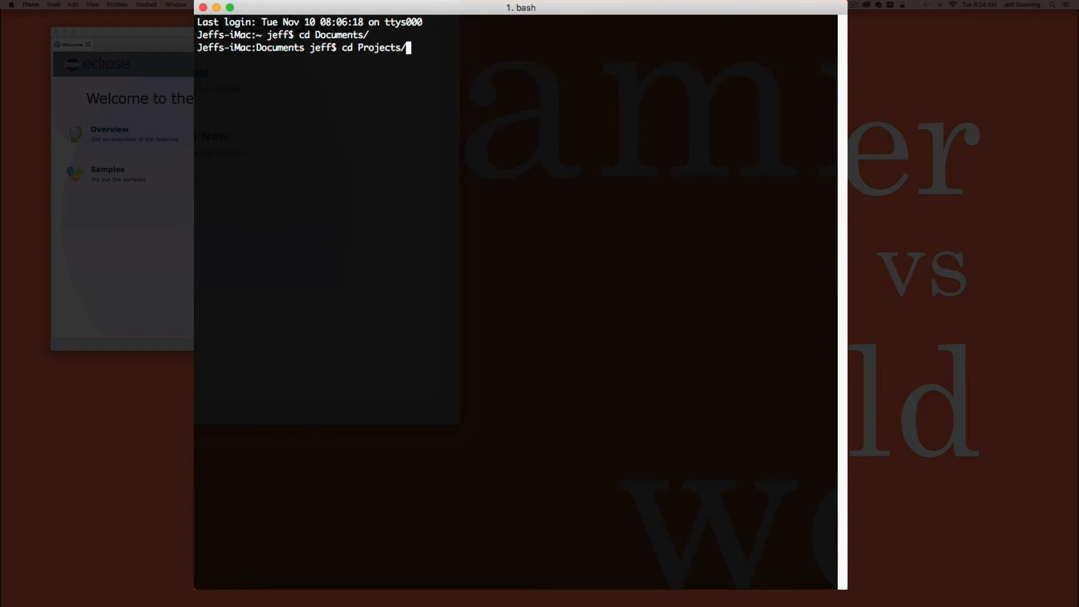
pyautogui.write('cd Apache\\ Sling\\ Tutorials/')
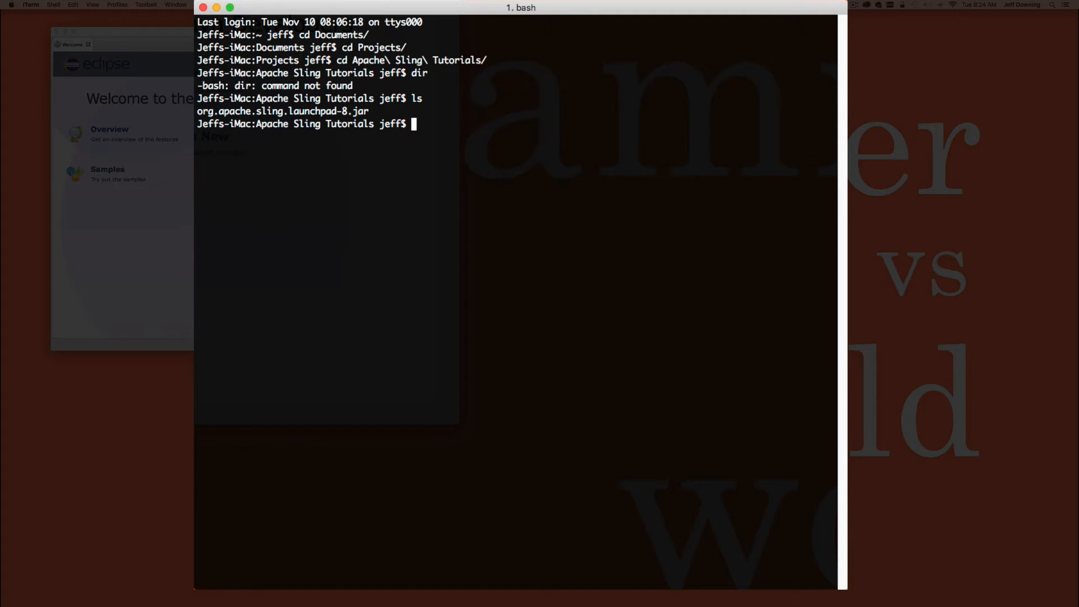
pyautogui.write('ja')
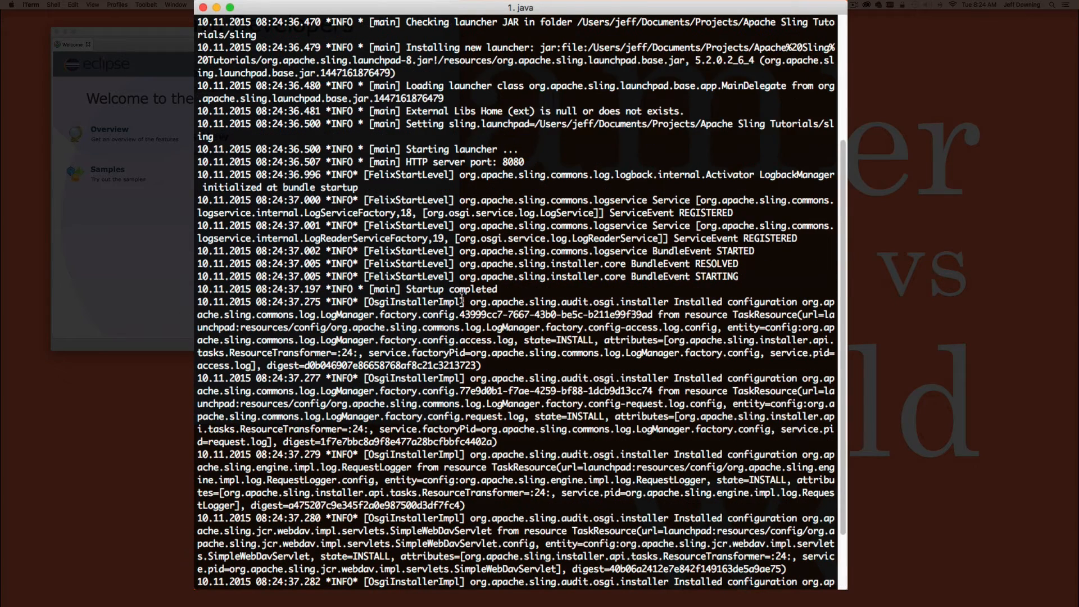
pyautogui.doubleClick(461, 162)
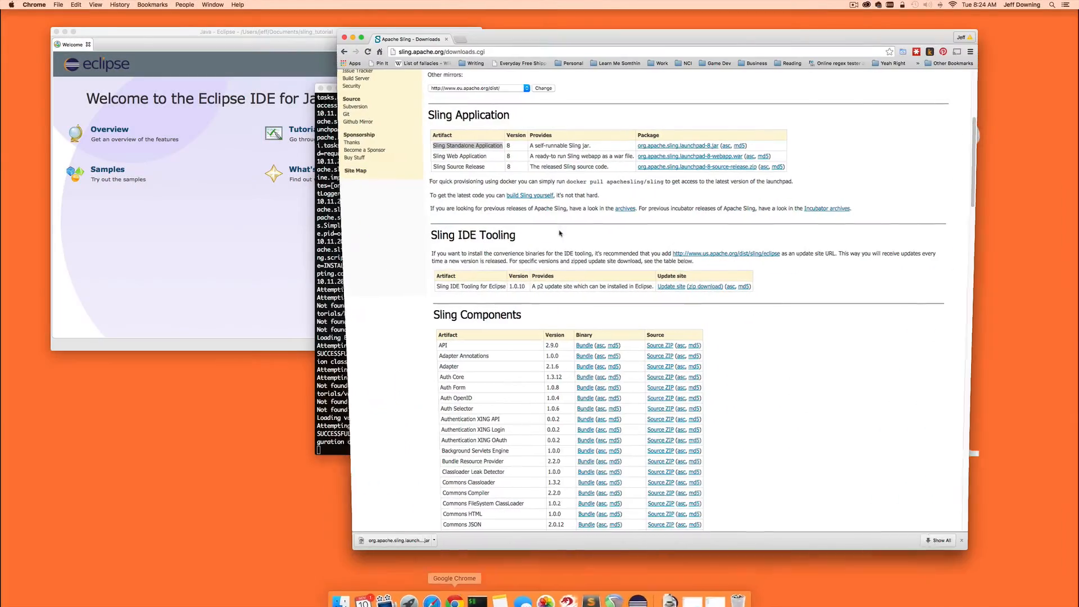
# Log in to the Sling Launchpad at localhost:8080 with admin/admin.
pyautogui.click(489, 38)
pyautogui.write('localhost:8080/index.html')
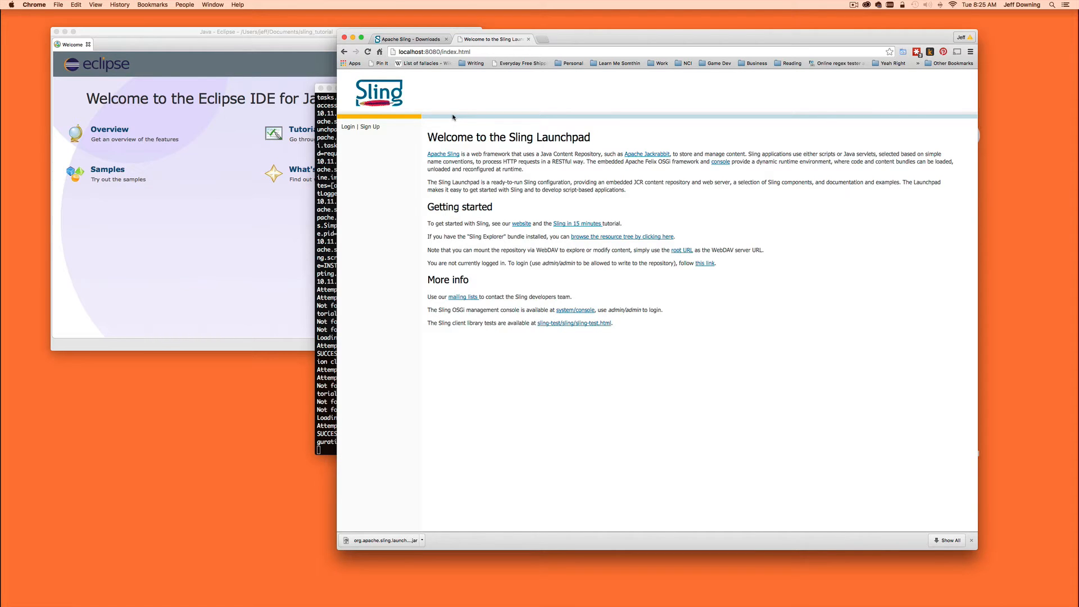
pyautogui.moveTo(466, 274)
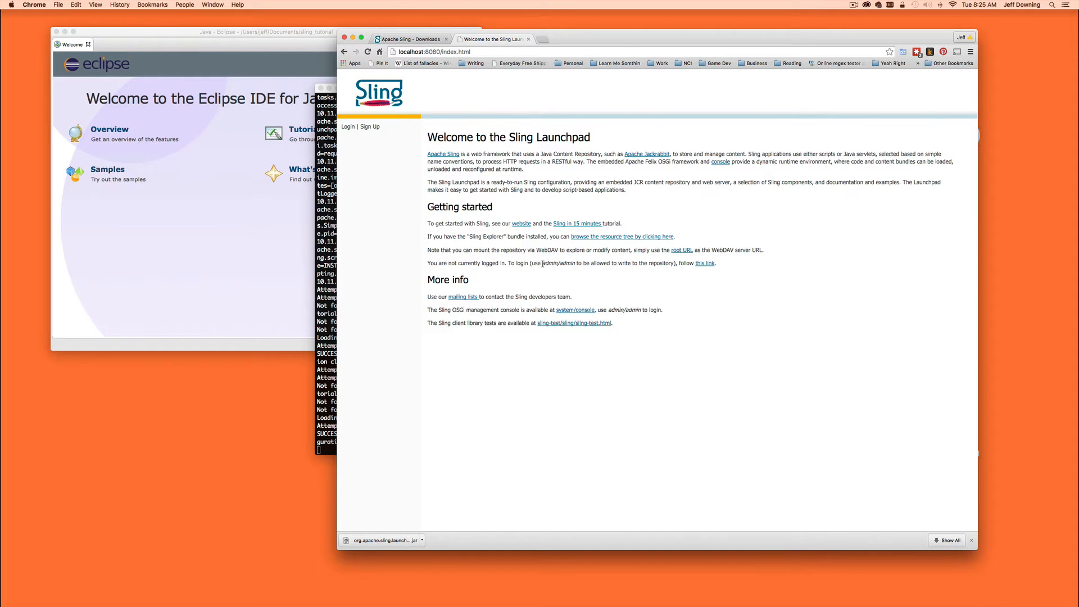
pyautogui.doubleClick(559, 263)
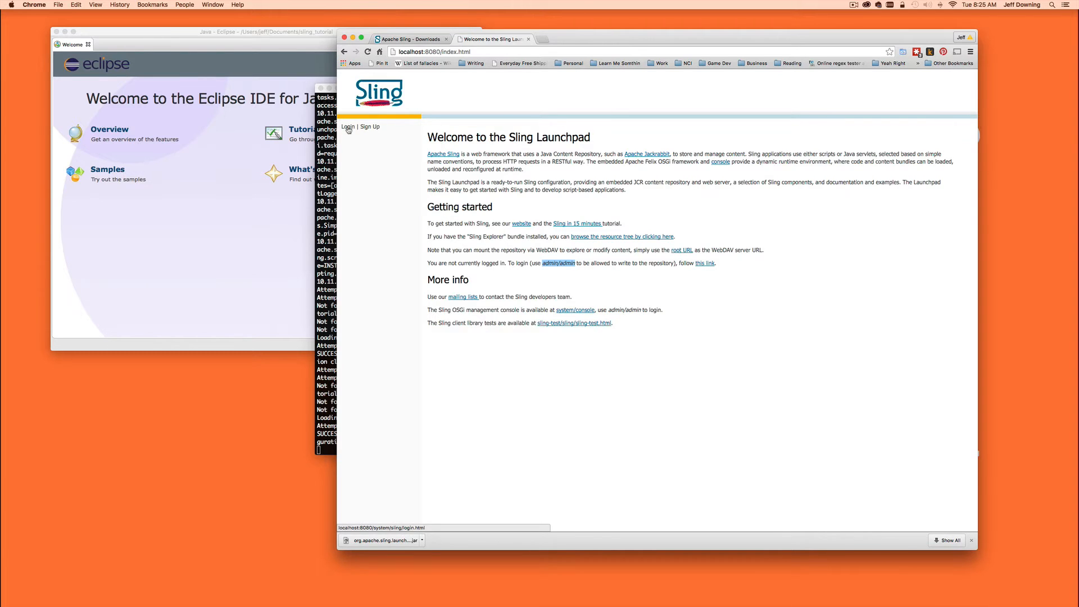
pyautogui.click(348, 127)
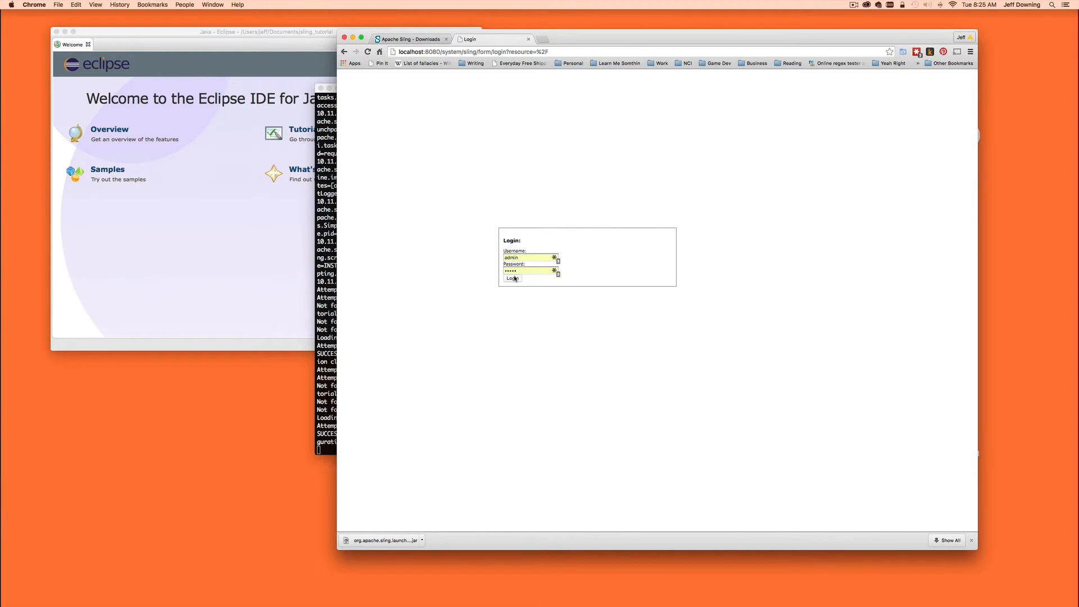
pyautogui.click(513, 279)
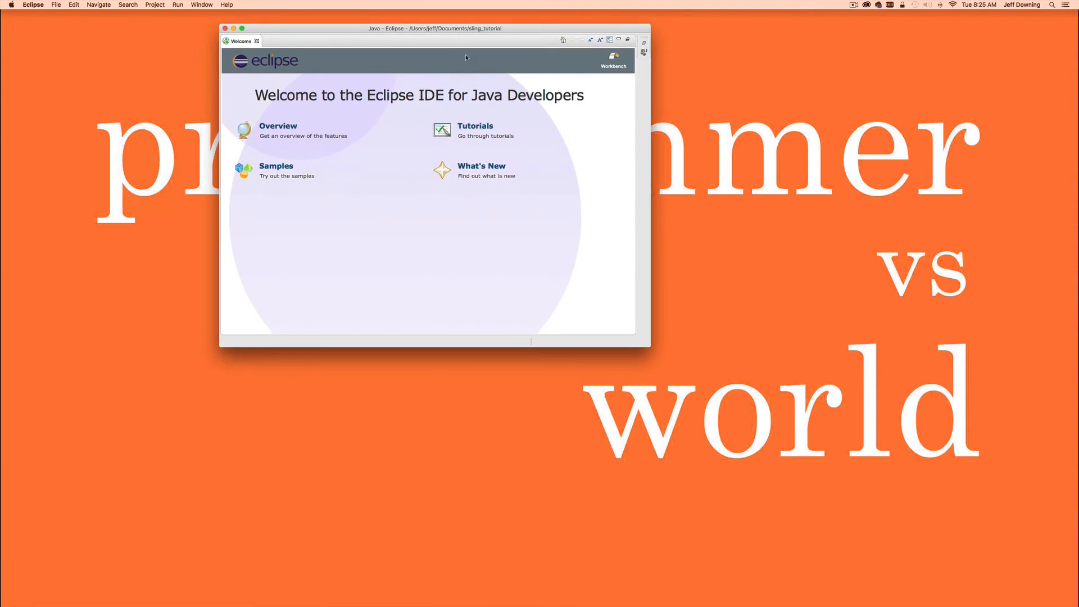
# Enlarge the Eclipse window and close the Welcome tab, Task List and Outline views.
pyautogui.moveTo(649, 347); pyautogui.dragTo(901, 565)
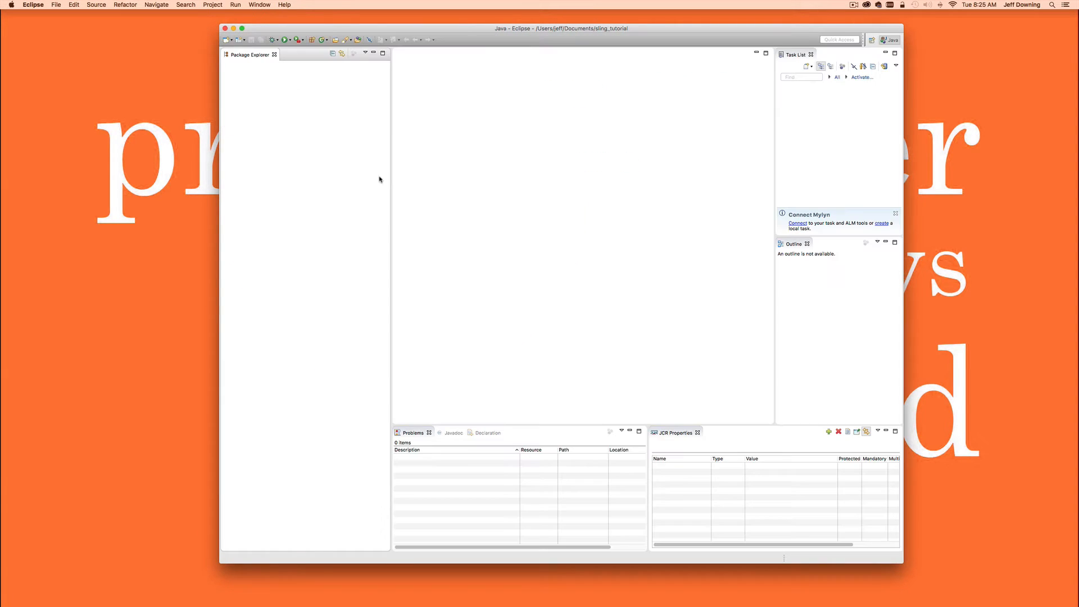
pyautogui.moveTo(546, 265)
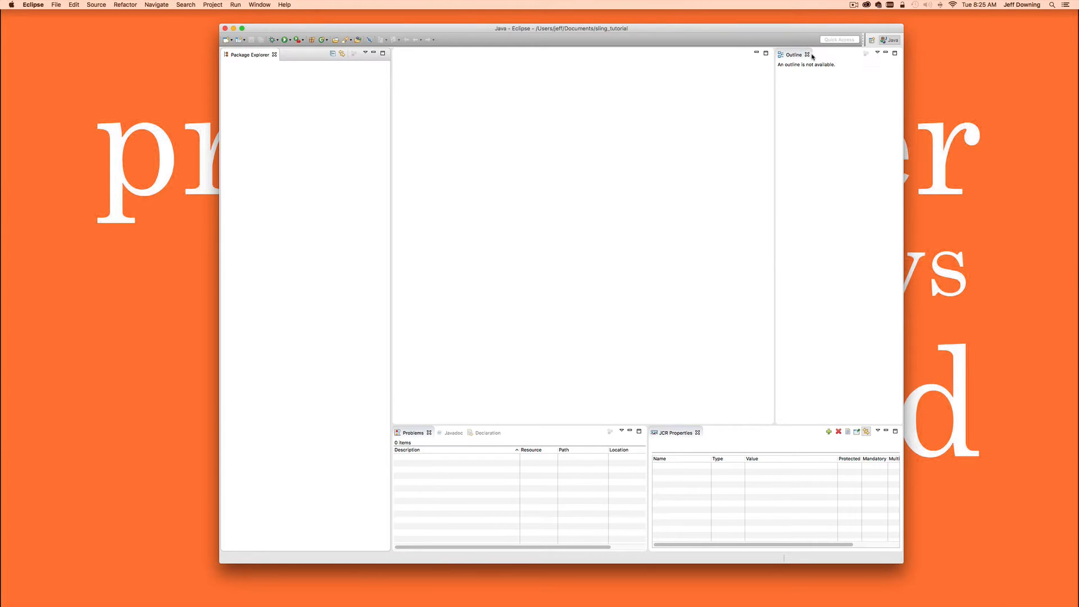
pyautogui.click(807, 54)
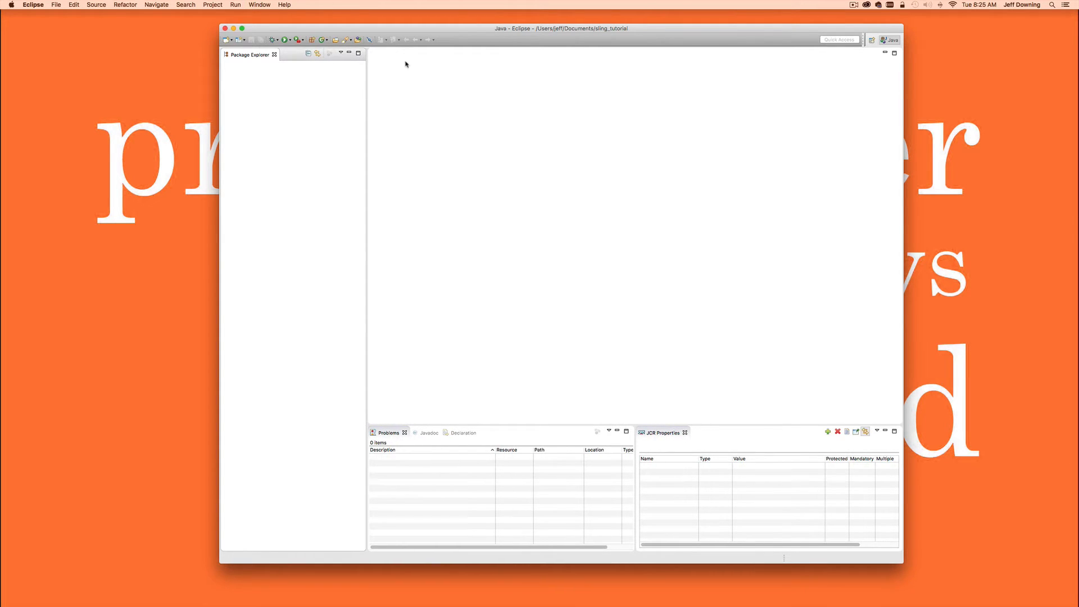
pyautogui.click(260, 5)
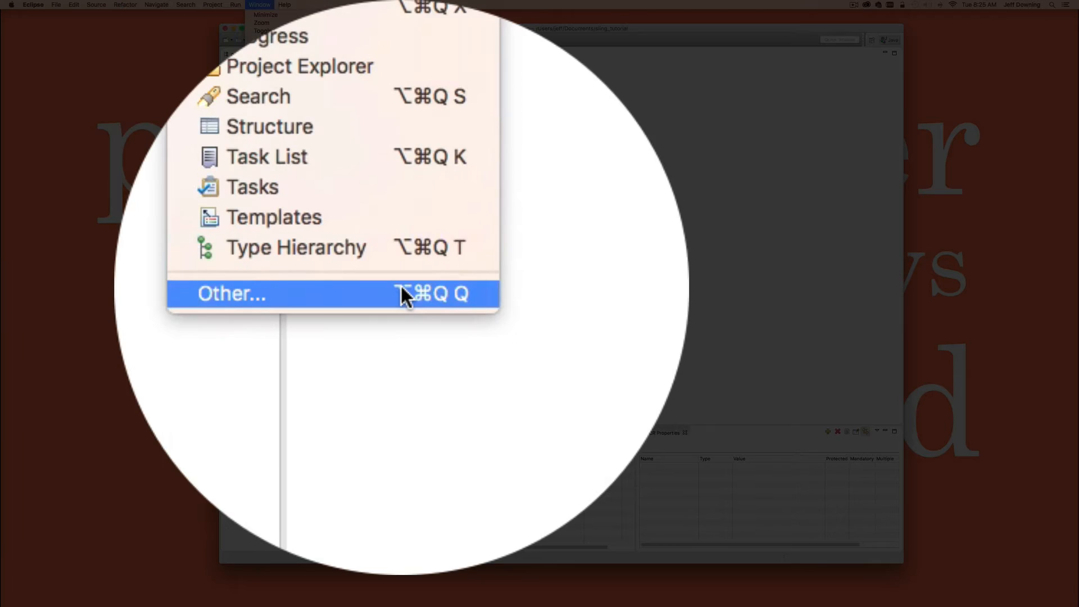
# Add the Servers view via Window > Show View > Other and start the New Server wizard.
pyautogui.click(230, 294)
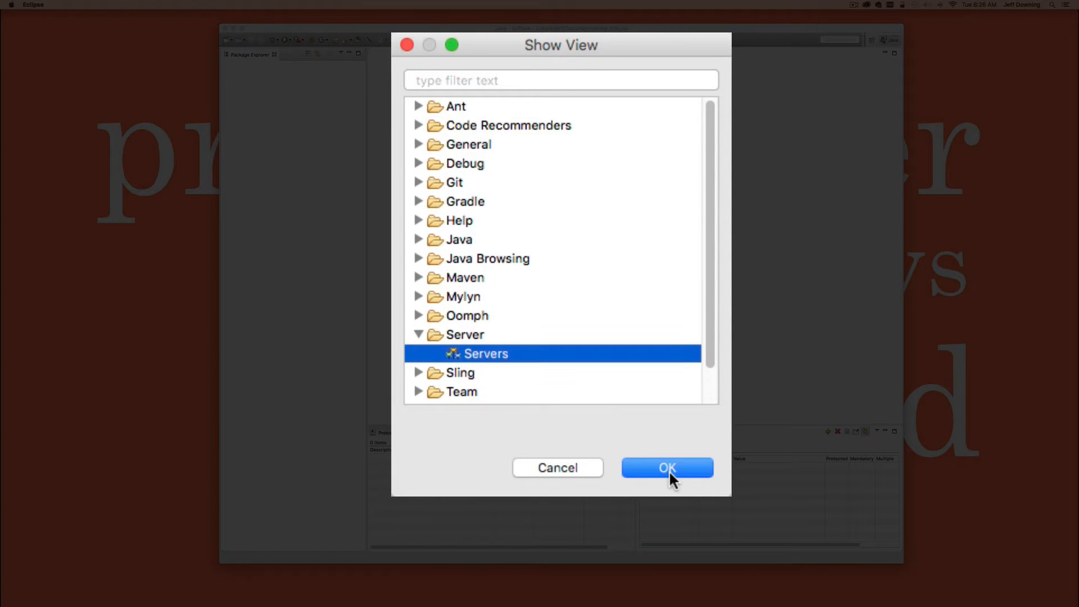
pyautogui.click(667, 467)
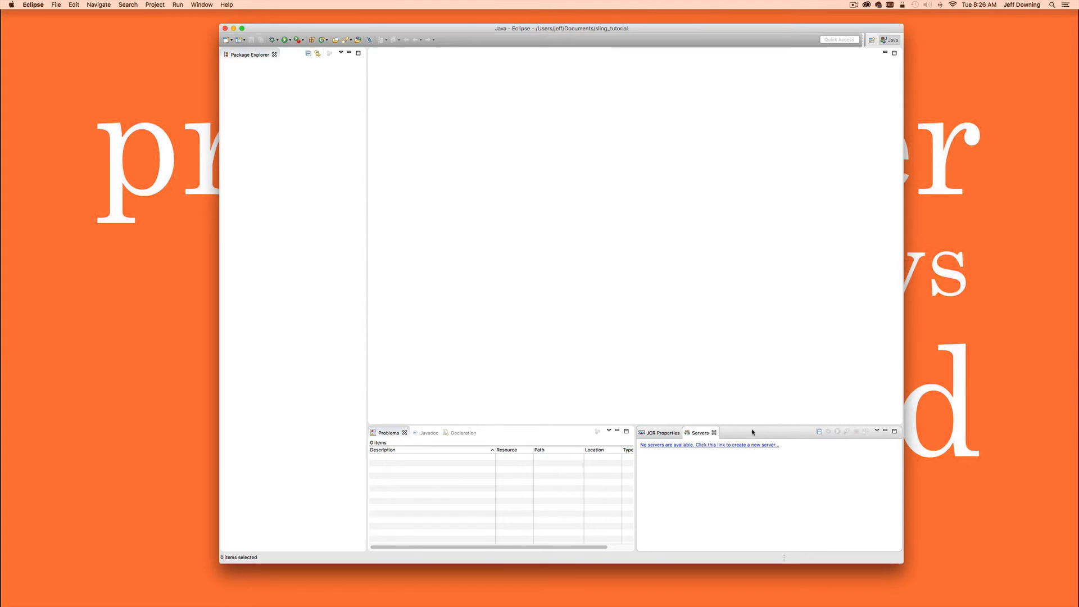
pyautogui.moveTo(688, 456)
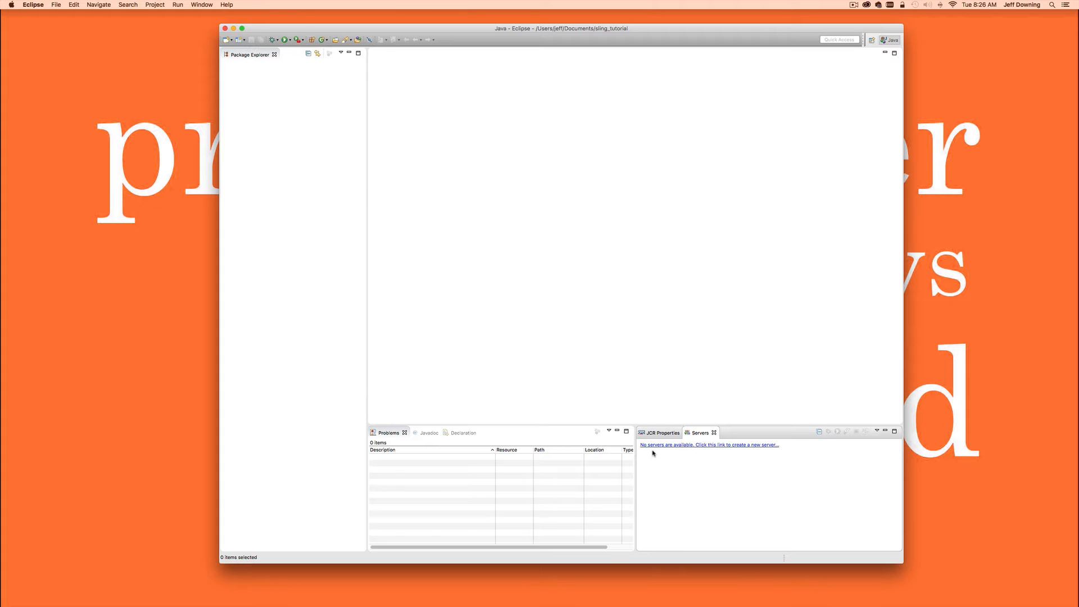
pyautogui.moveTo(667, 454)
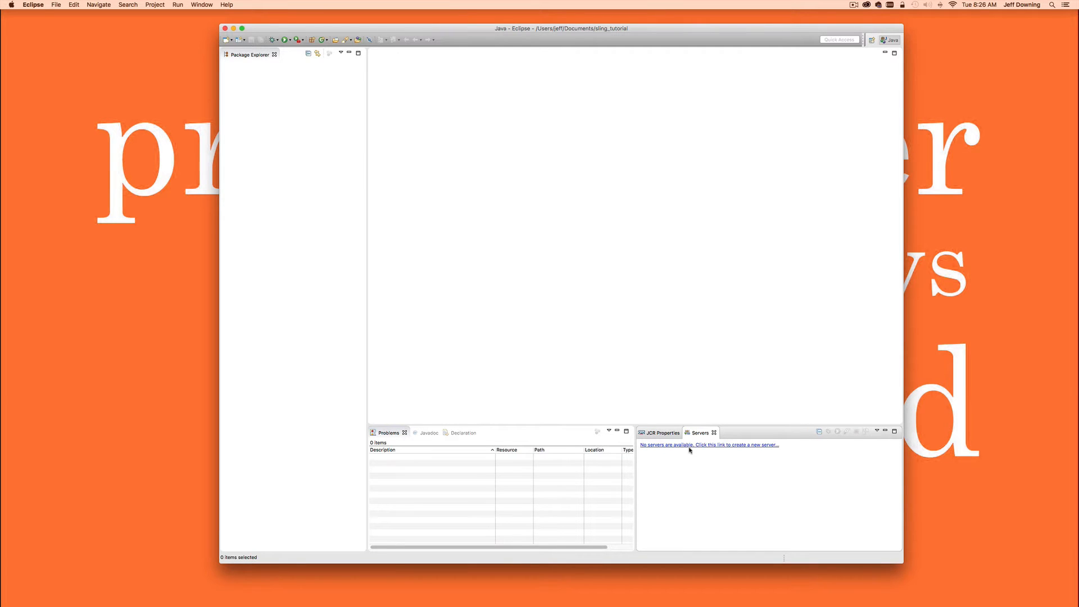
pyautogui.click(709, 445)
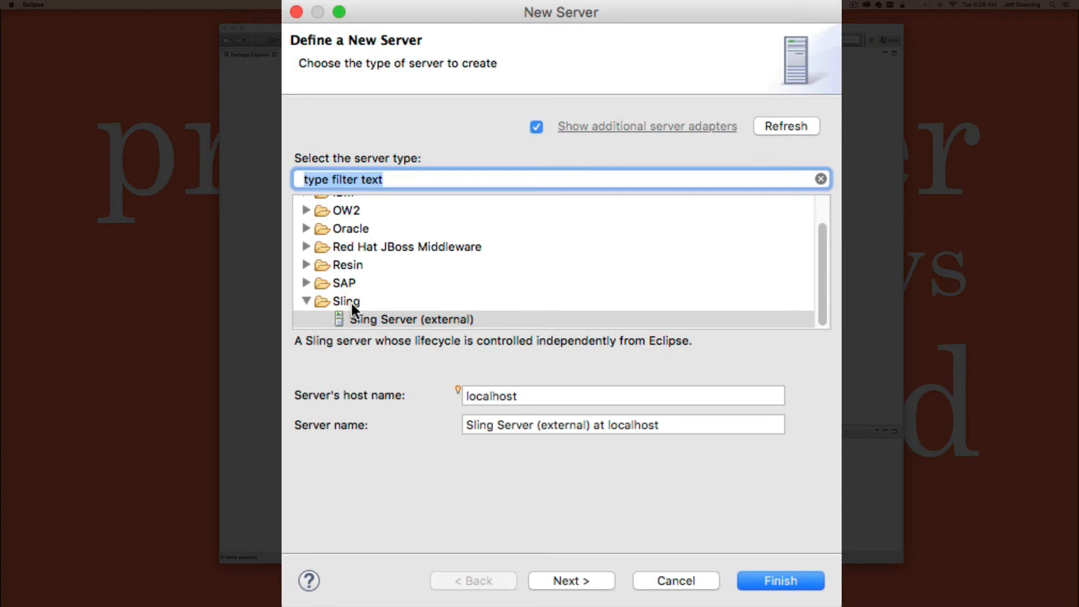
# Choose Sling Server (external) at localhost and finish creating the server.
pyautogui.click(346, 301)
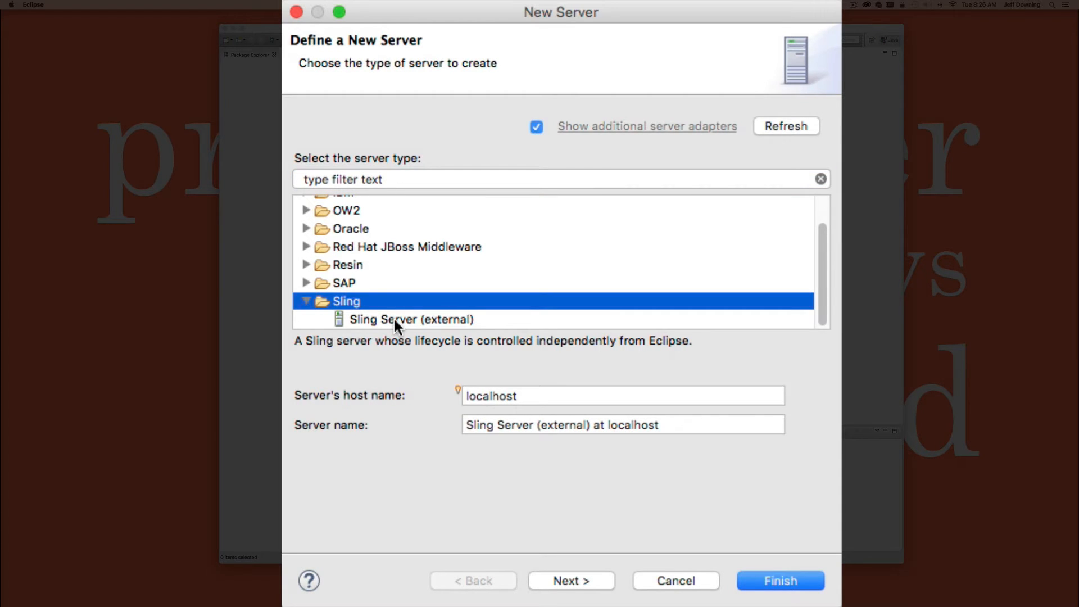
pyautogui.click(412, 318)
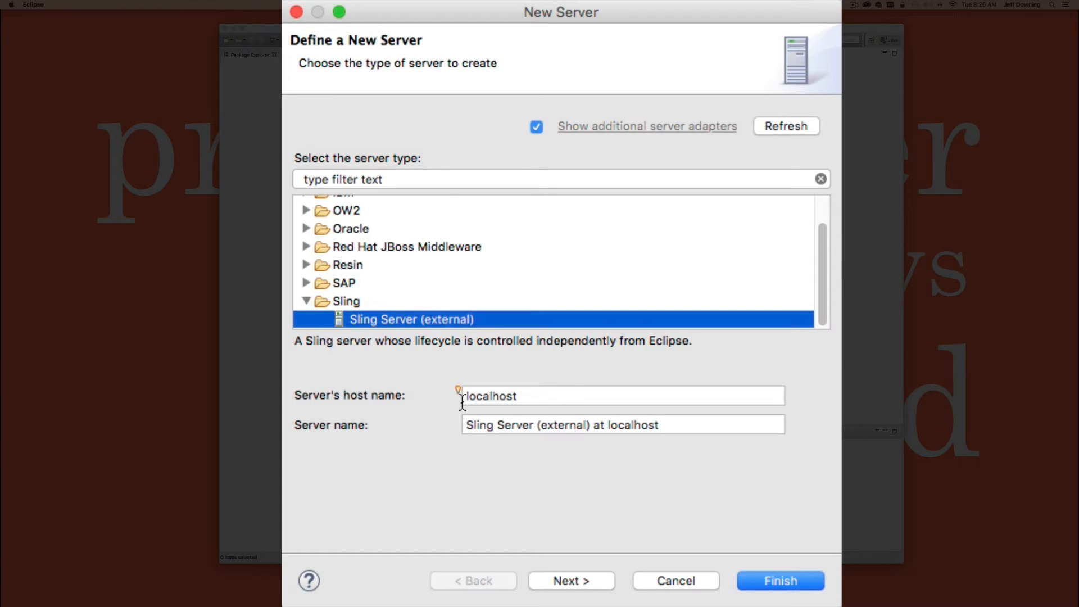
pyautogui.moveTo(532, 440)
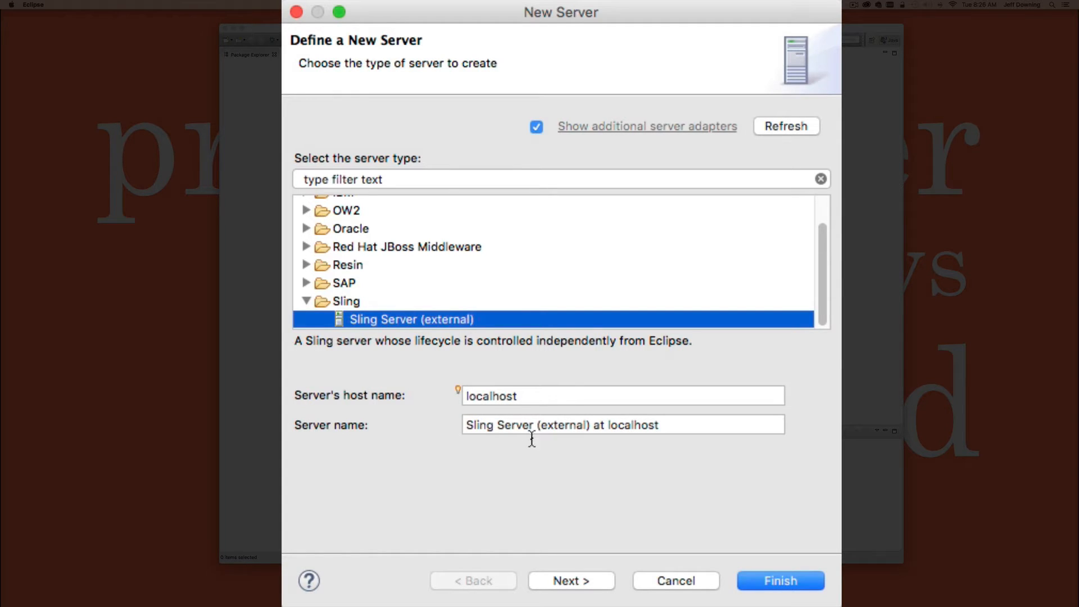
pyautogui.click(780, 580)
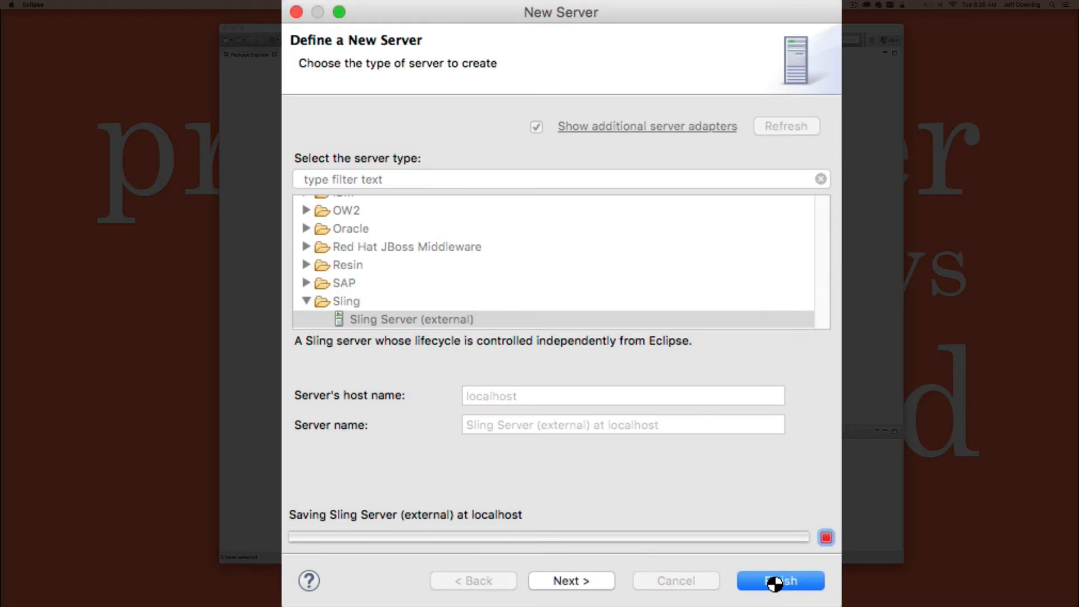
pyautogui.click(780, 580)
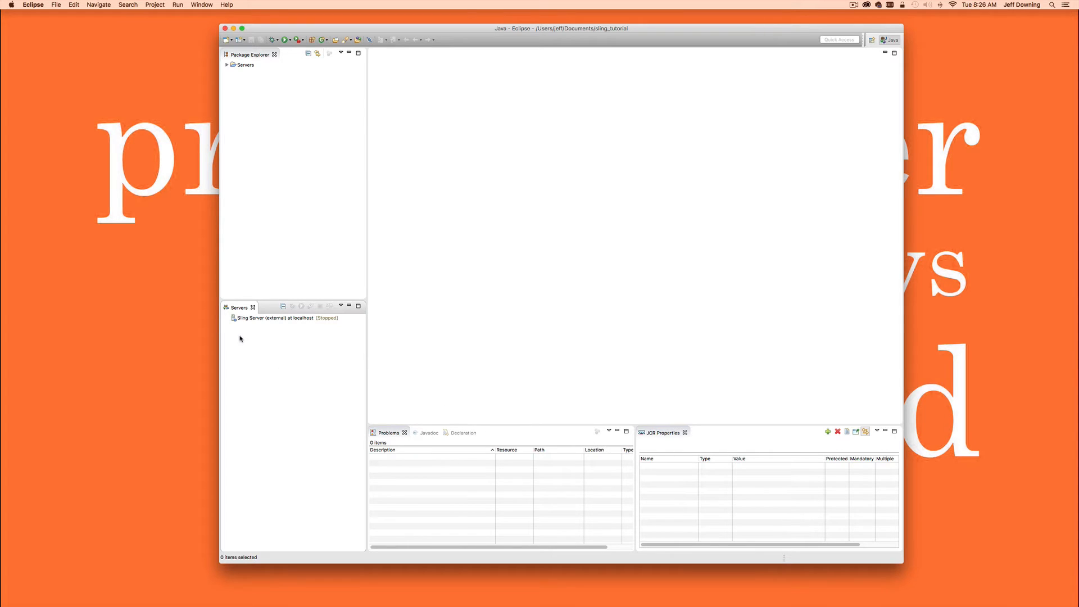
# Start the stopped Sling Server (external) at localhost from the Servers view.
pyautogui.click(282, 319)
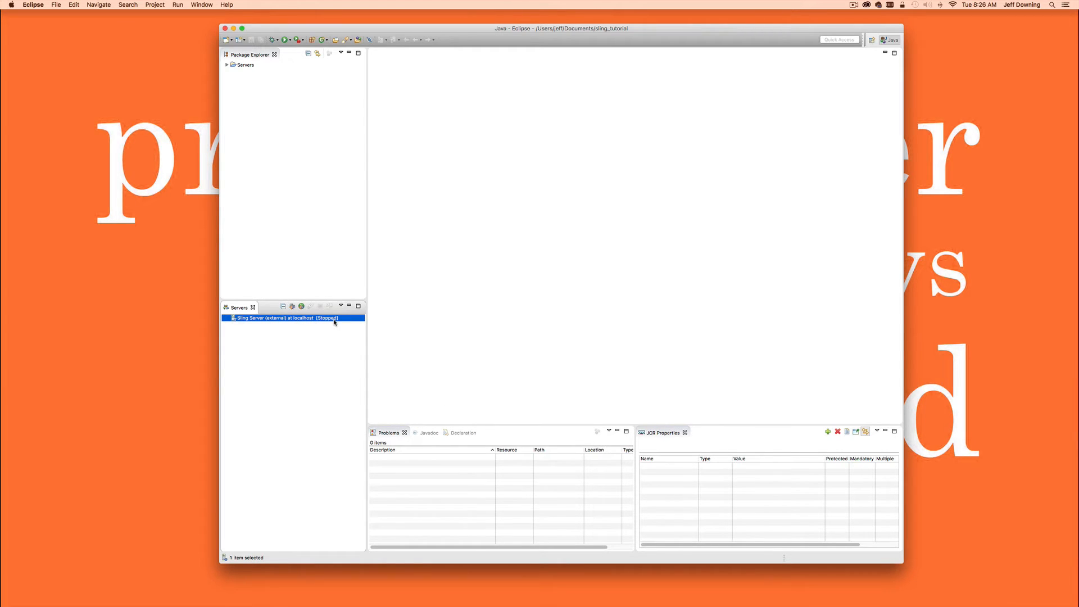
pyautogui.moveTo(315, 322)
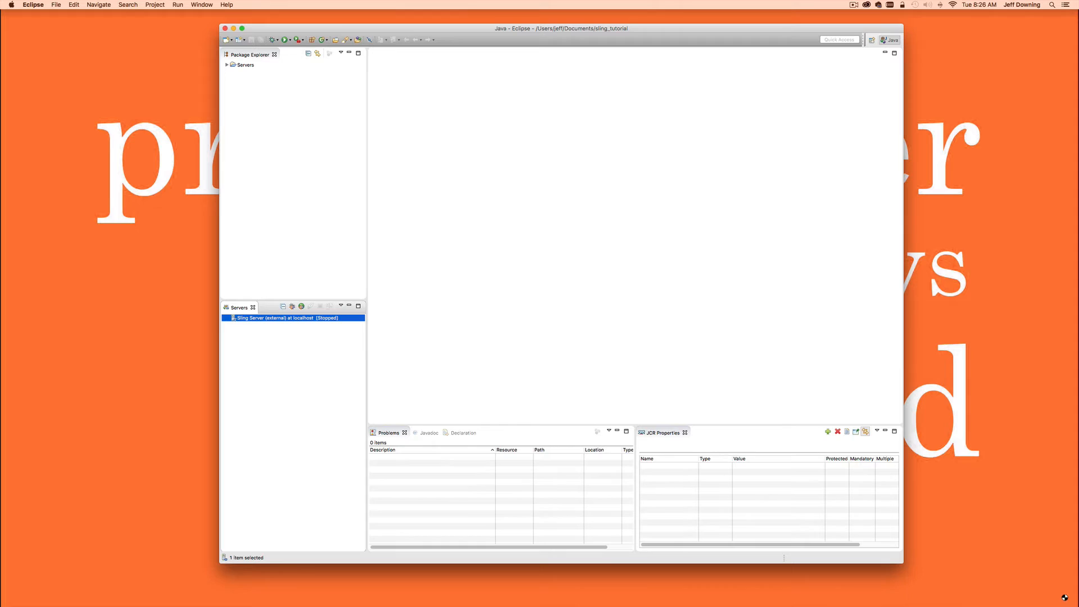
pyautogui.moveTo(270, 352)
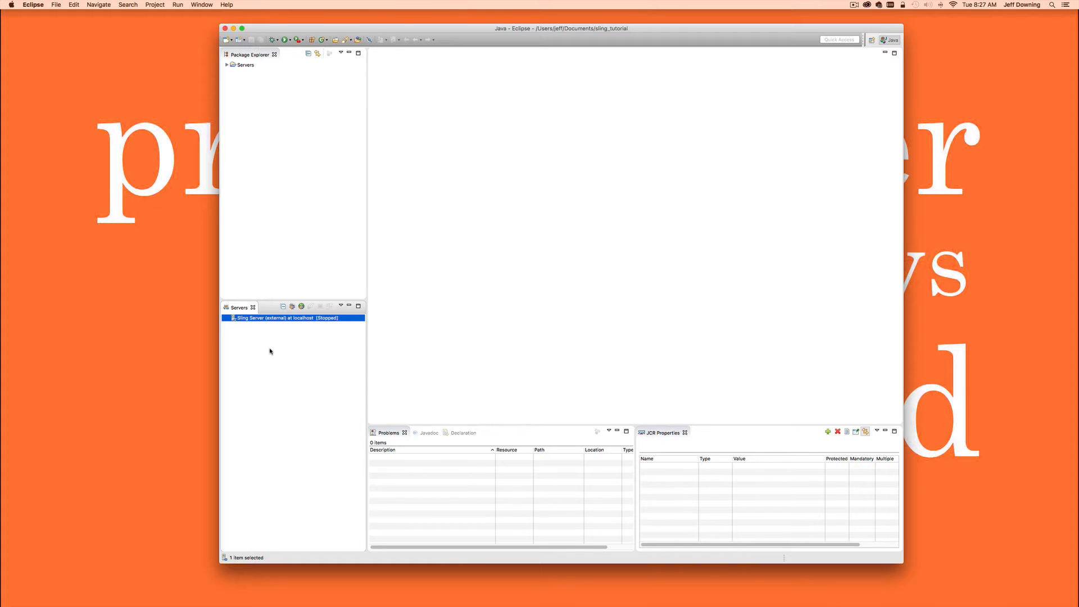
pyautogui.moveTo(267, 324)
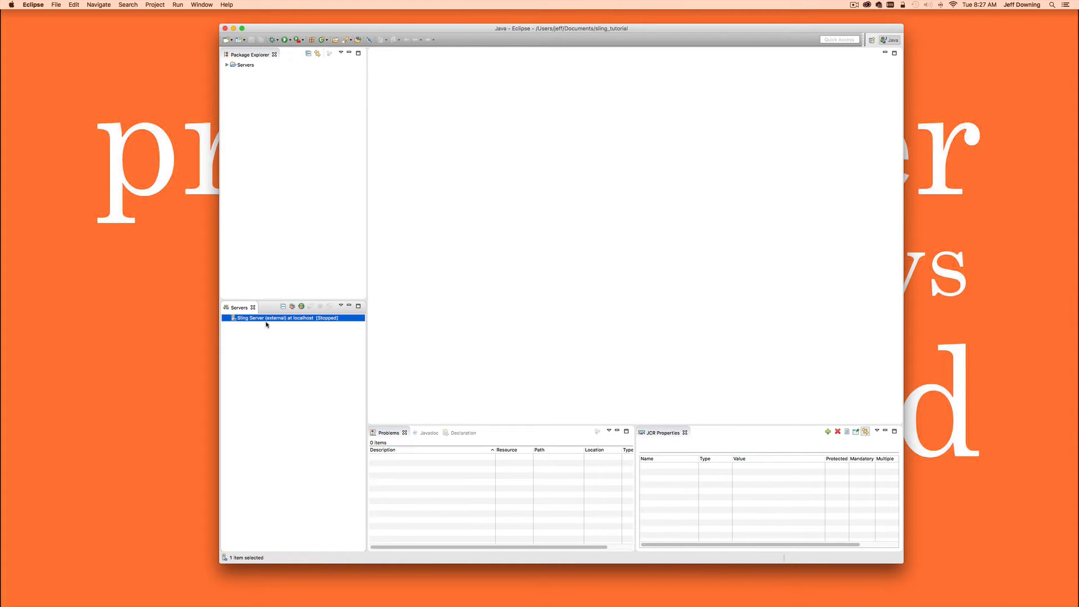
pyautogui.rightClick(275, 318)
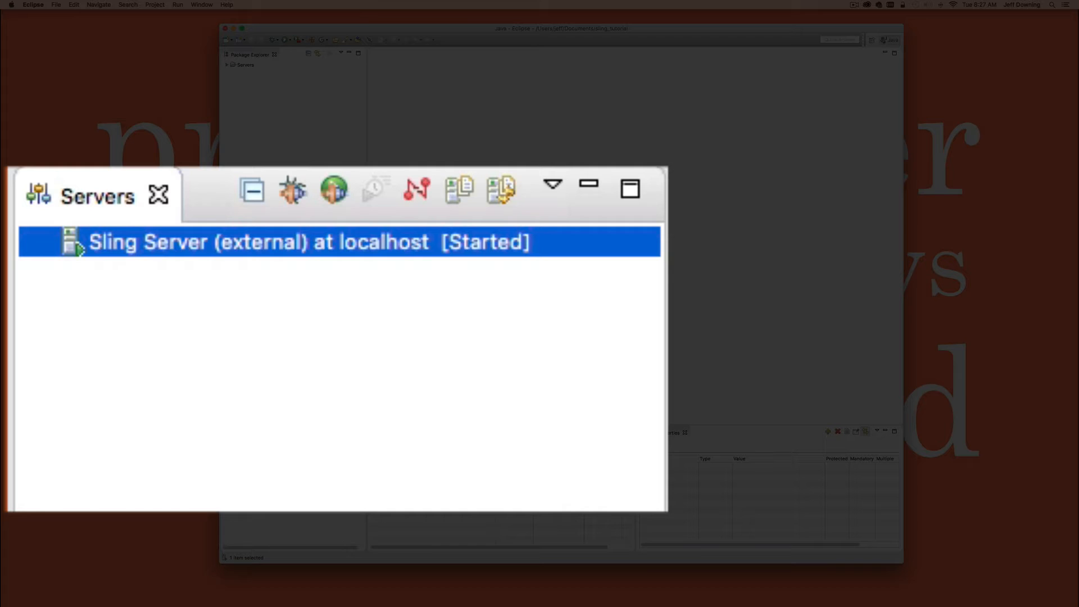
pyautogui.moveTo(268, 198)
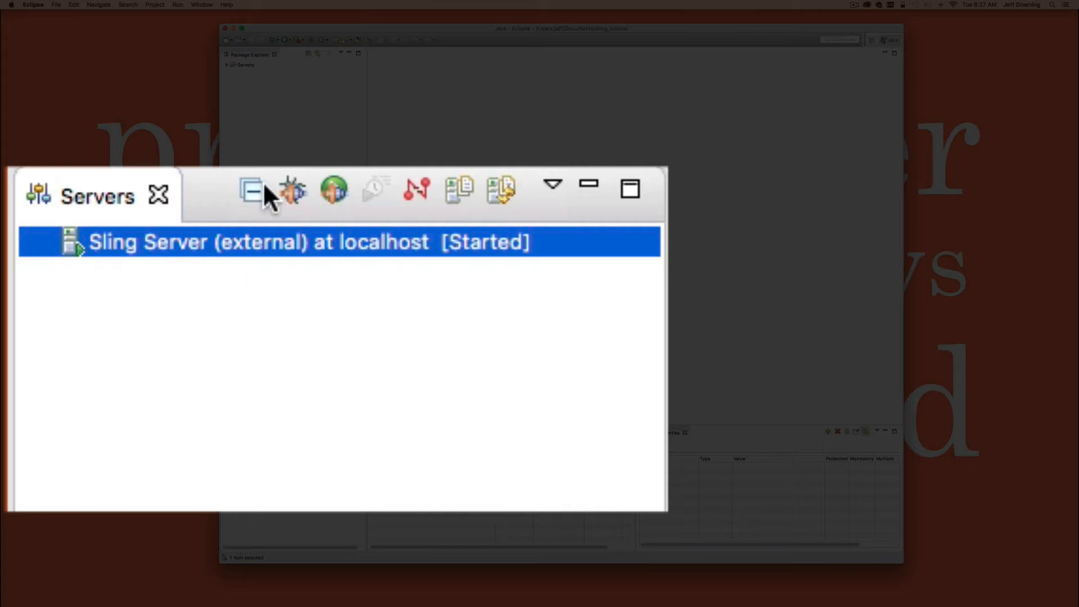
pyautogui.moveTo(444, 259)
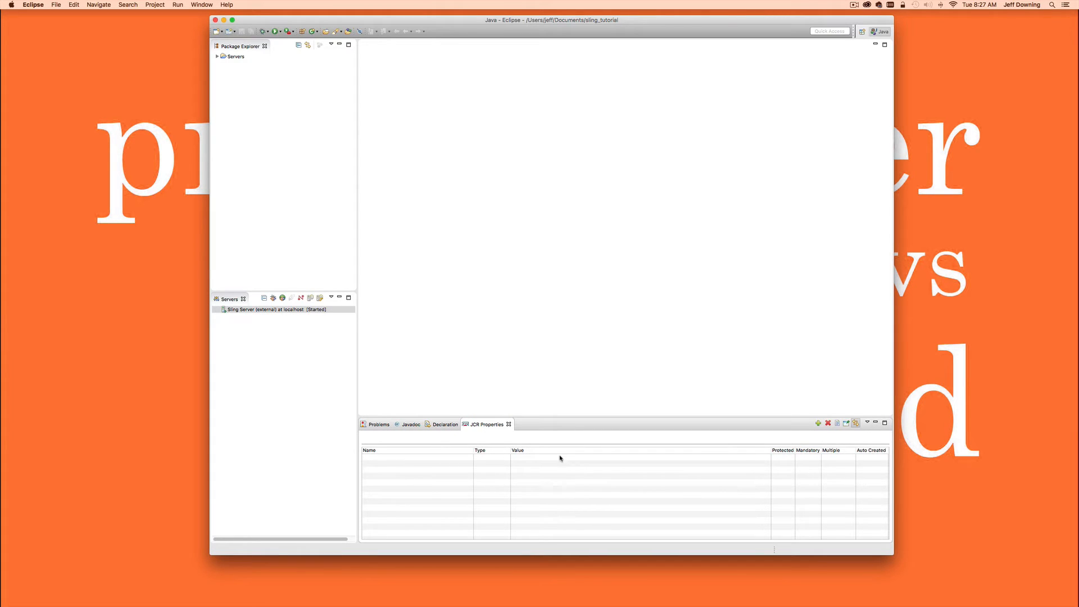
pyautogui.moveTo(328, 32)
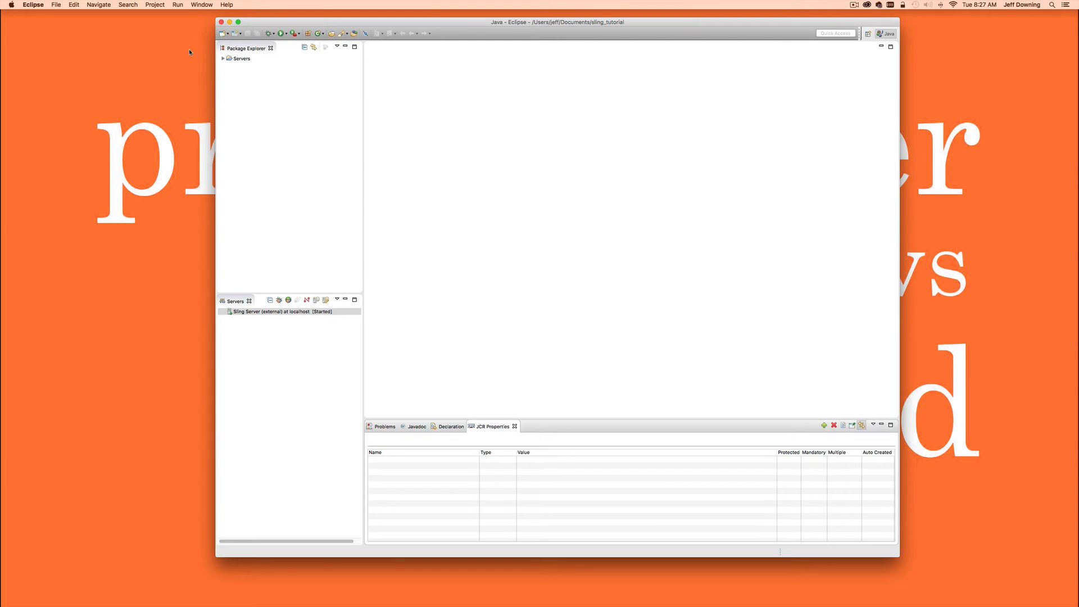
# Launch the New Project wizard from the File menu.
pyautogui.click(56, 4)
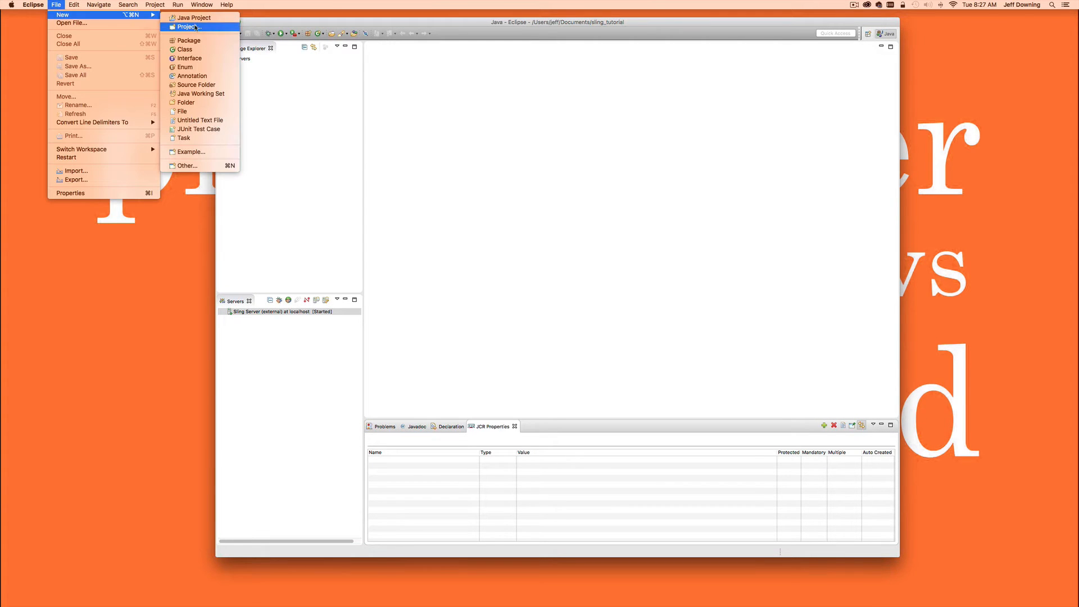
pyautogui.click(187, 27)
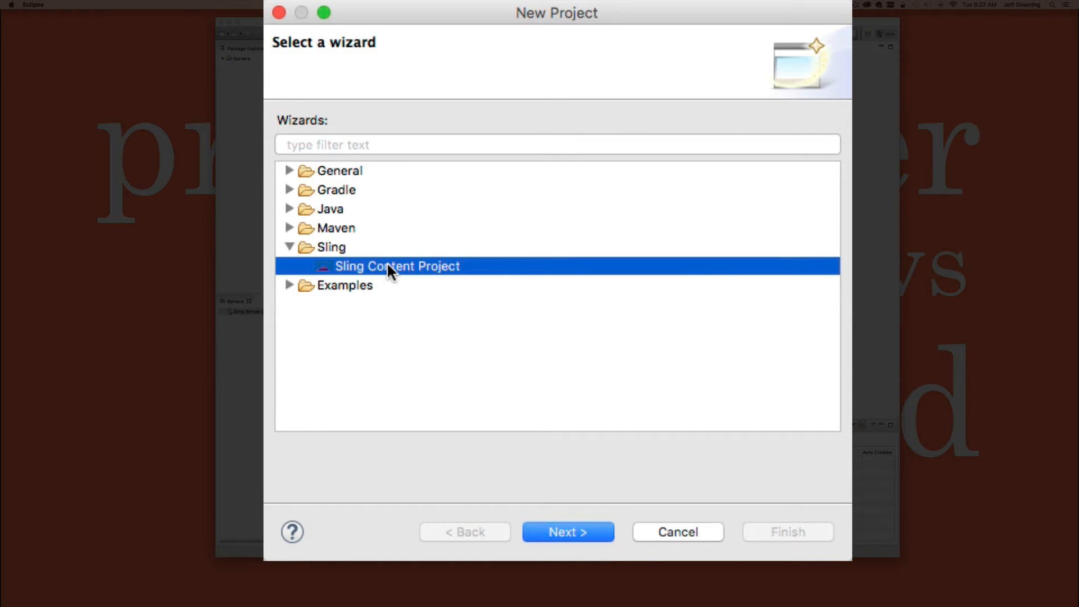
# Name the Sling Content Project 'SlingTutorial' and continue to the server settings.
pyautogui.click(567, 532)
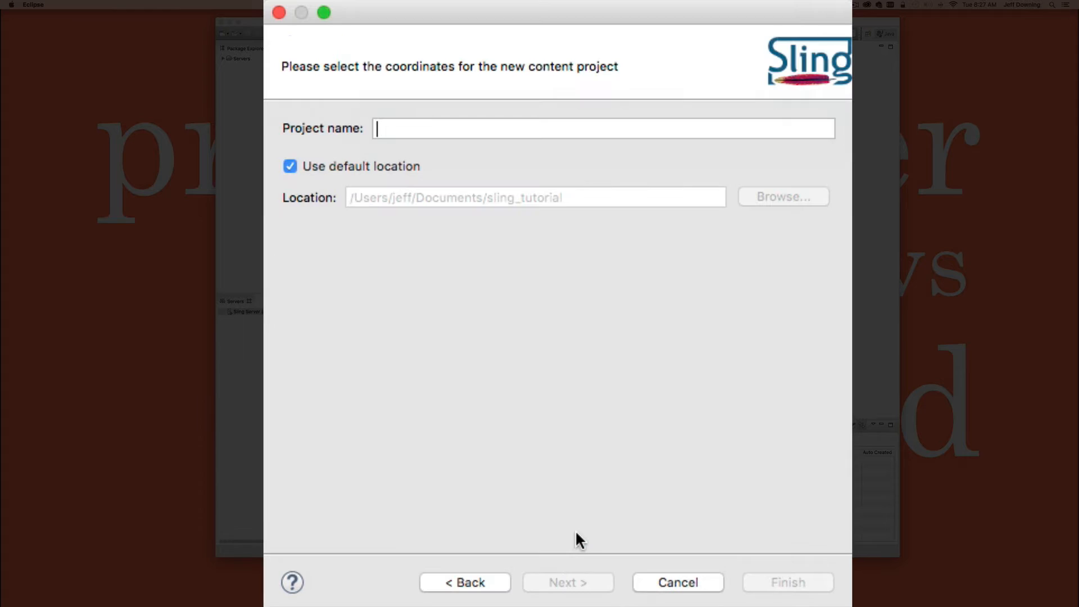
pyautogui.click(602, 128)
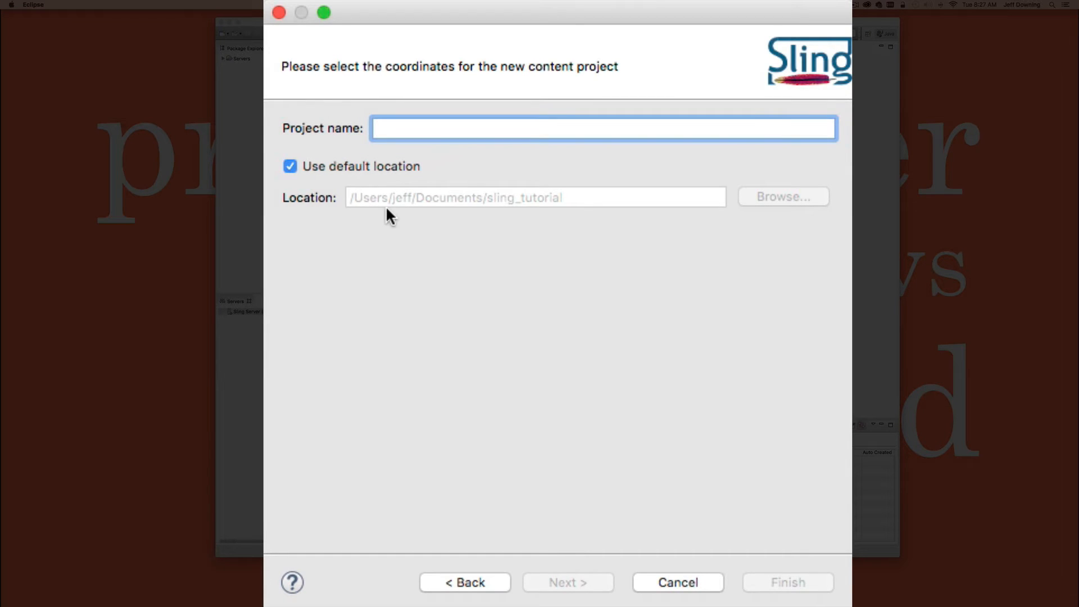
pyautogui.write('SlingTutori')
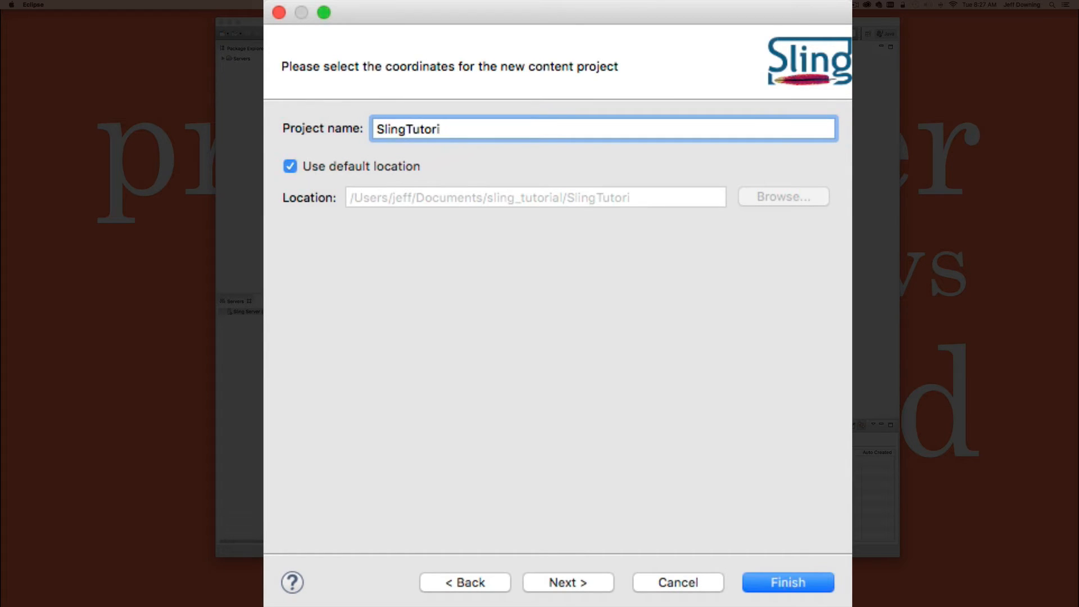
pyautogui.write('al')
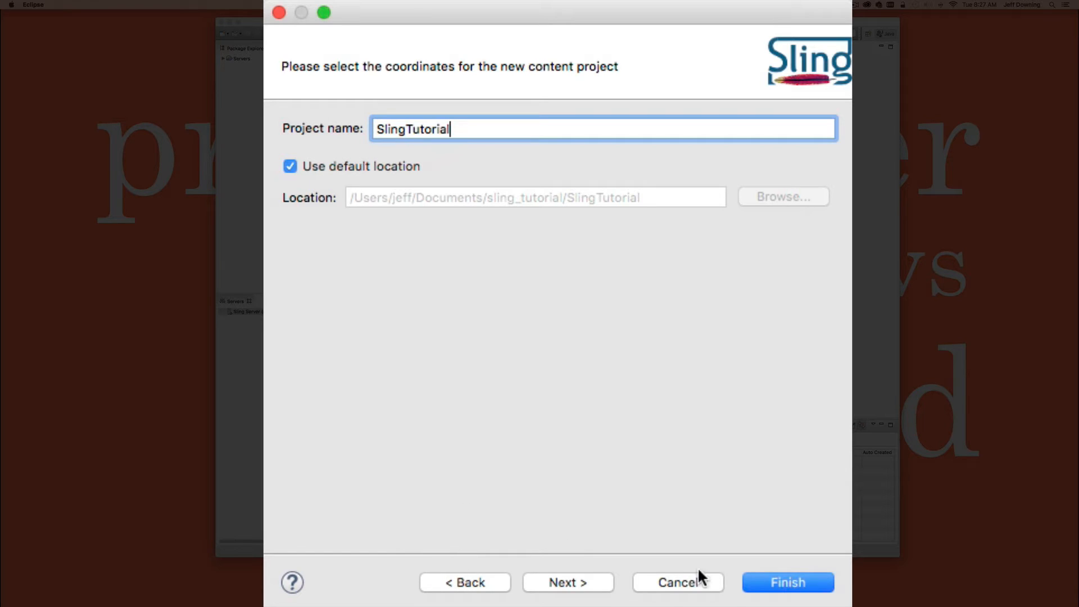
pyautogui.click(567, 583)
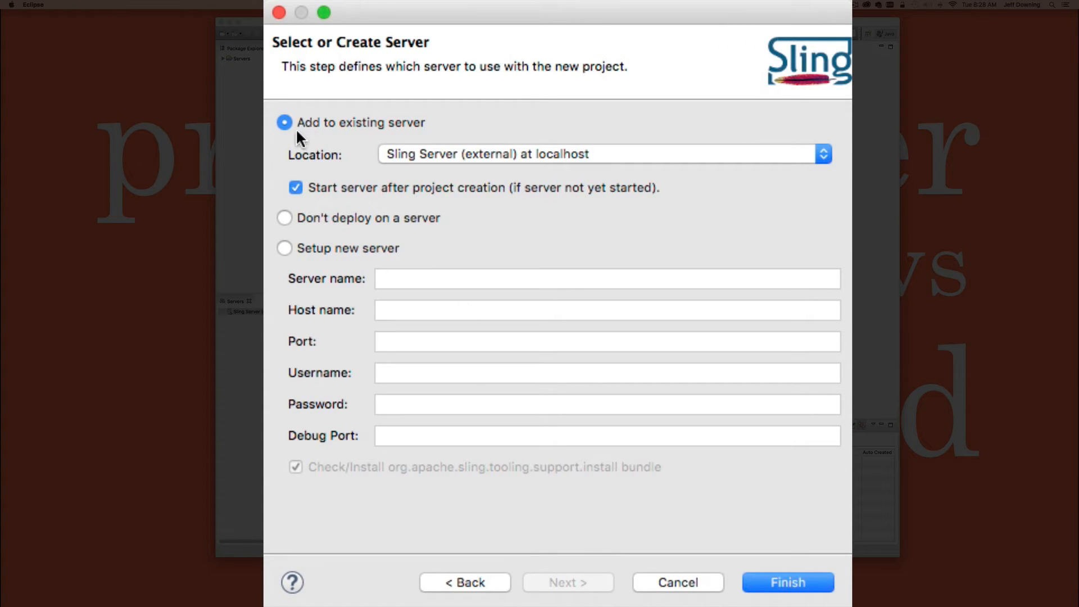
# Choose Sling Server (external) at localhost as the existing deployment server.
pyautogui.click(822, 154)
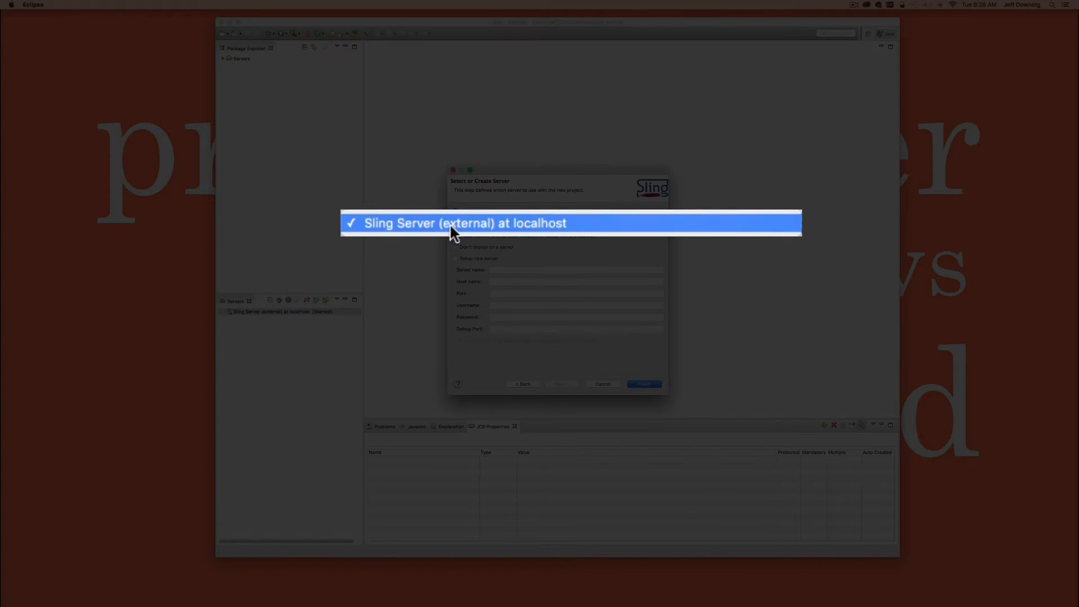
pyautogui.click(464, 223)
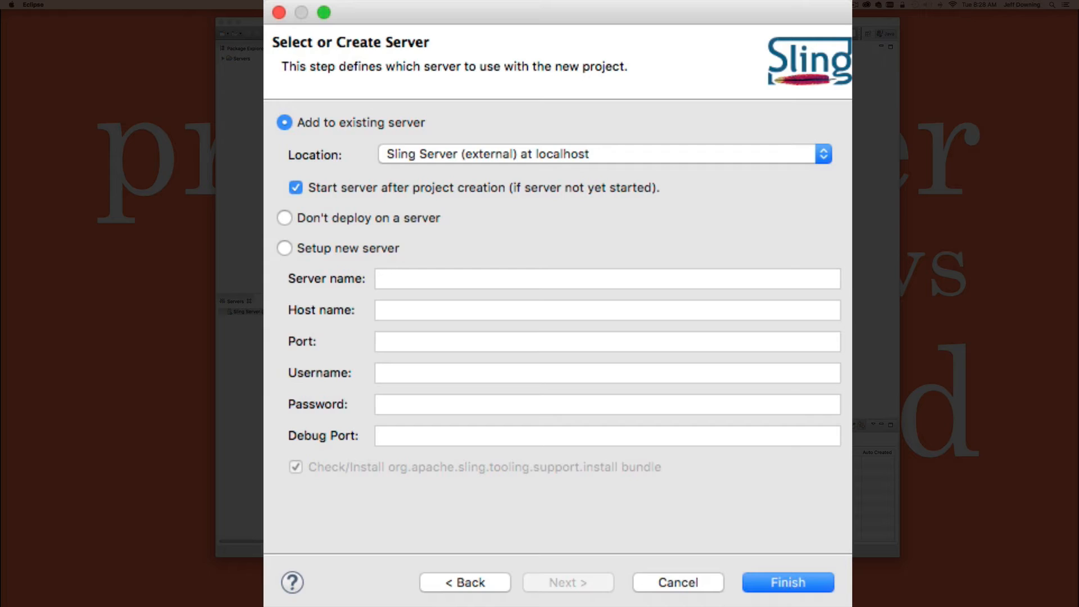
pyautogui.moveTo(333, 198)
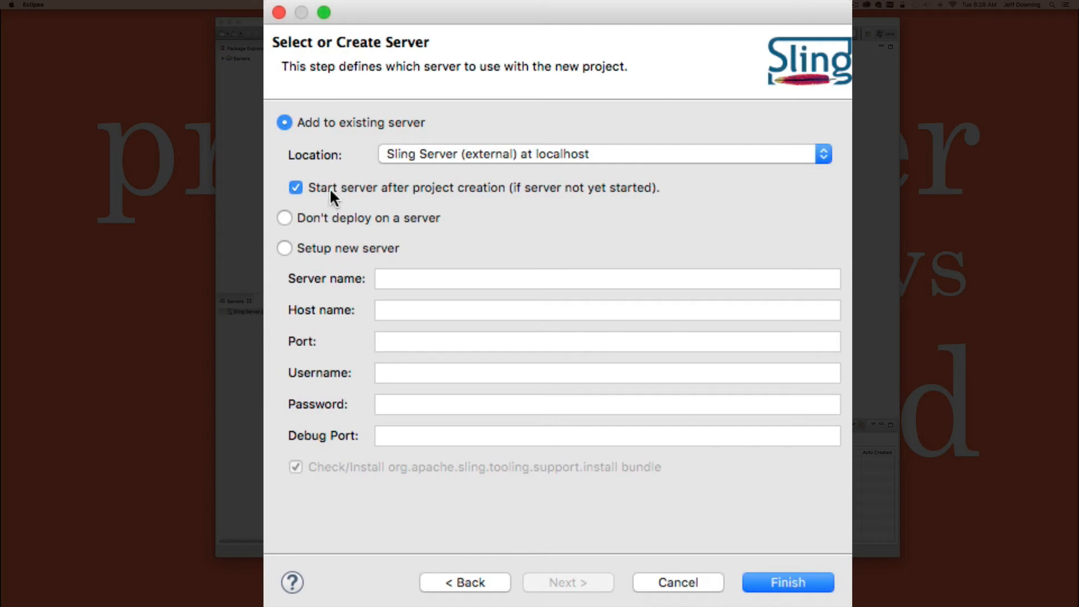
pyautogui.moveTo(310, 227)
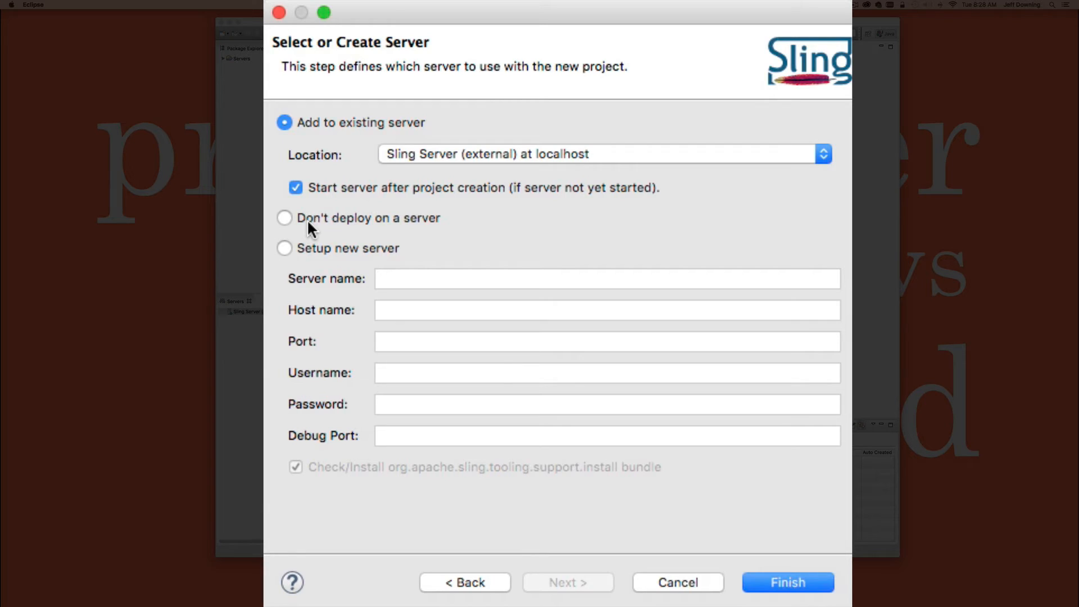
pyautogui.moveTo(373, 268)
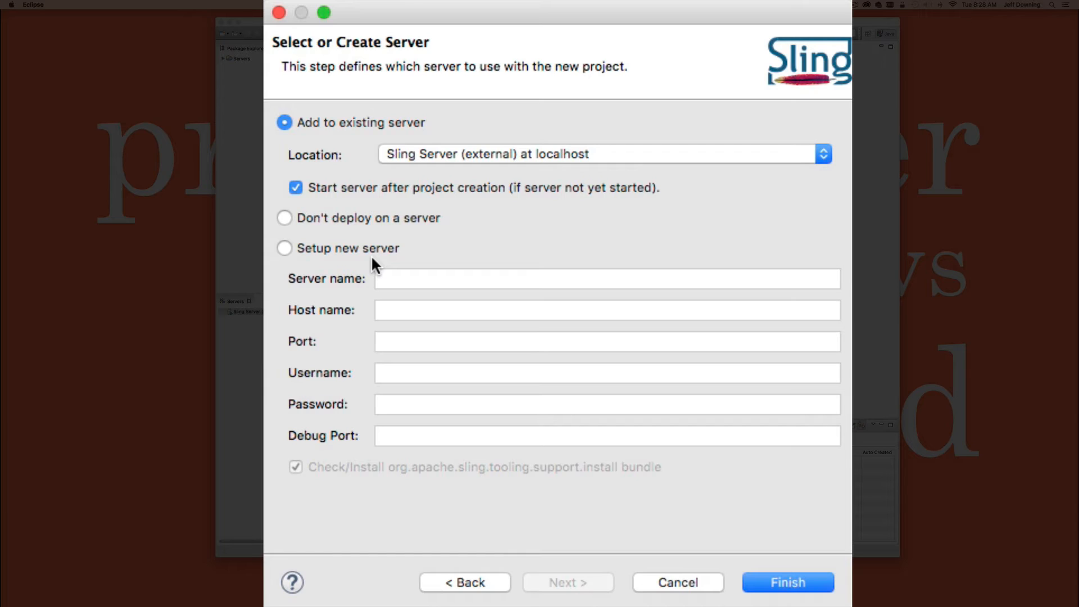
pyautogui.moveTo(327, 253)
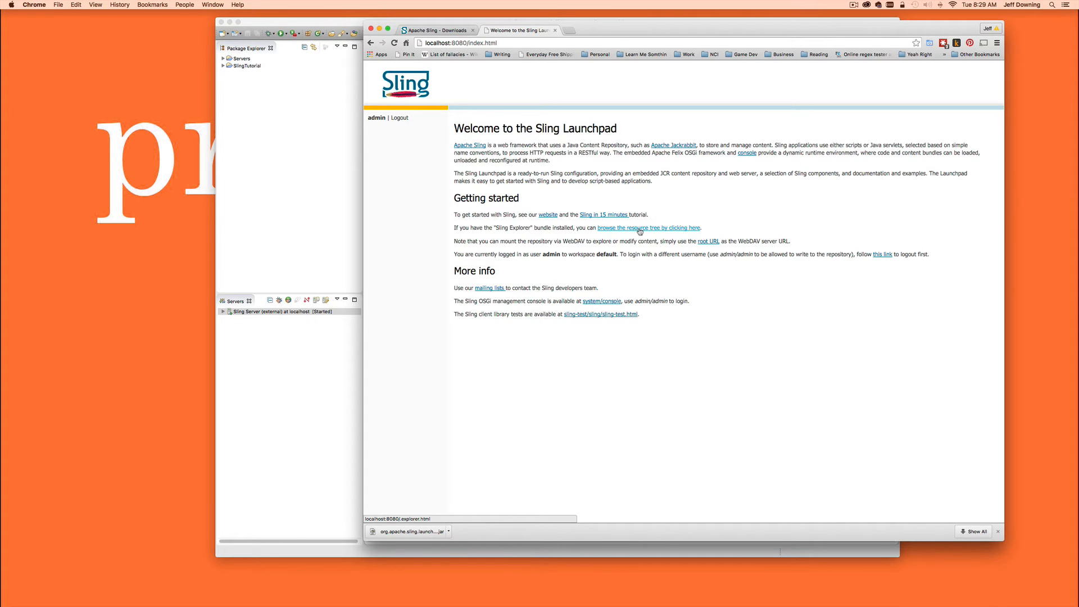
# Browse the Sling resource tree, viewing the content and apps nodes.
pyautogui.click(649, 228)
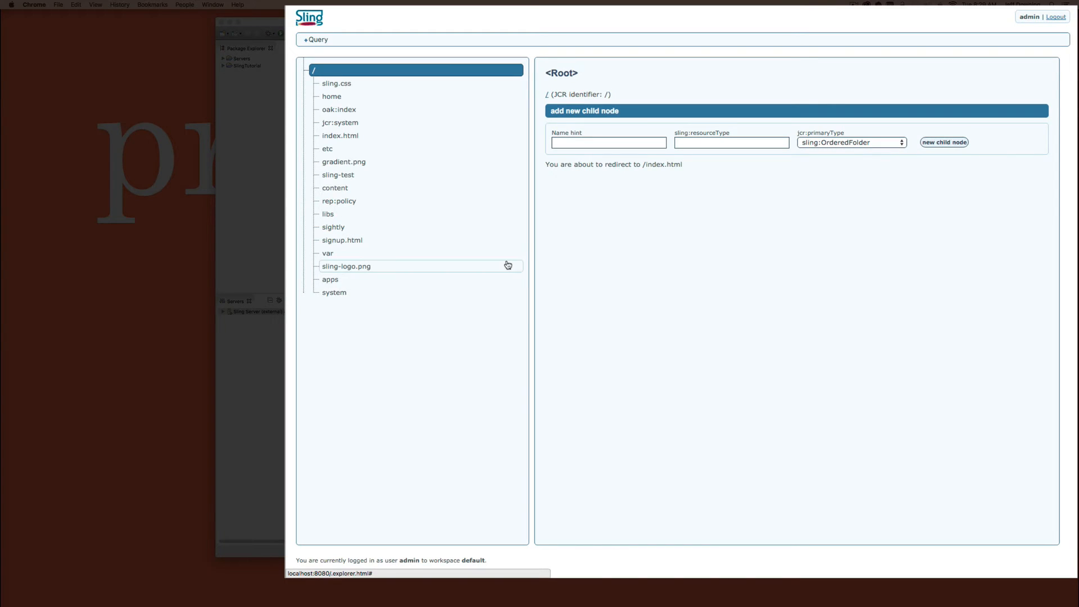
pyautogui.moveTo(340, 281)
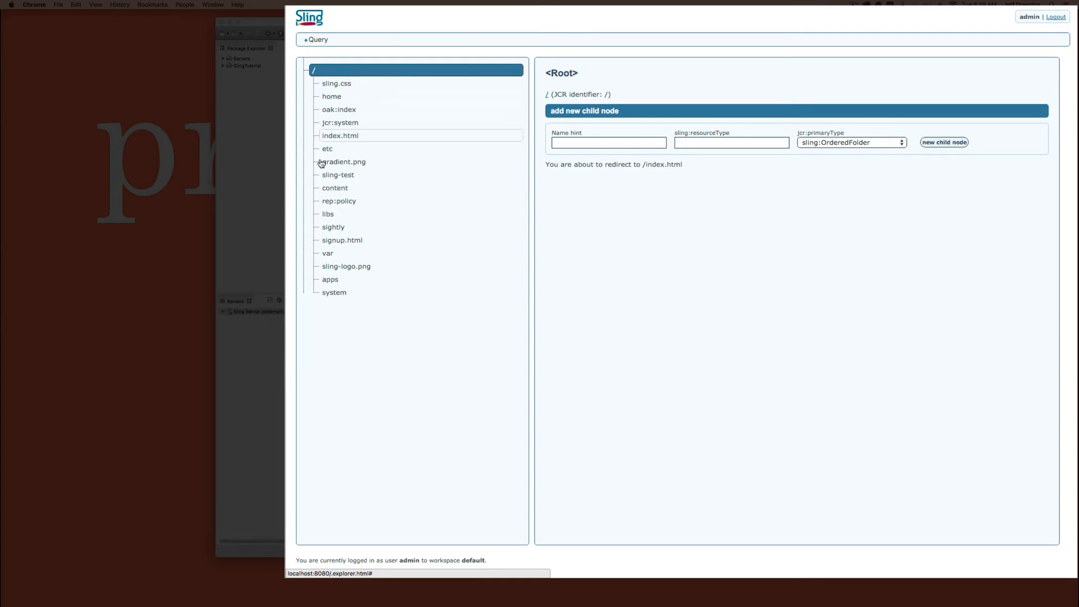
pyautogui.click(335, 188)
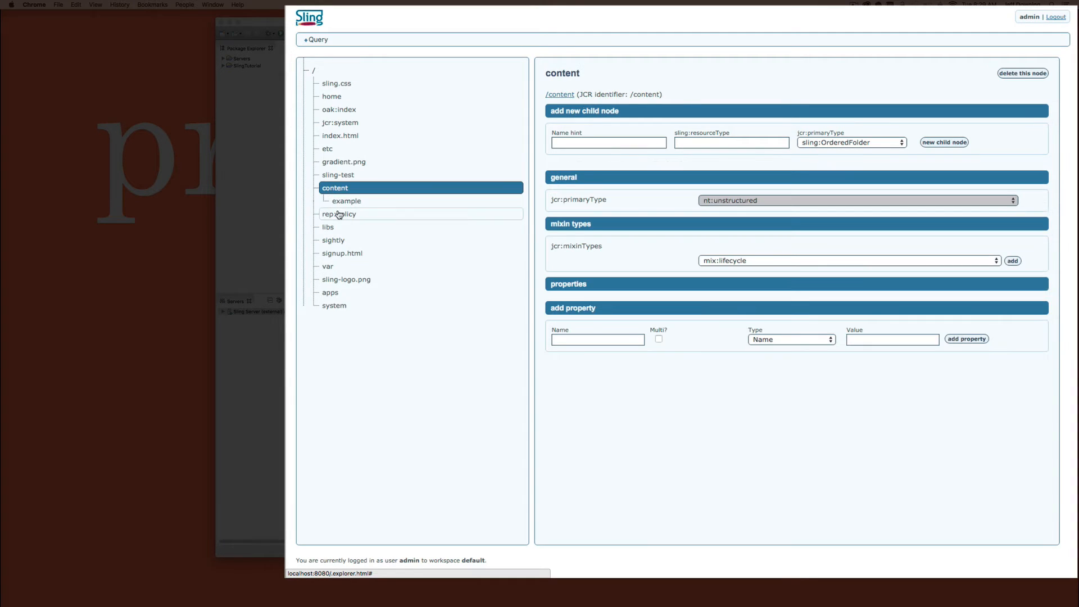
pyautogui.click(329, 292)
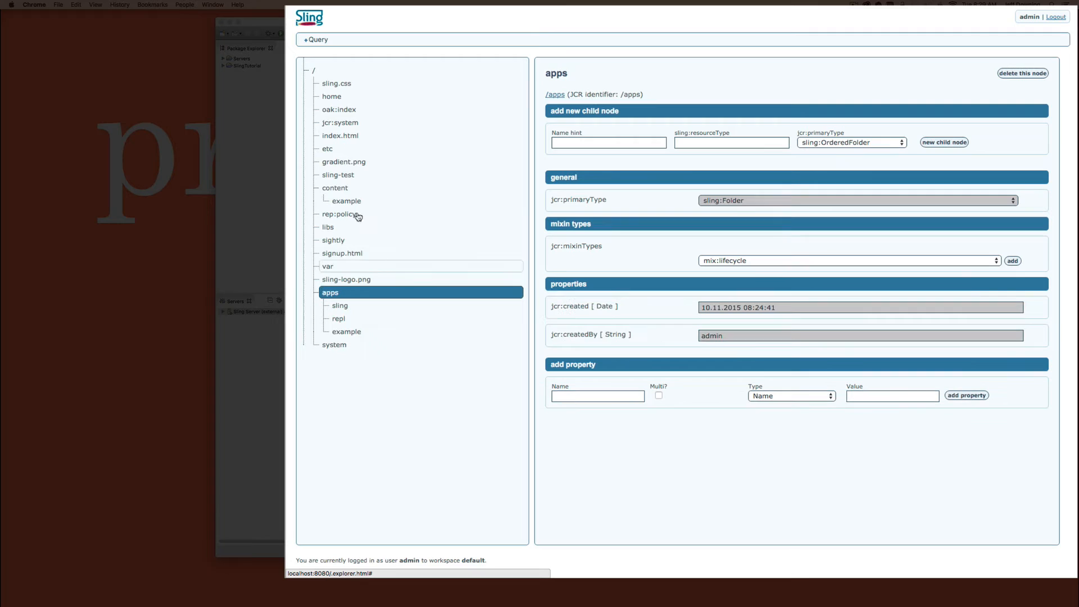
pyautogui.moveTo(347, 201)
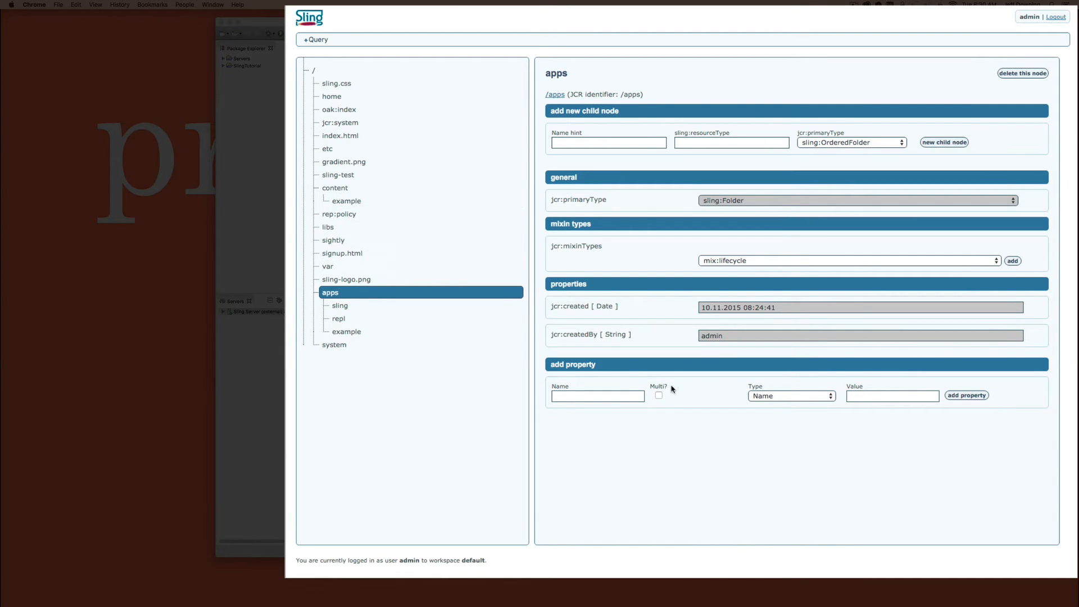
pyautogui.moveTo(844, 372)
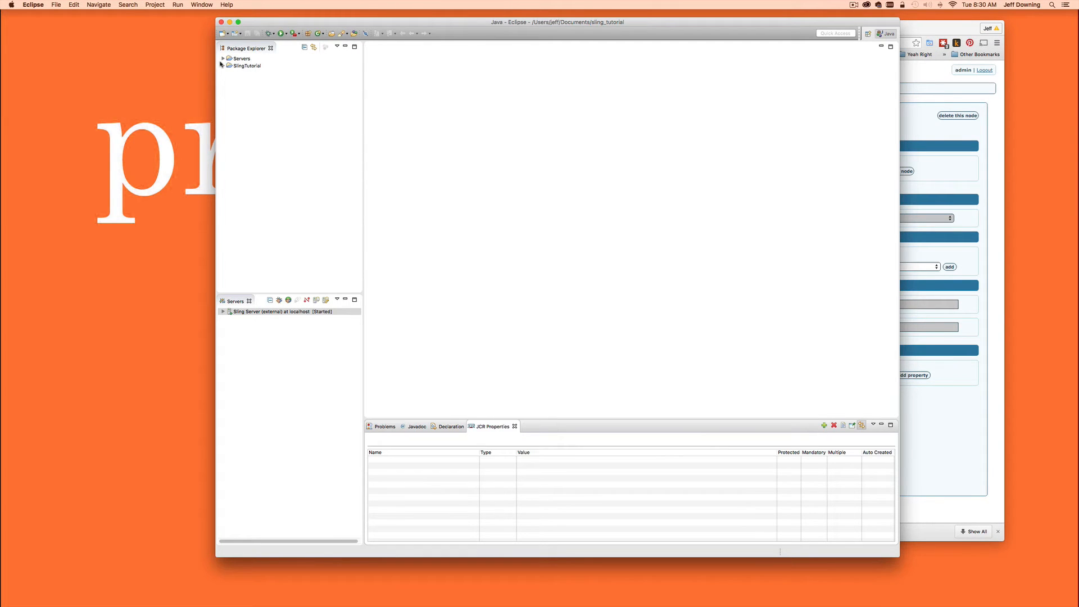
# Expand SlingTutorial to apps/example/item with html.jsp, then select content/example.
pyautogui.click(222, 66)
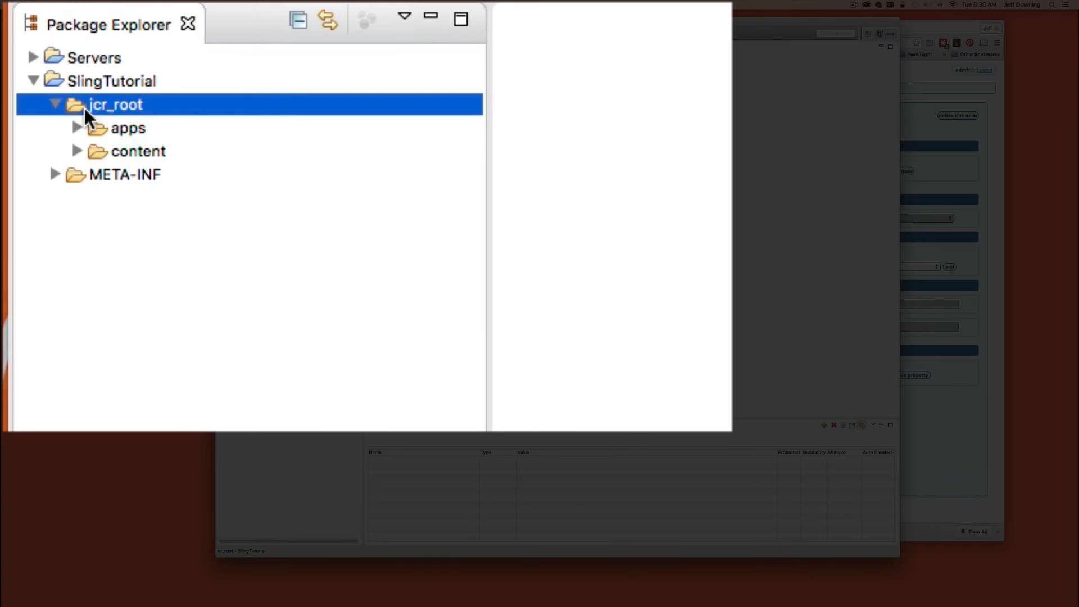
pyautogui.moveTo(94, 117)
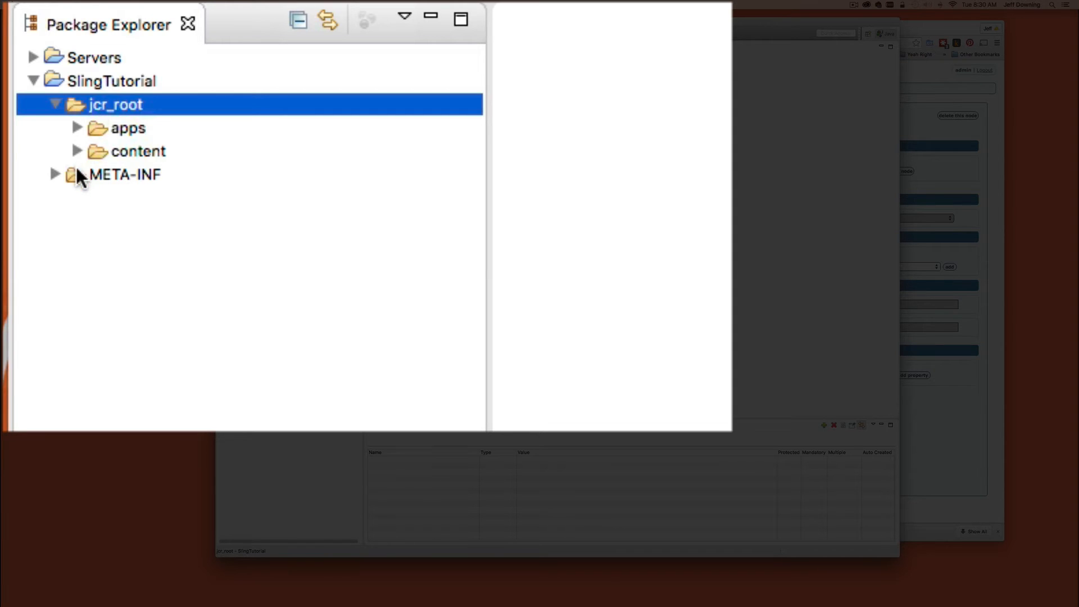
pyautogui.click(77, 128)
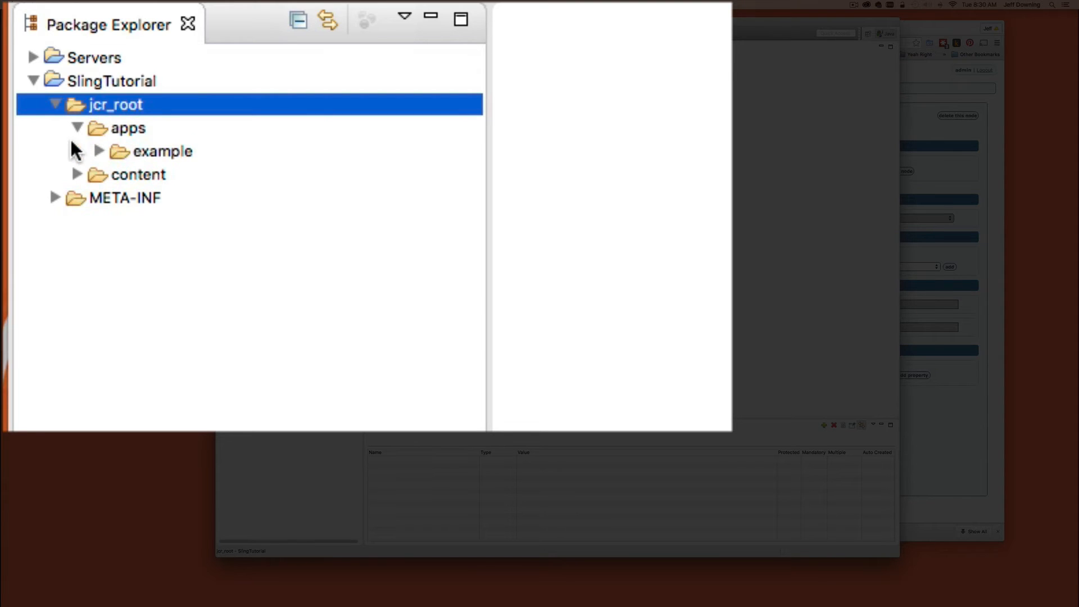
pyautogui.click(99, 151)
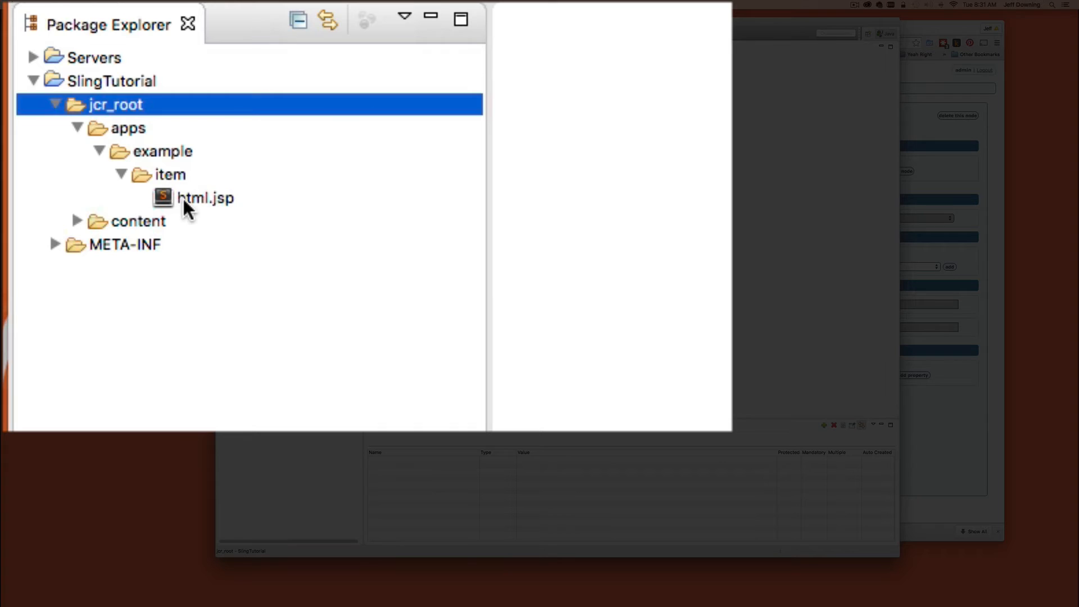
pyautogui.moveTo(120, 162)
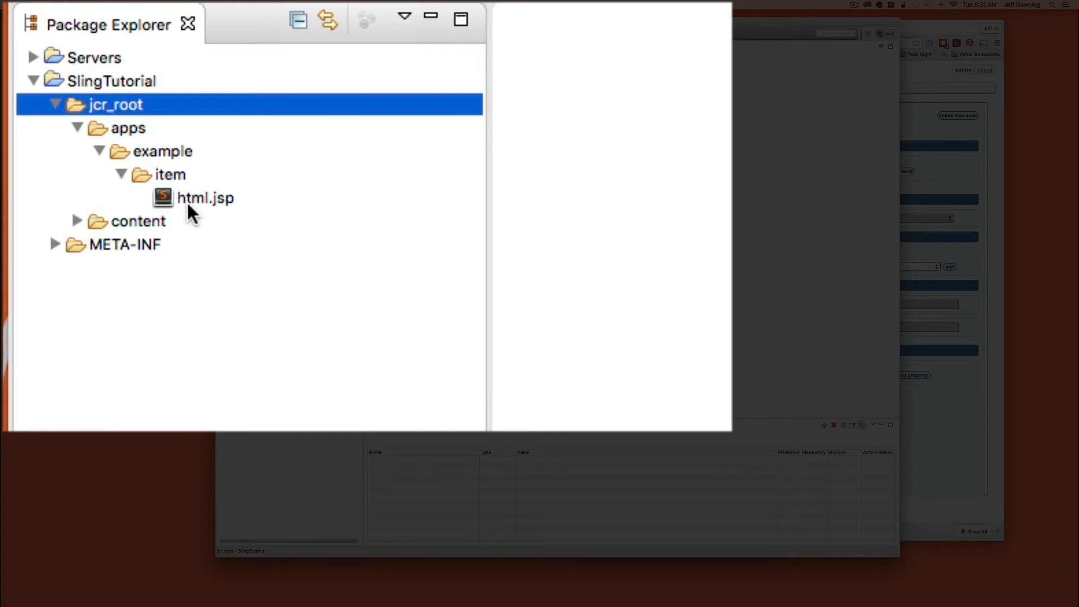
pyautogui.click(77, 128)
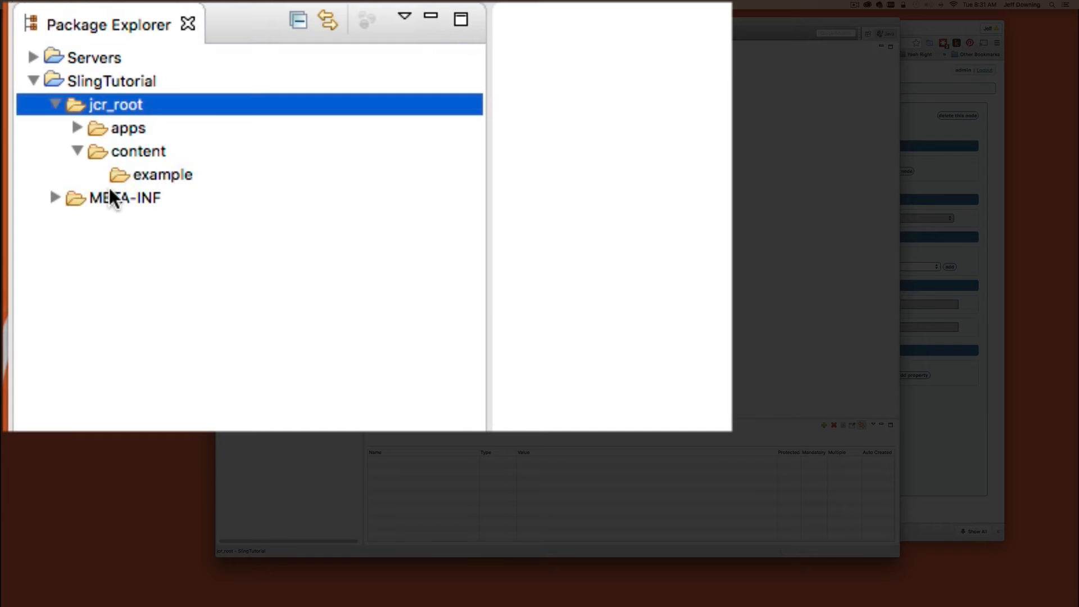
pyautogui.click(163, 175)
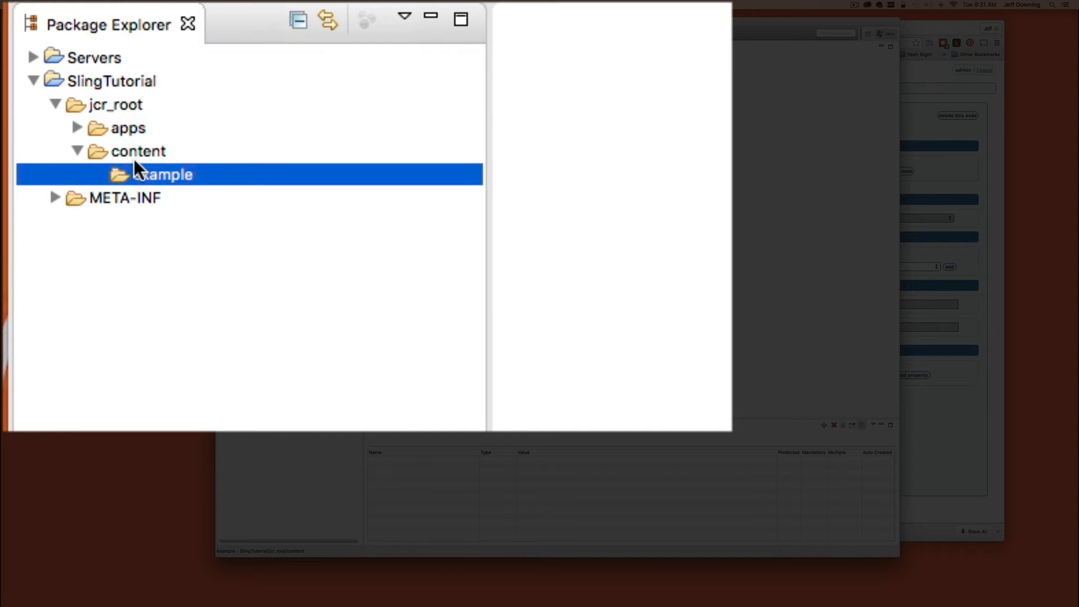
pyautogui.moveTo(177, 210)
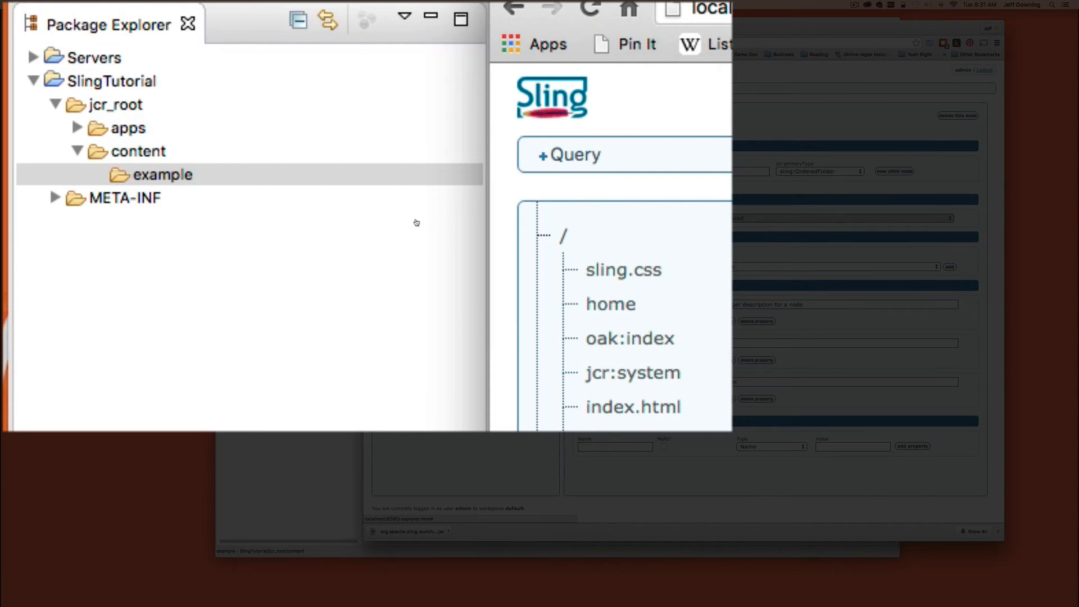
pyautogui.moveTo(584, 302)
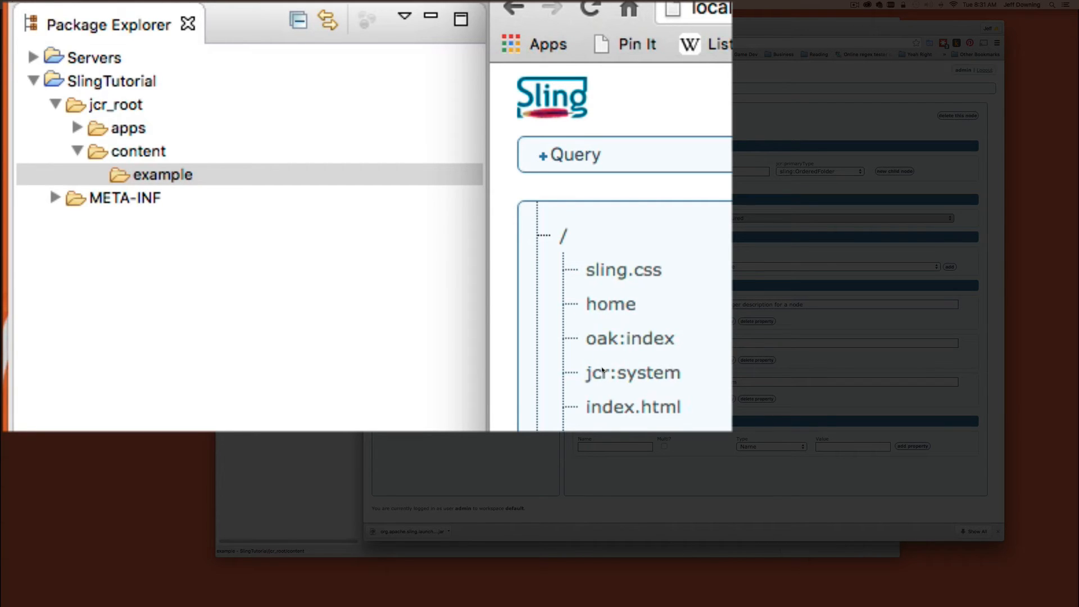
pyautogui.moveTo(617, 412)
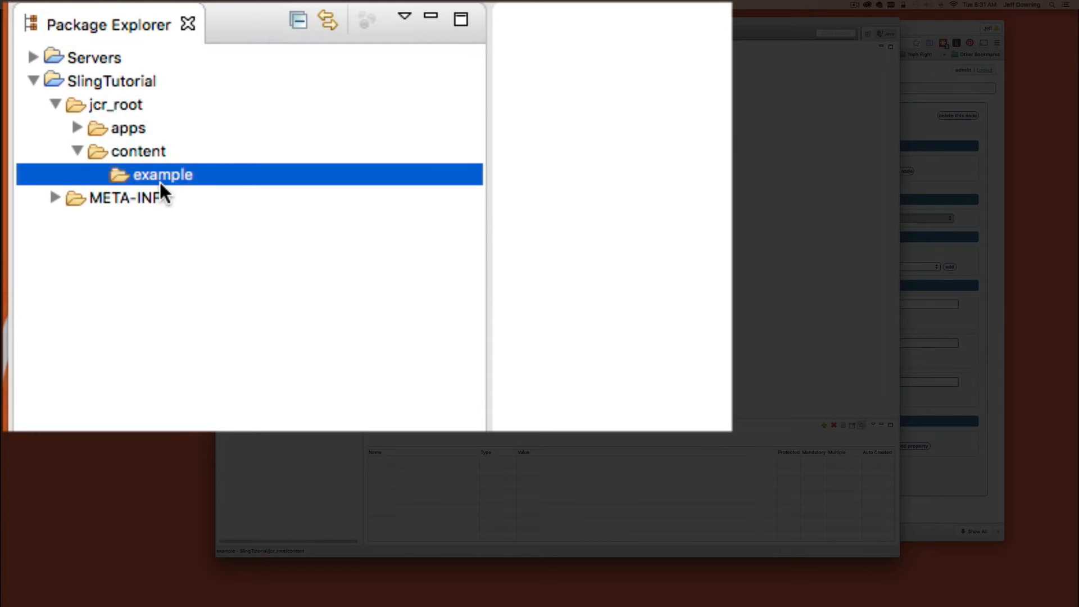
pyautogui.moveTo(75, 211)
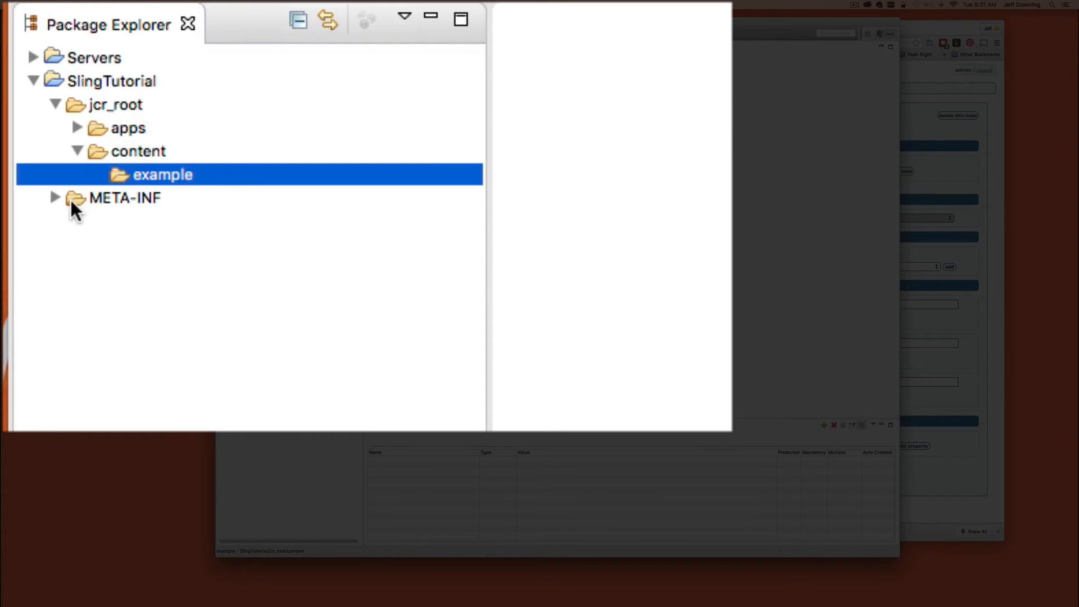
pyautogui.moveTo(386, 55)
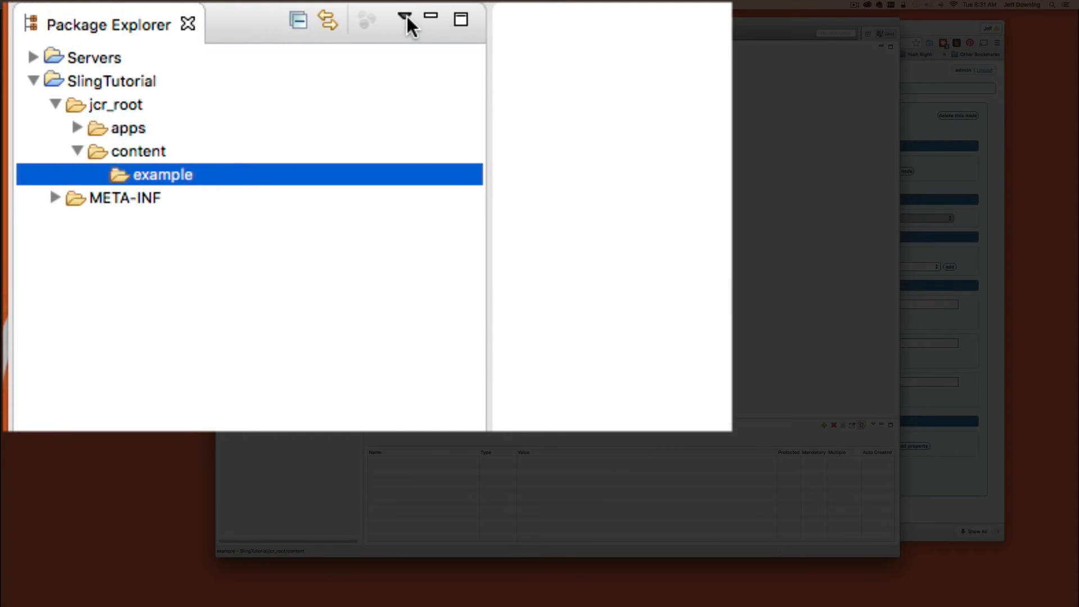
pyautogui.click(404, 19)
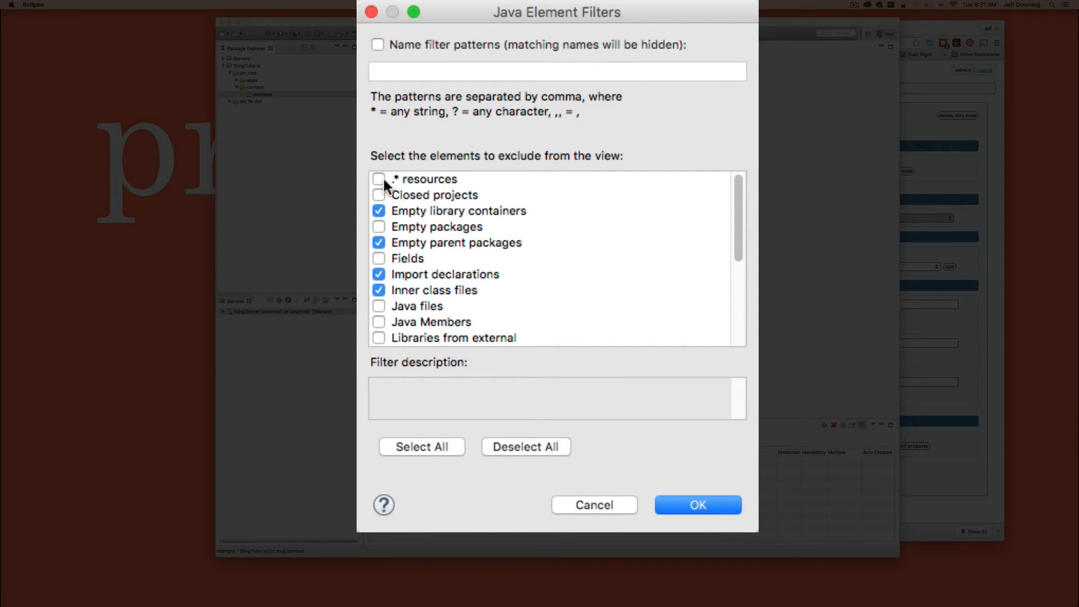
pyautogui.moveTo(395, 189)
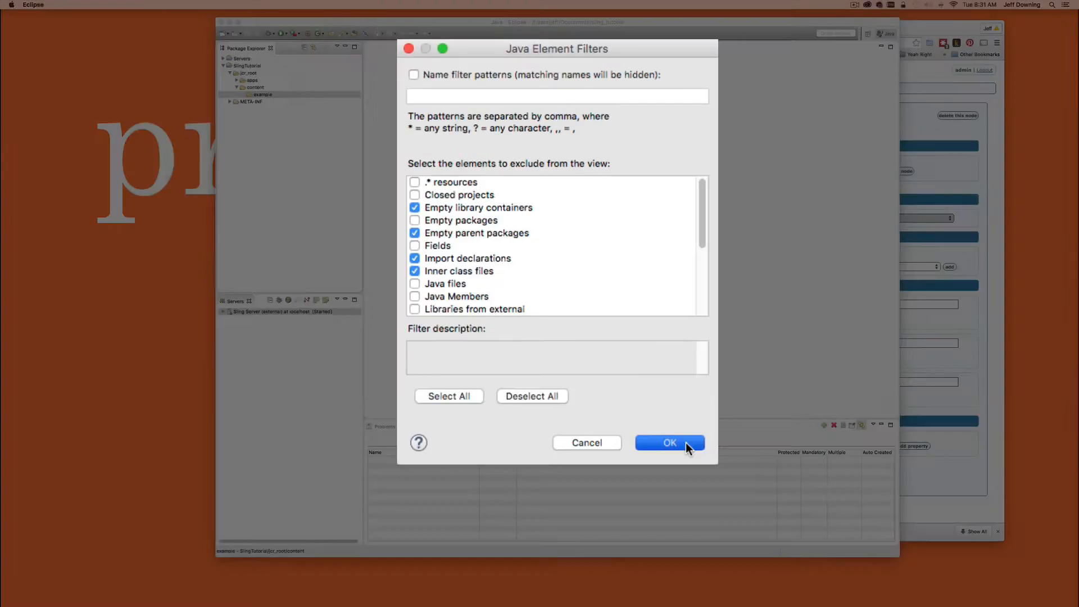
pyautogui.click(668, 443)
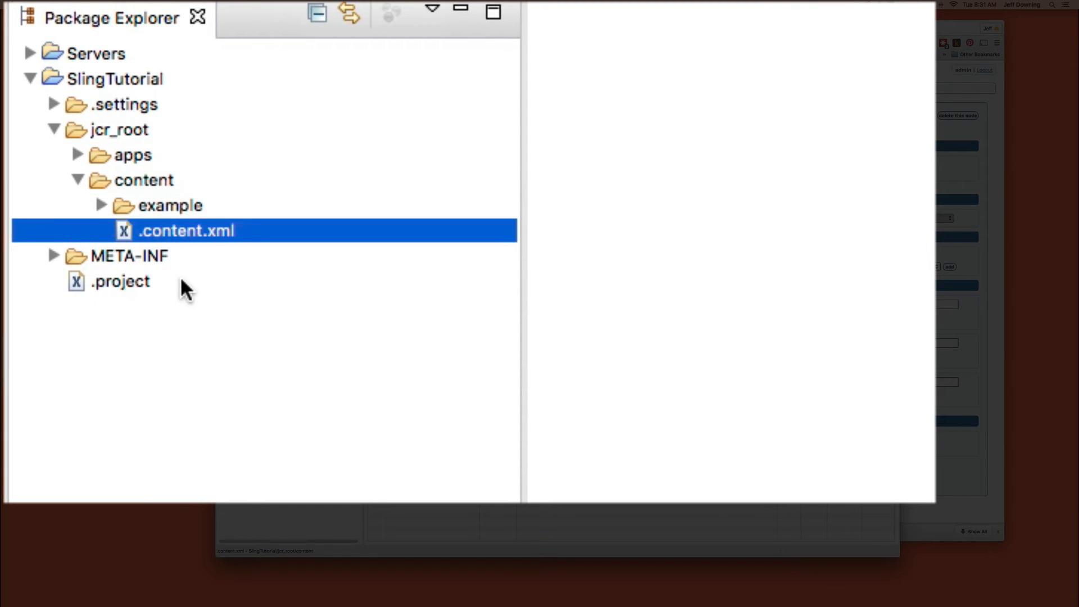
pyautogui.moveTo(185, 289)
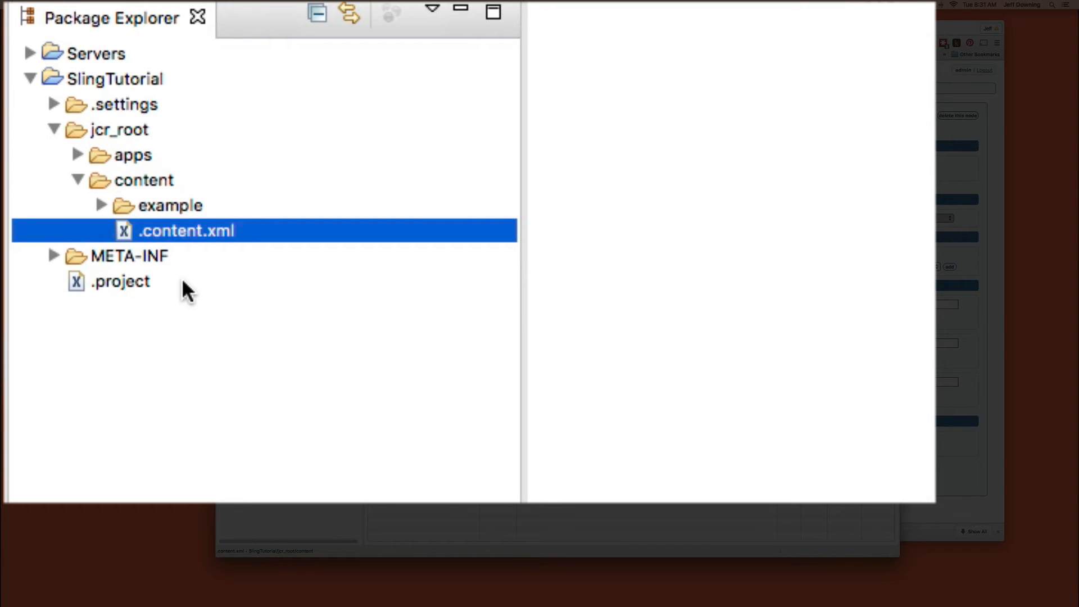
pyautogui.moveTo(137, 251)
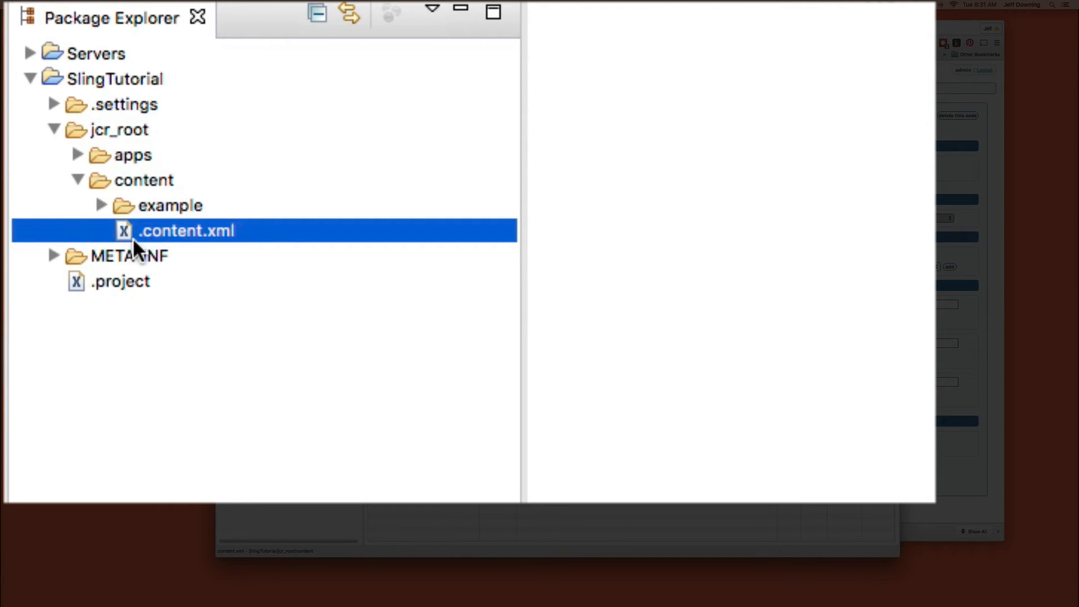
pyautogui.moveTo(188, 247)
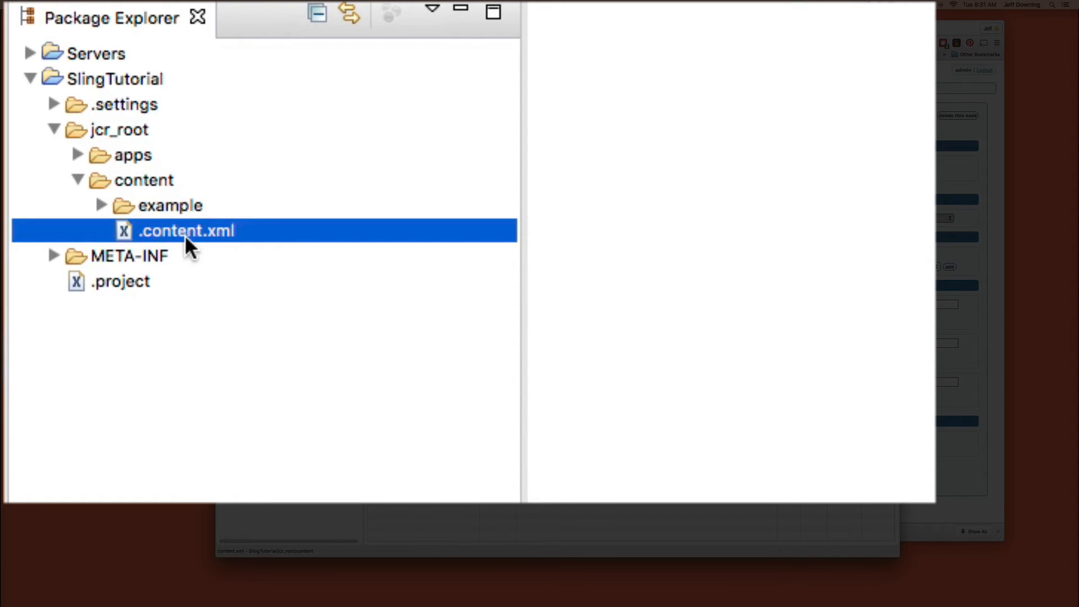
pyautogui.moveTo(137, 201)
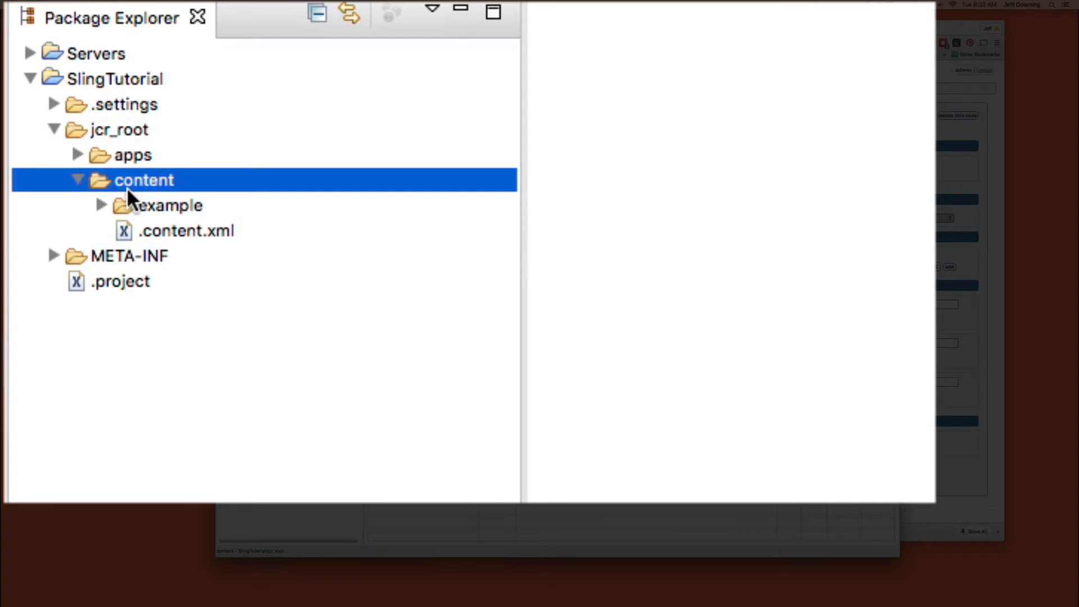
pyautogui.moveTo(153, 240)
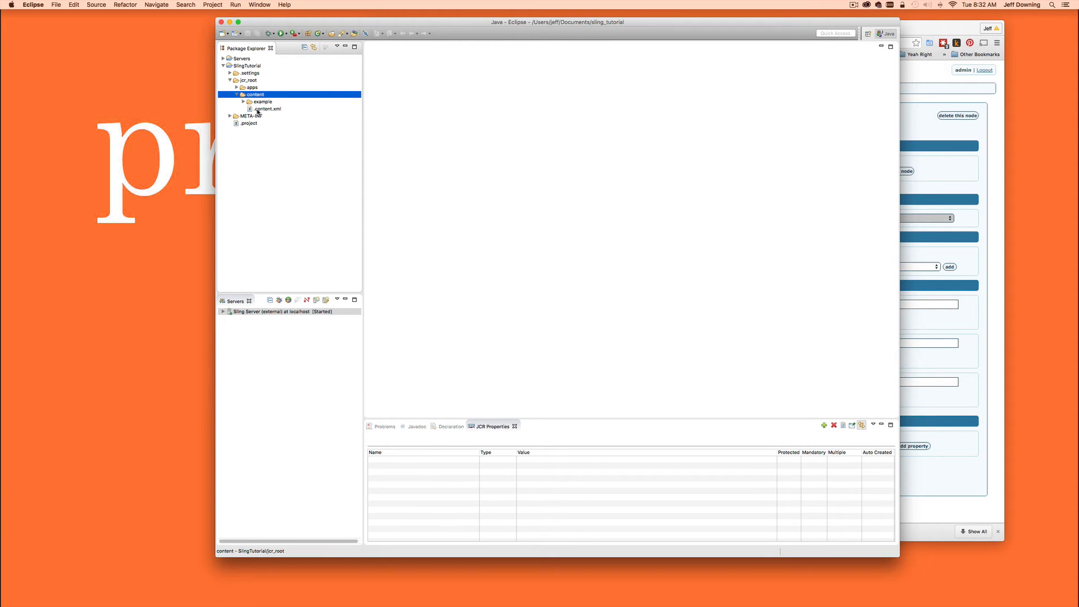
# View content/.content.xml as raw XML source showing the sling:Folder root.
pyautogui.doubleClick(269, 109)
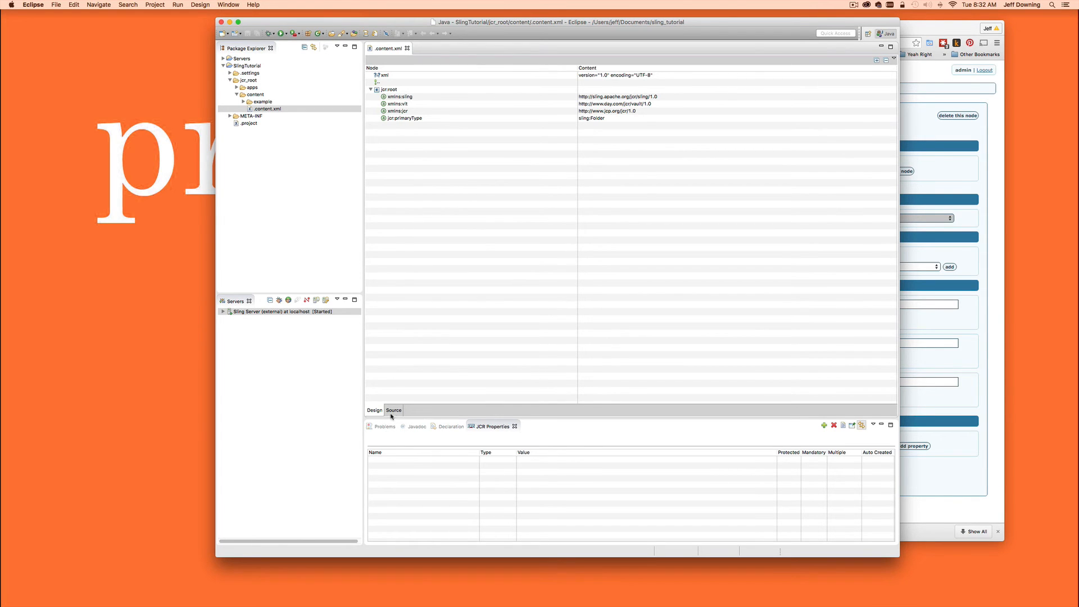
pyautogui.click(394, 410)
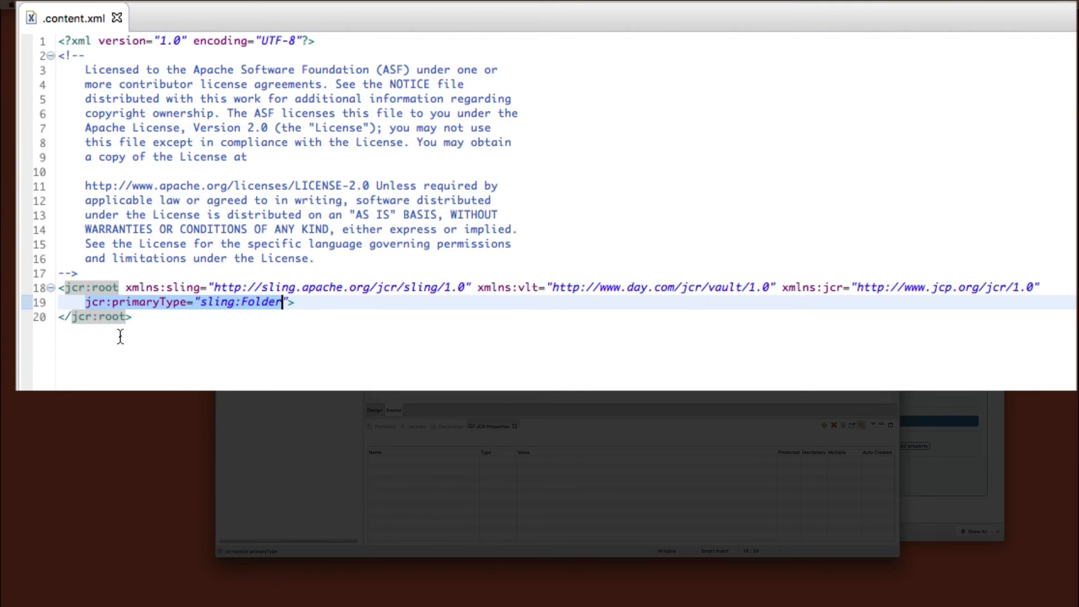
pyautogui.moveTo(244, 268)
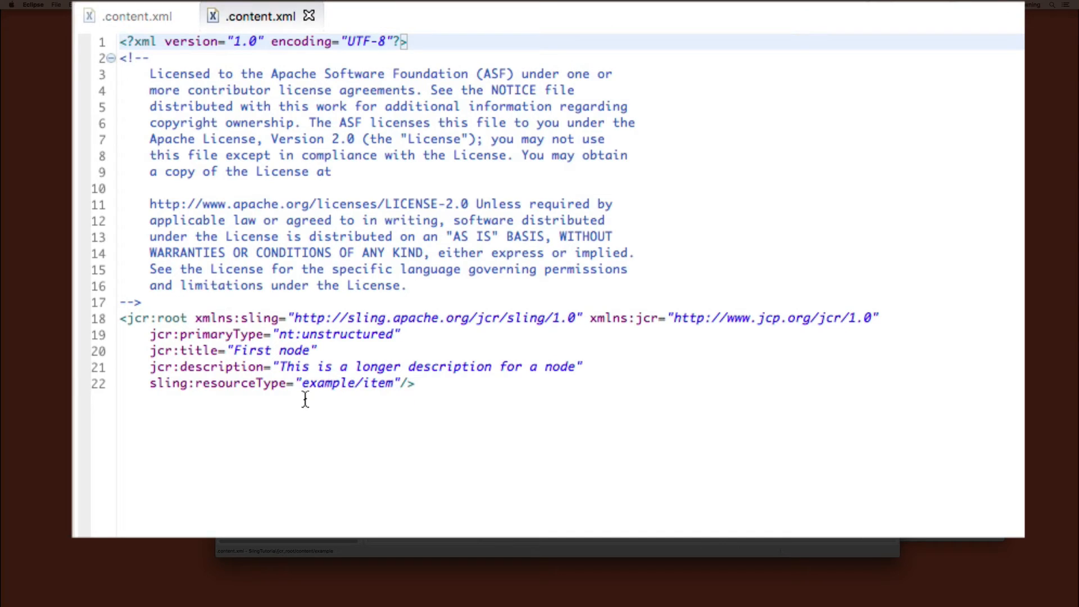
# Review the example node's resourceType and title properties in its .content.xml source.
pyautogui.click(335, 335)
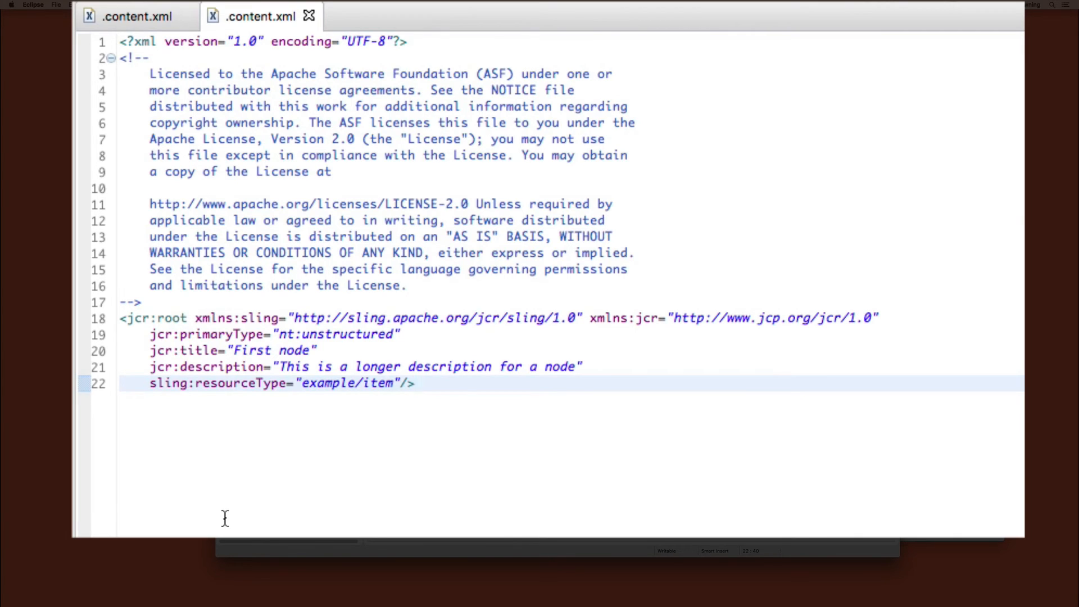
pyautogui.click(416, 384)
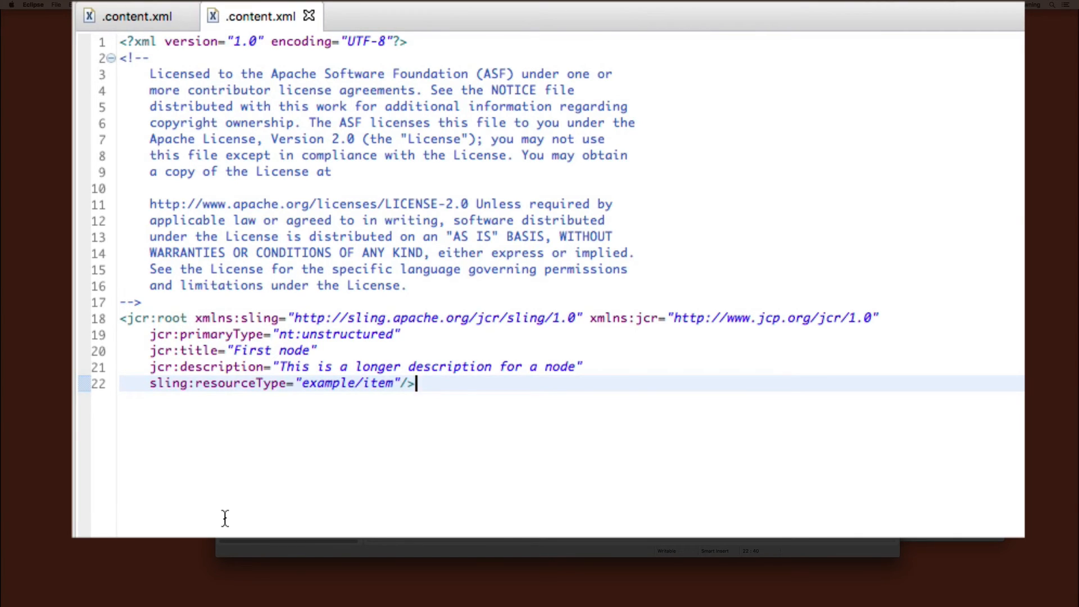
pyautogui.click(152, 351)
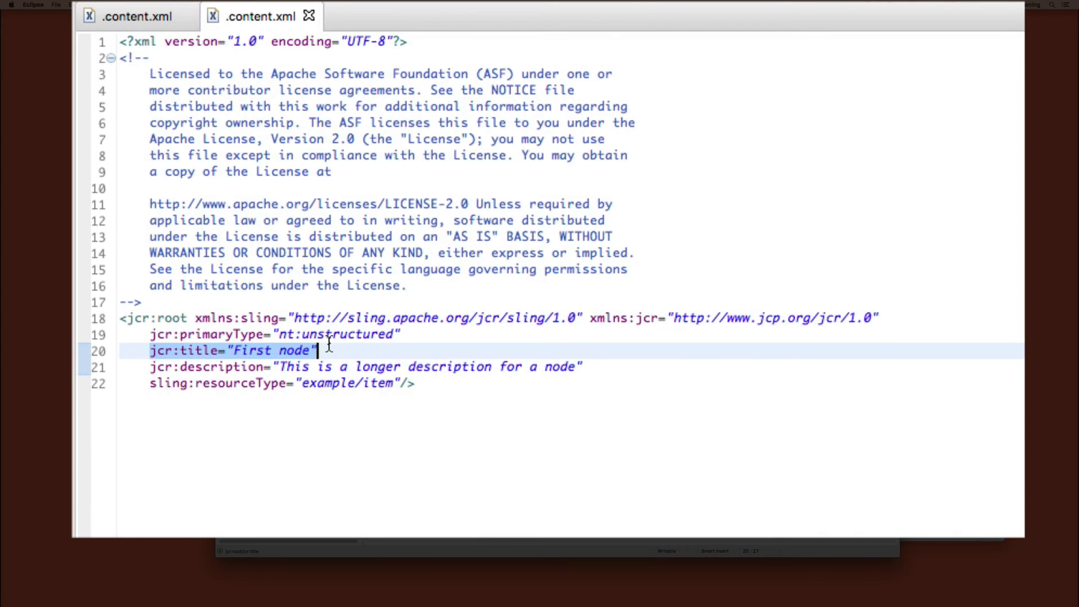
pyautogui.click(186, 367)
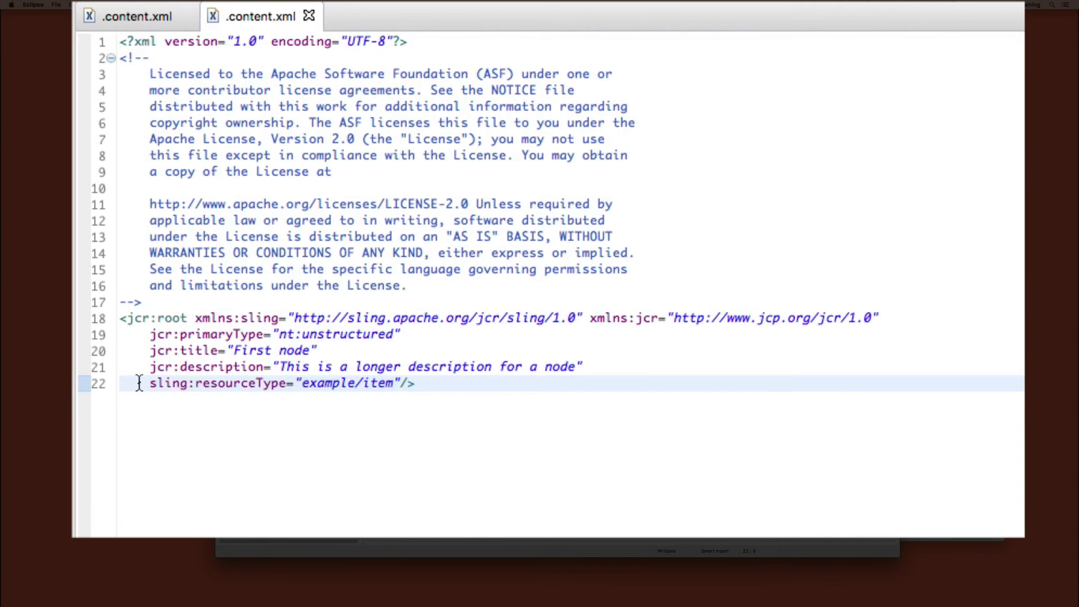
pyautogui.moveTo(148, 383); pyautogui.dragTo(396, 384)
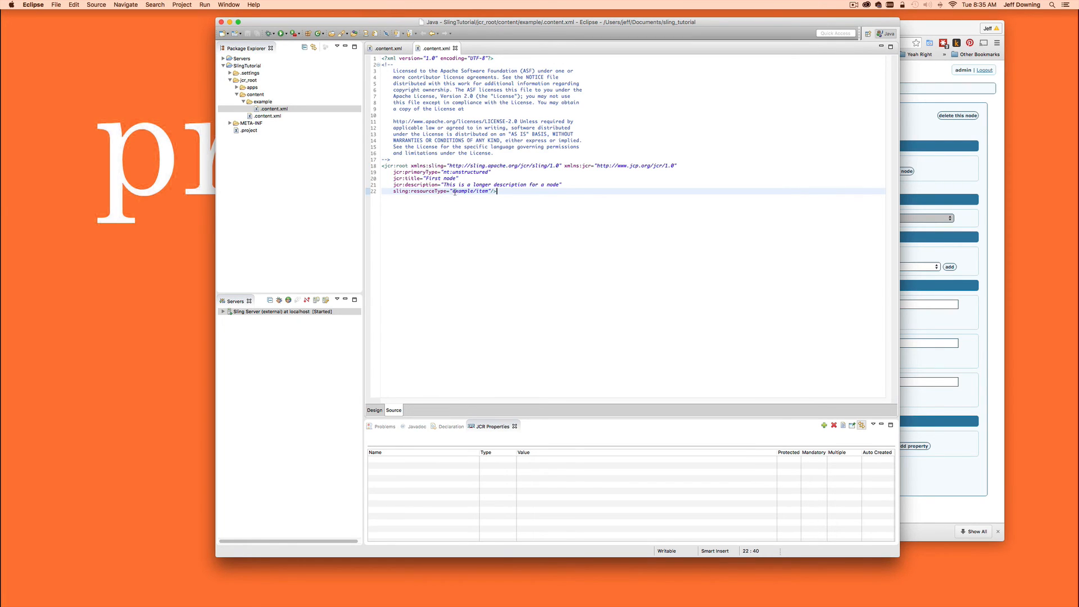
pyautogui.doubleClick(462, 191)
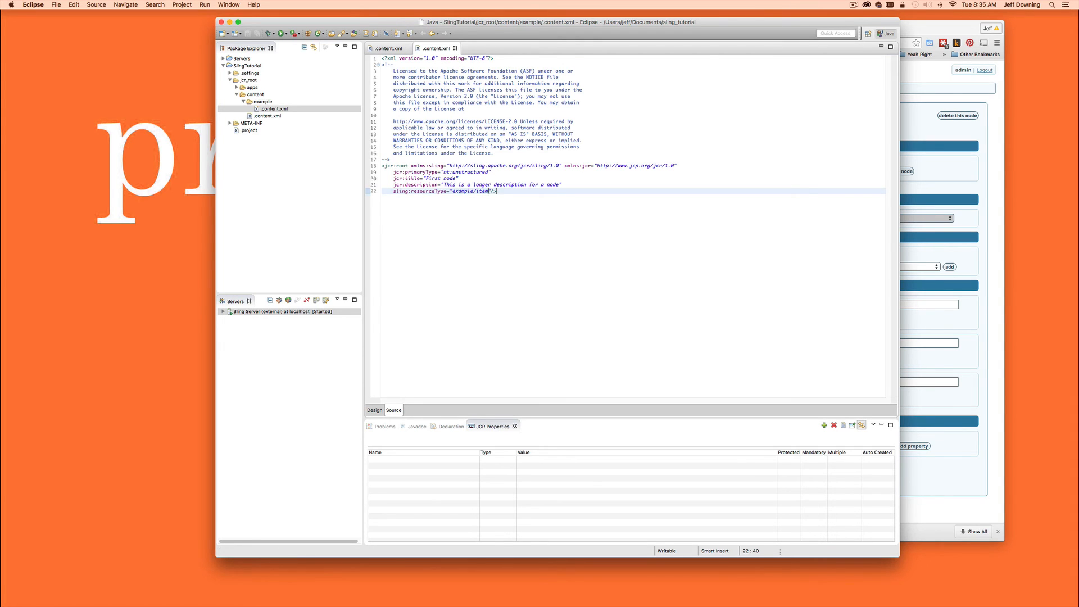
pyautogui.moveTo(483, 191)
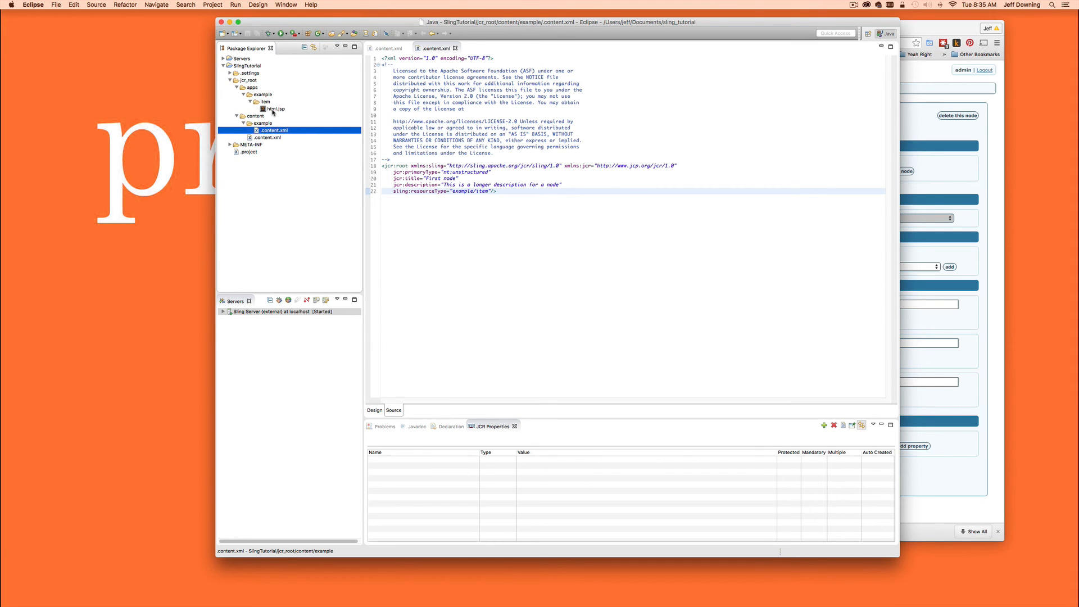
# Select the html.jsp rendering script under apps/example/item.
pyautogui.click(494, 191)
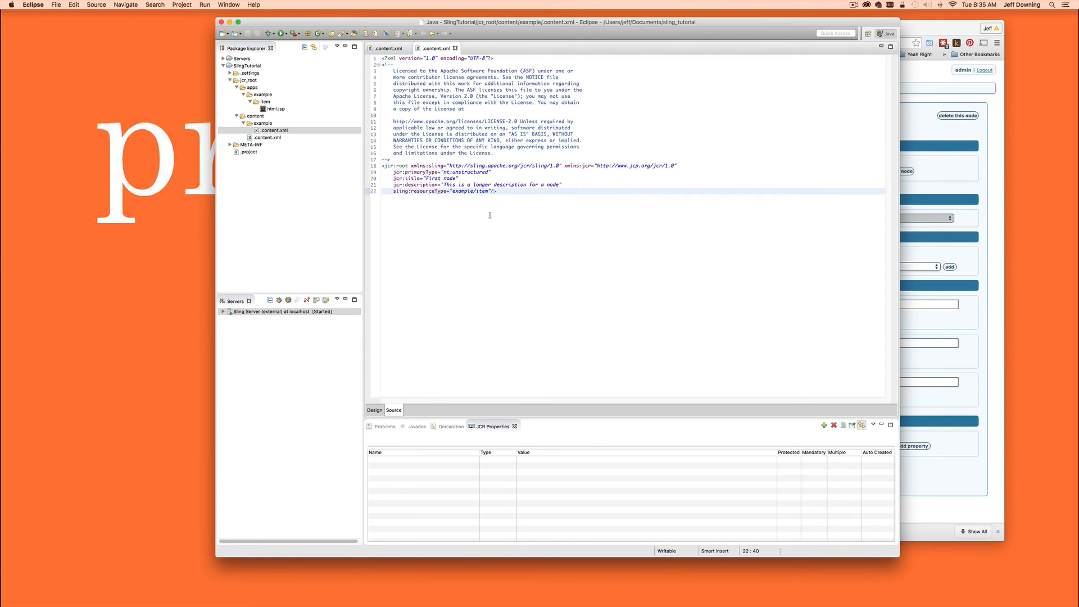
pyautogui.doubleClick(399, 191)
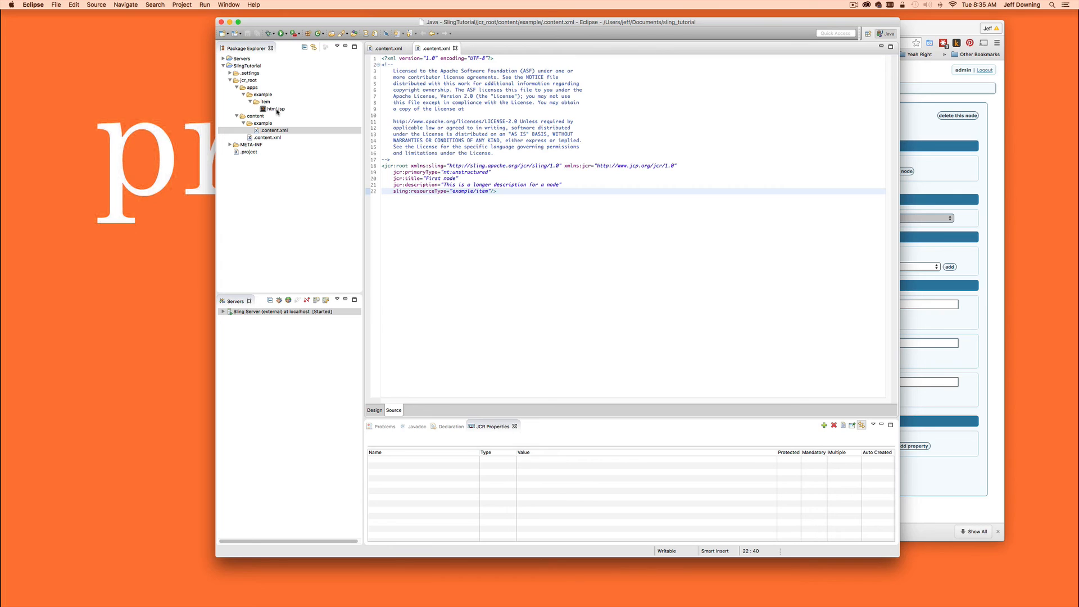
pyautogui.click(496, 191)
pyautogui.write('localhost:8080/c')
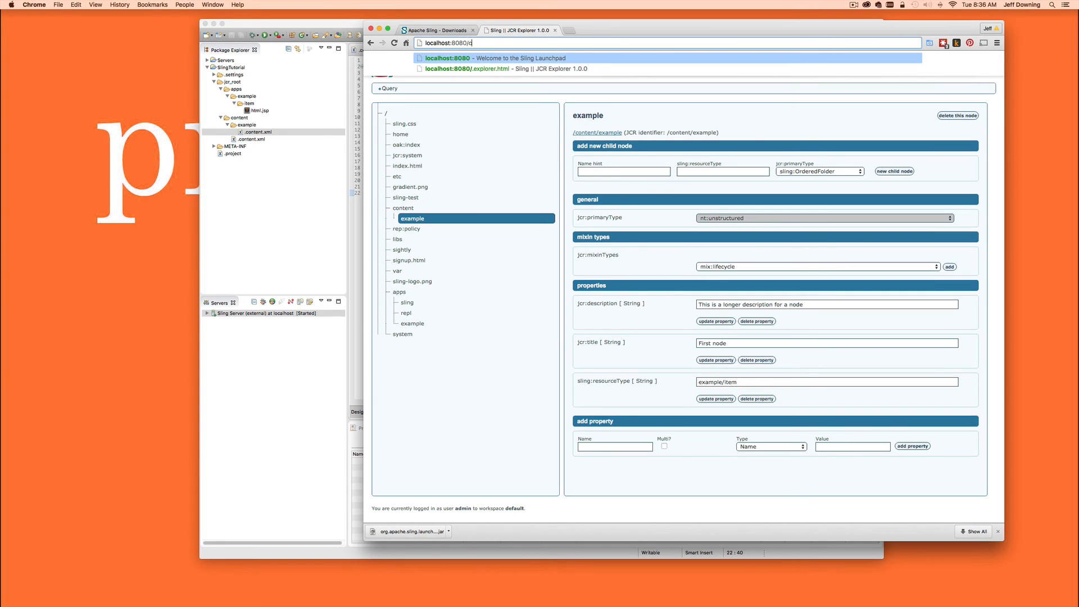
# Enter localhost:8080/content/example.json to load the node's JSON rendering.
pyautogui.write('ontent/example.json')
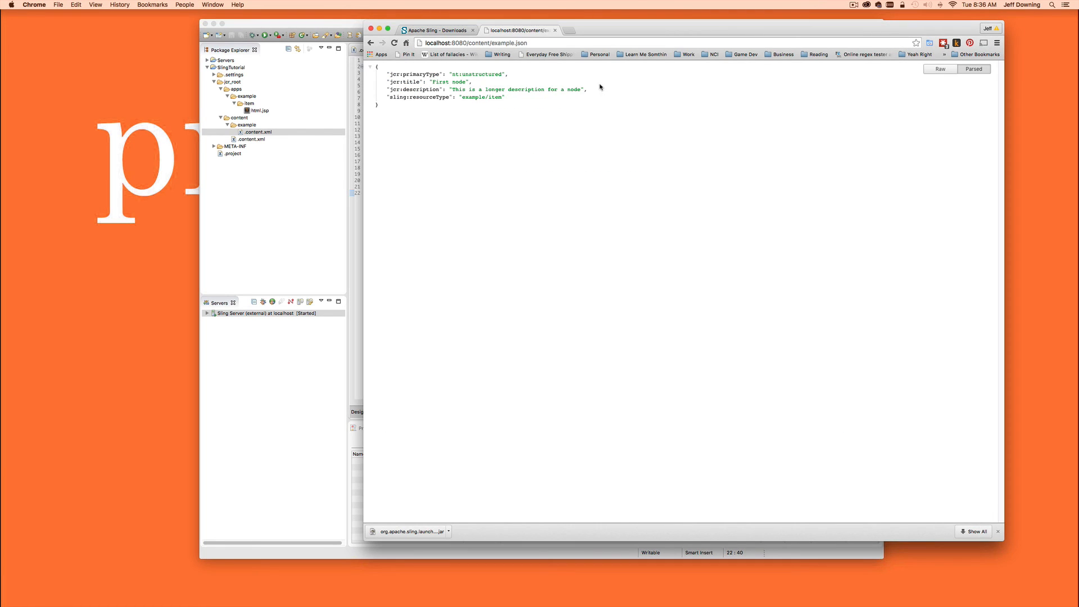
# View the example node as XML at localhost:8080/content/example.xml in Chrome.
pyautogui.doubleClick(519, 43)
pyautogui.write('xml')
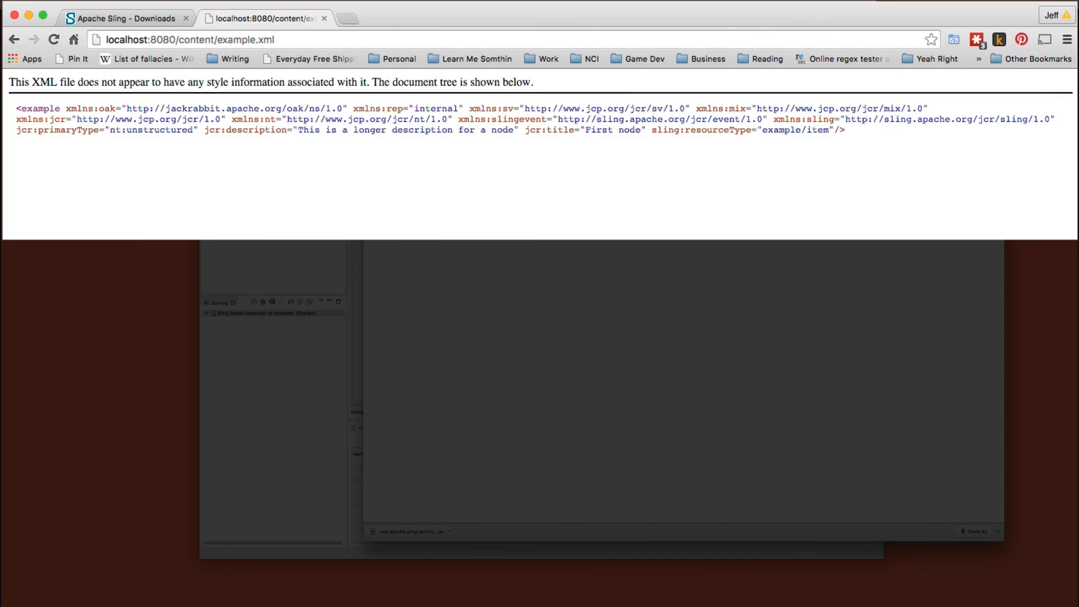
pyautogui.doubleClick(87, 108)
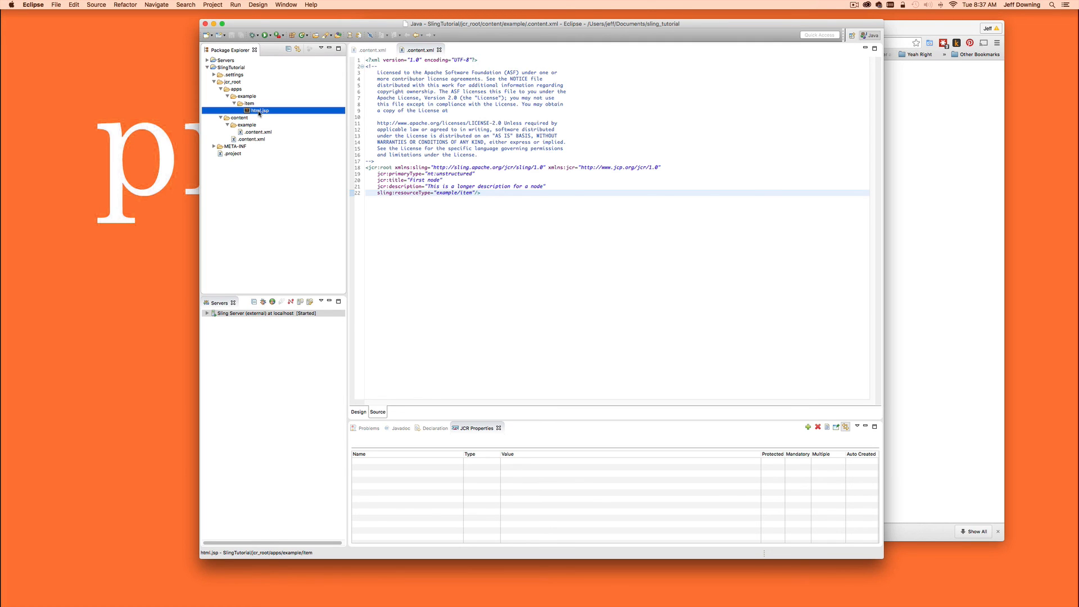
# Open html.jsp from the Package Explorer in Sublime Text, confirming the first-launch dialog.
pyautogui.doubleClick(259, 110)
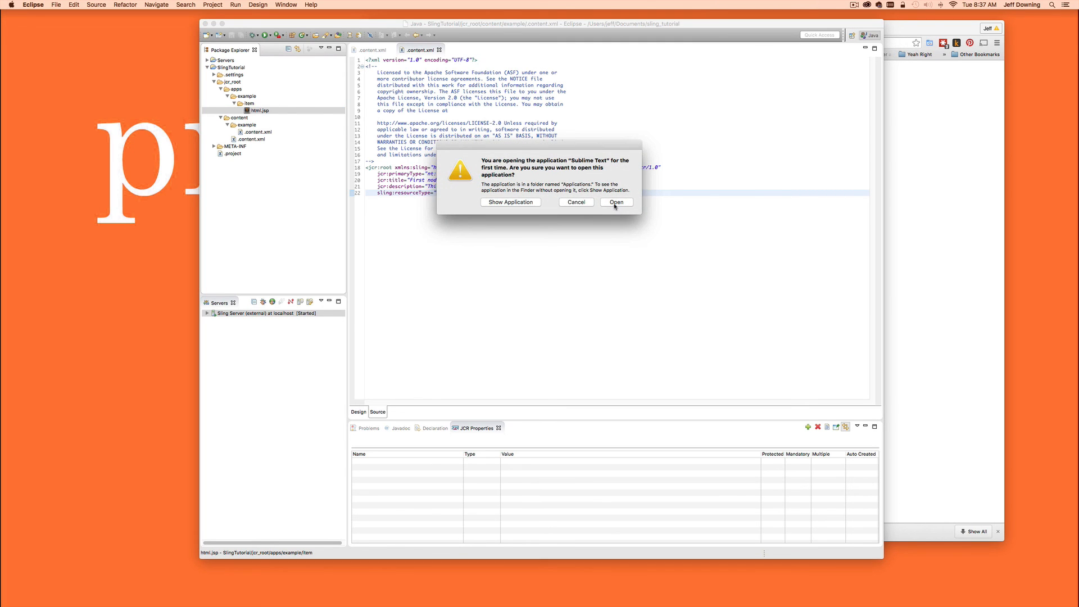
pyautogui.click(615, 201)
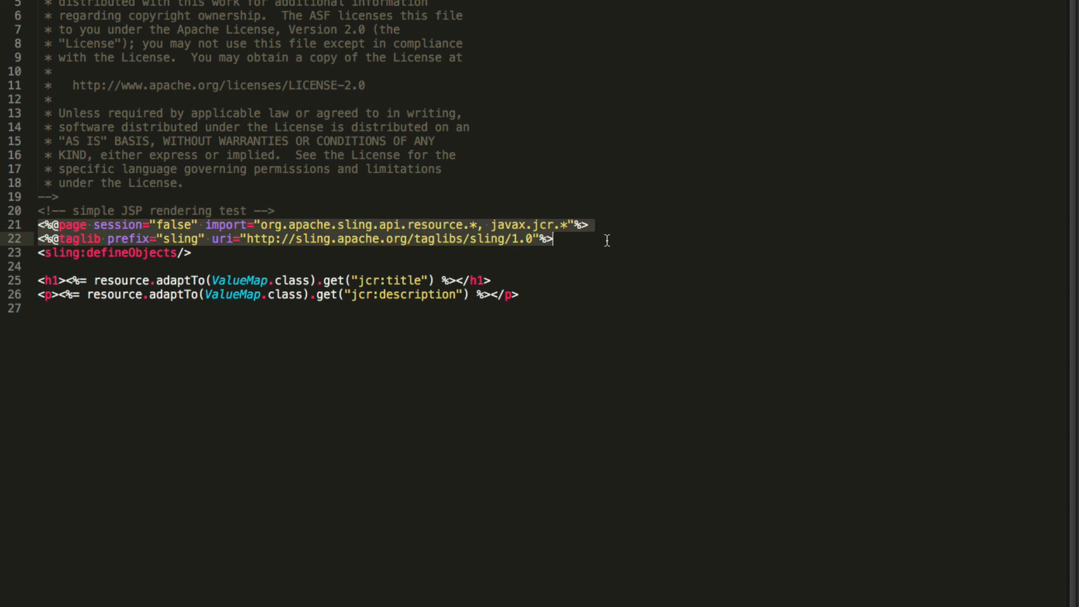
pyautogui.doubleClick(180, 238)
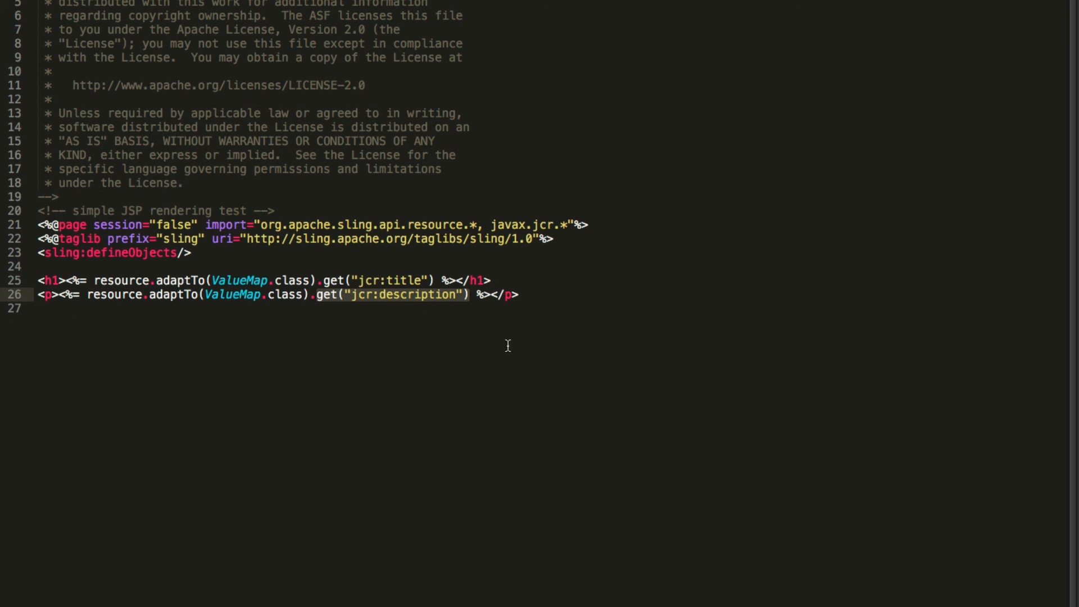
pyautogui.click(529, 294)
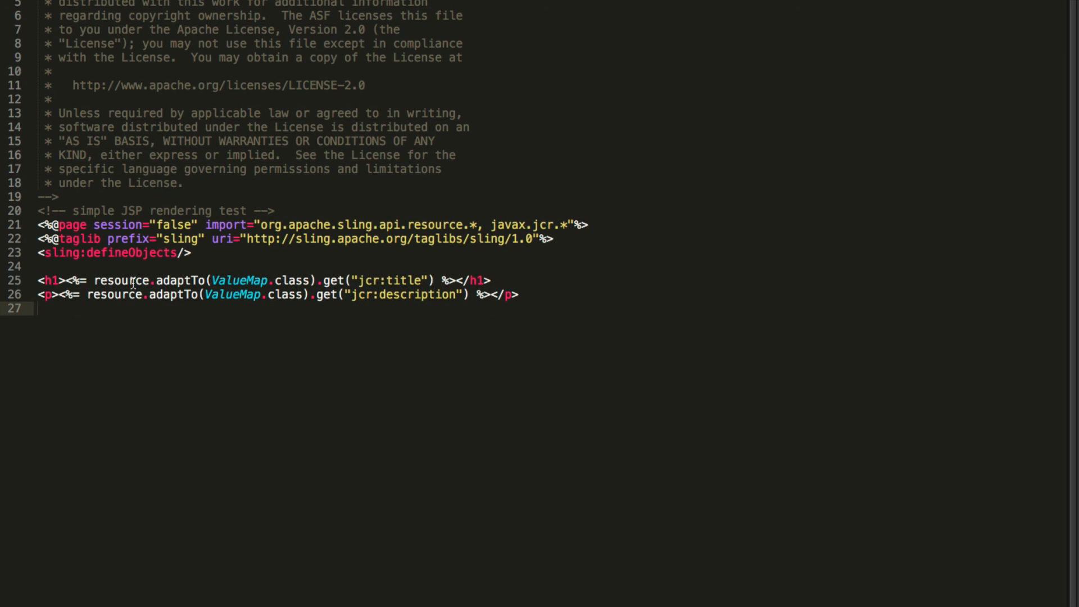
pyautogui.moveTo(60, 279)
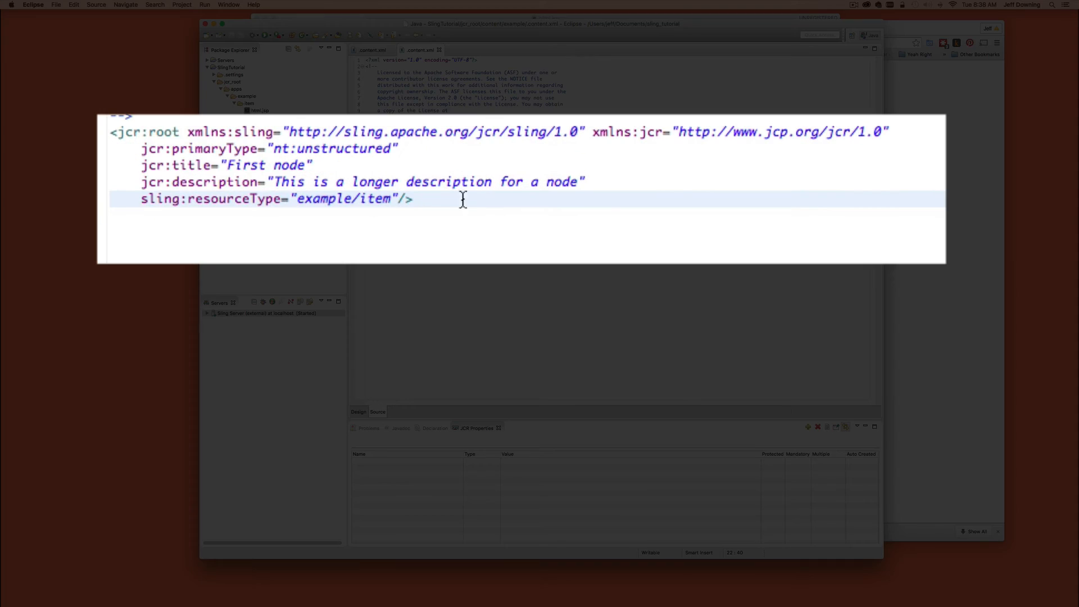
# Append " again" to jcr:description, making it "This is a longer description for a node again".
pyautogui.write('a')
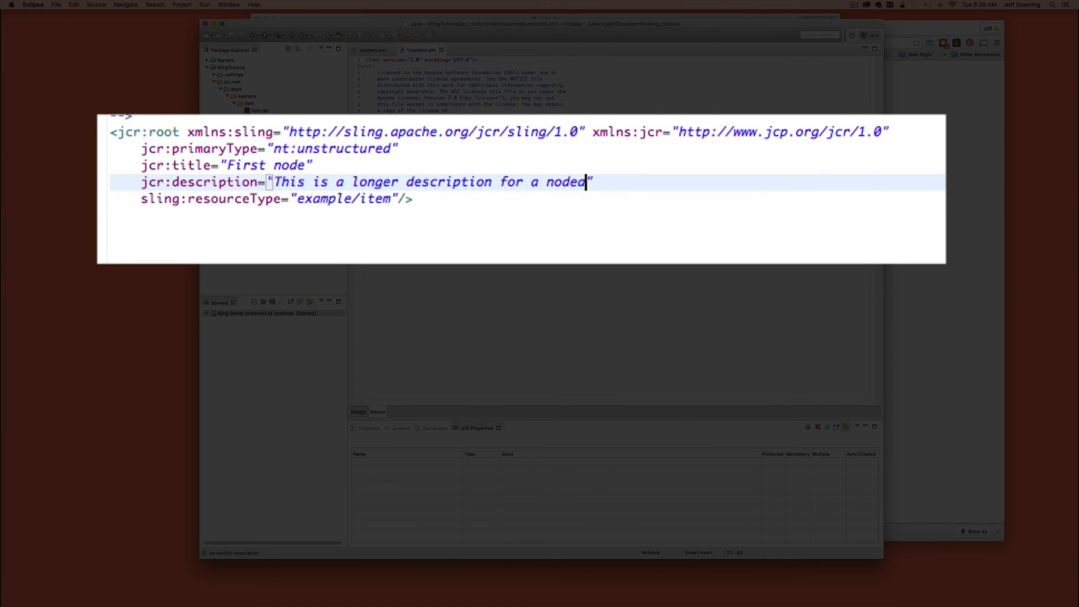
pyautogui.write('again?')
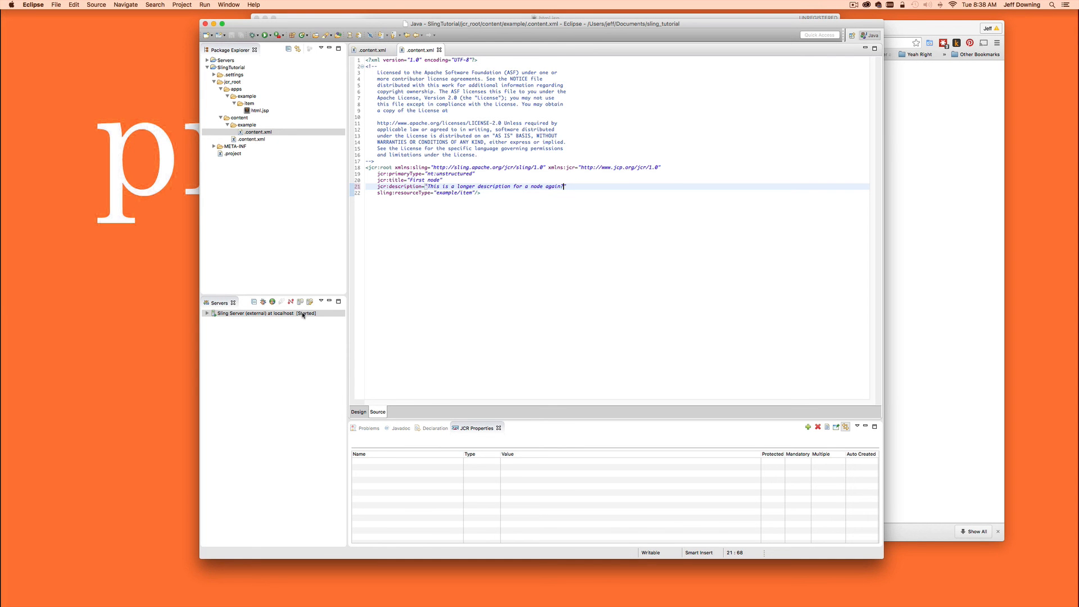
pyautogui.moveTo(305, 320)
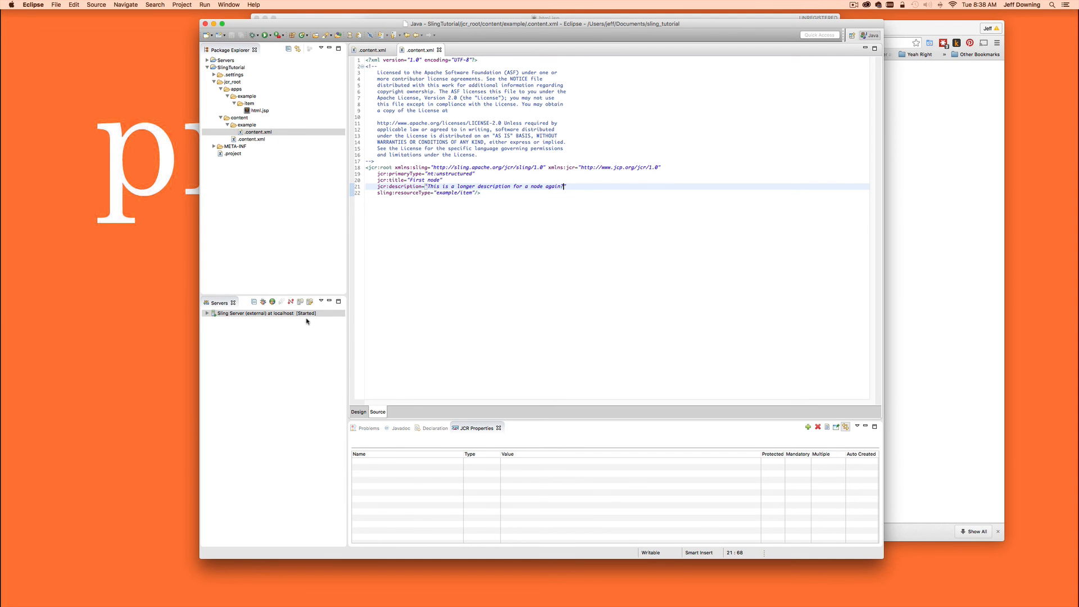